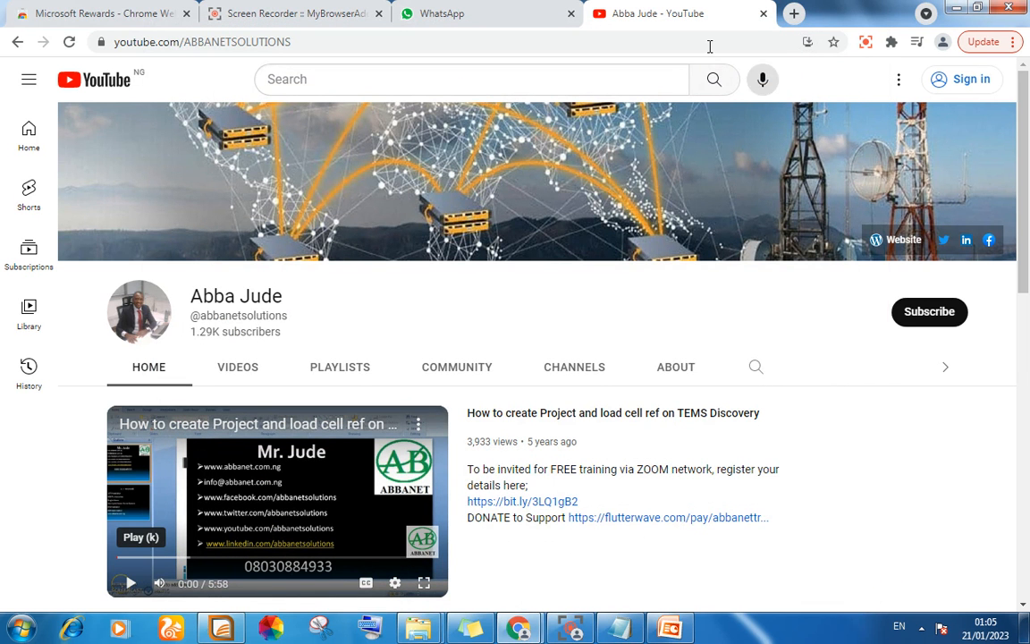
Browse from Desktop to Training > KPI Excels and select the PRB1 workbook
{"action": "left_click", "coordinate": [671, 627]}
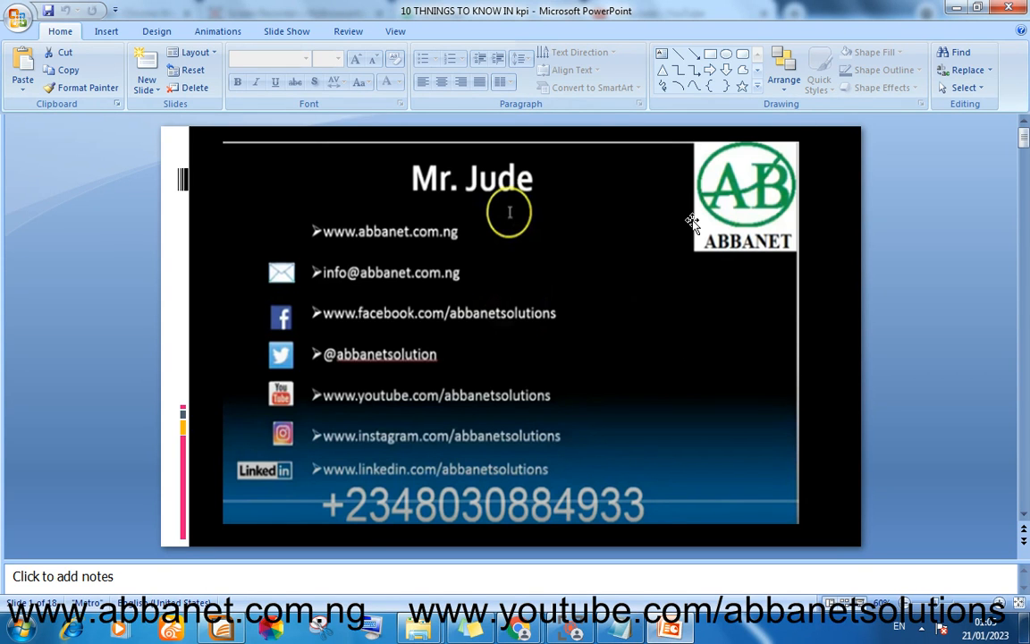
{"action": "mouse_move", "coordinate": [678, 489]}
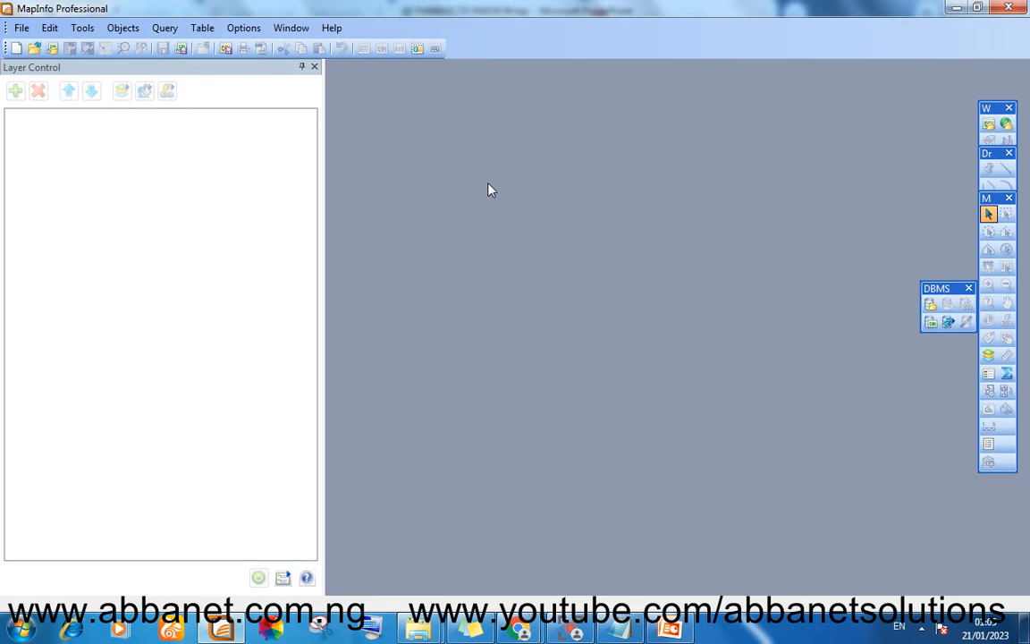
{"action": "mouse_move", "coordinate": [420, 627]}
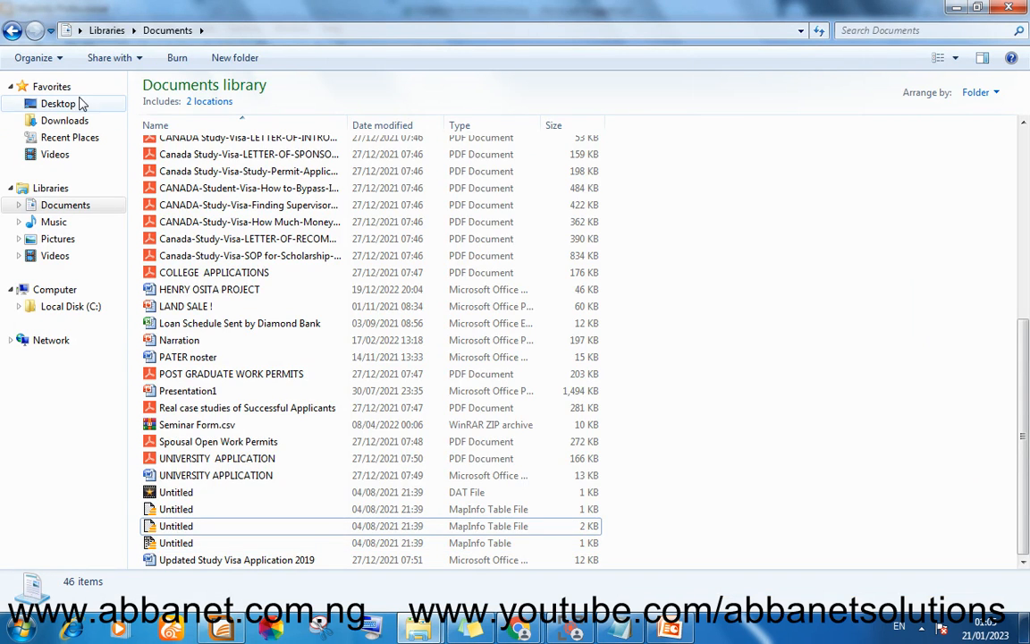
{"action": "left_click", "coordinate": [57, 103]}
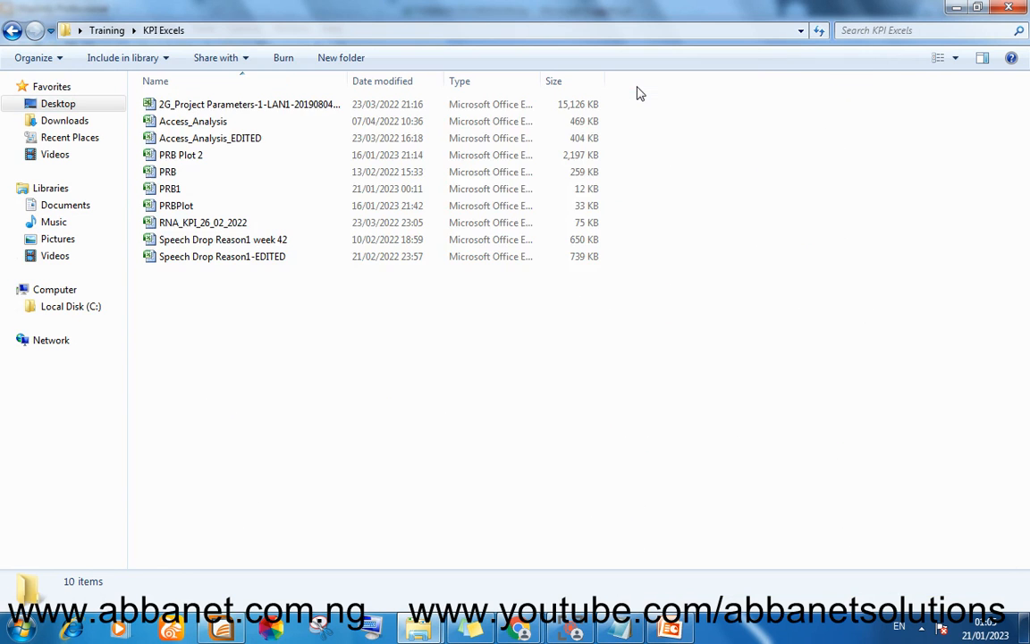
{"action": "left_click", "coordinate": [170, 189]}
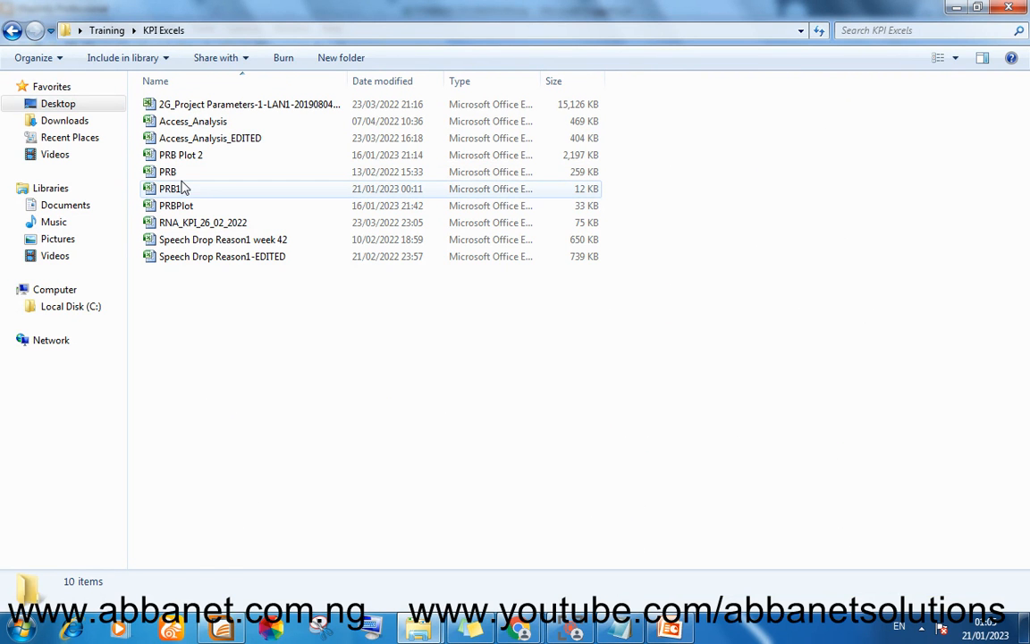
{"action": "mouse_move", "coordinate": [179, 189]}
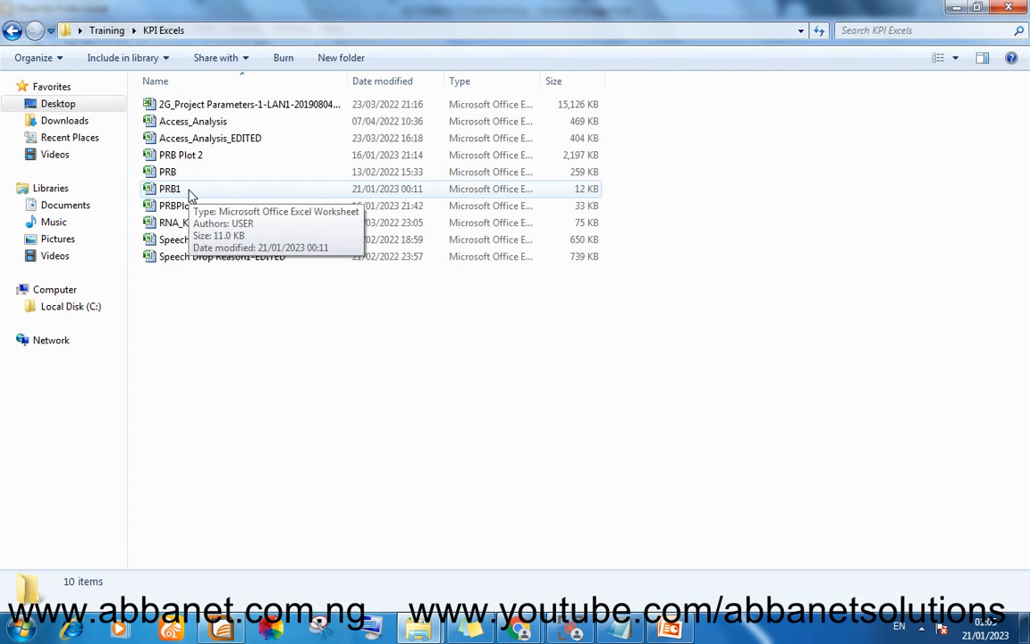
{"action": "left_click", "coordinate": [169, 188]}
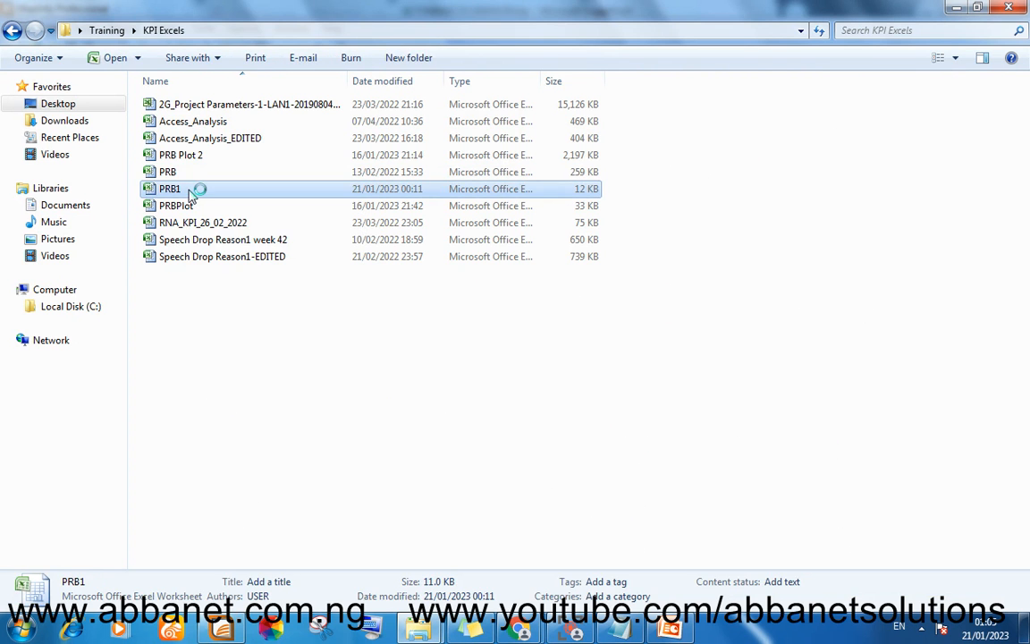
Open PRB1 in Excel, select the Lat and Lon columns, then go to cell B2
{"action": "double_click", "coordinate": [169, 189]}
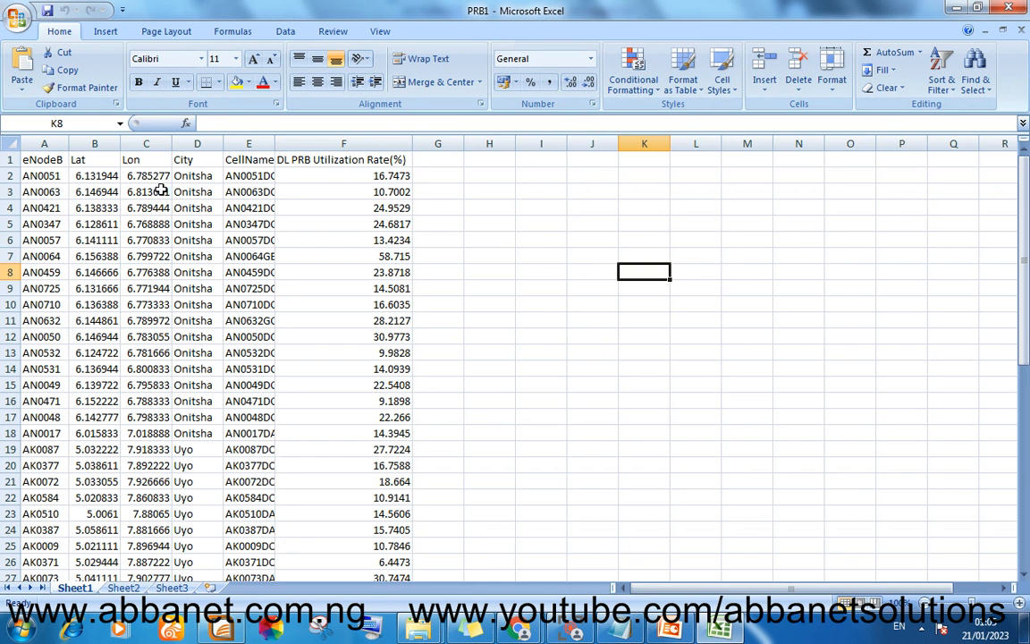
{"action": "left_click", "coordinate": [44, 142]}
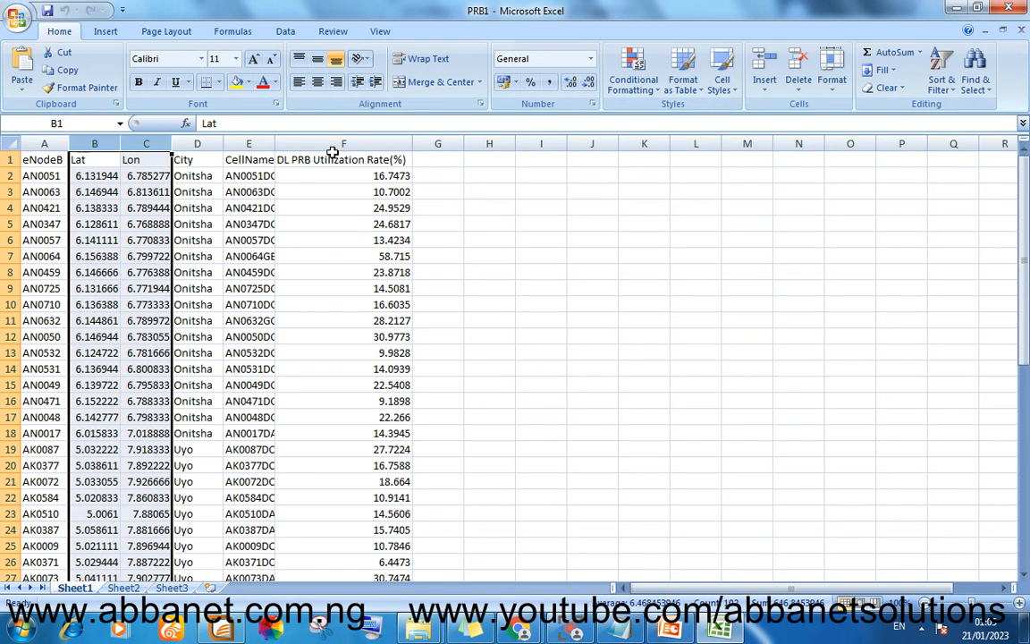
{"action": "mouse_move", "coordinate": [329, 159]}
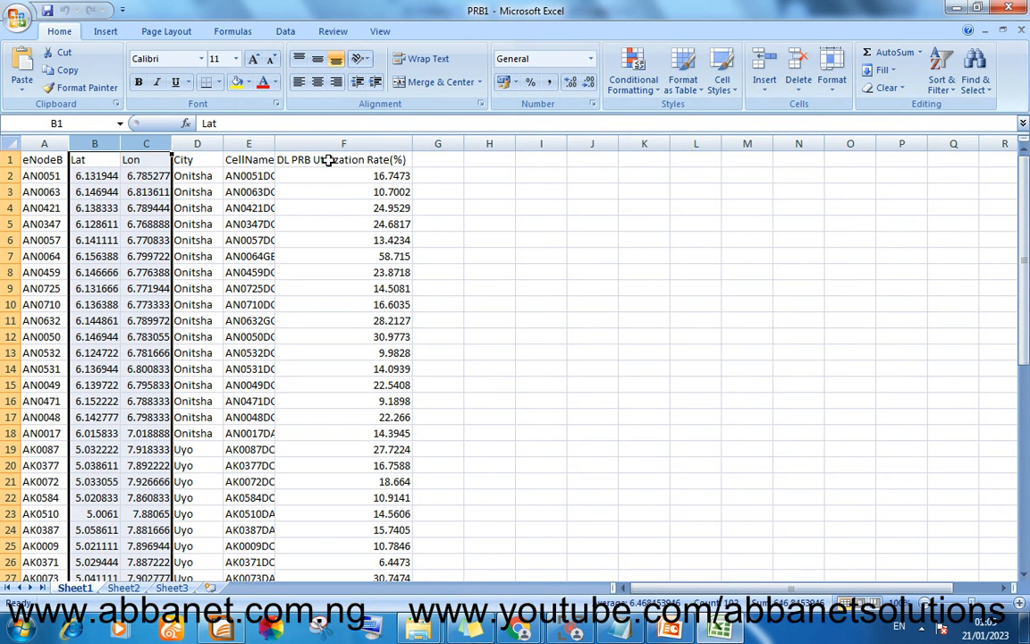
{"action": "mouse_move", "coordinate": [329, 160]}
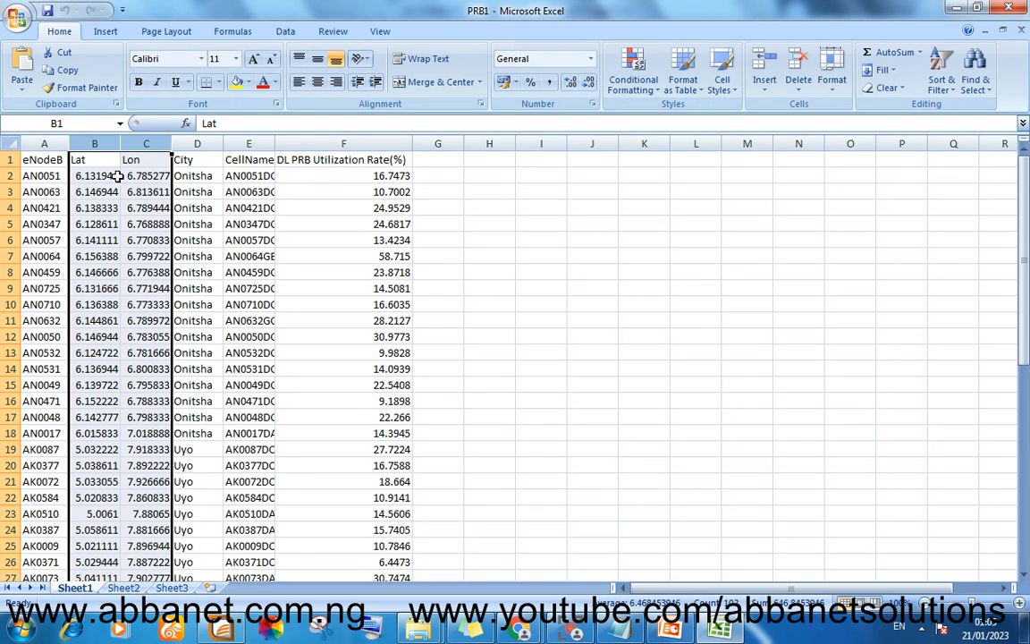
{"action": "left_click", "coordinate": [95, 175]}
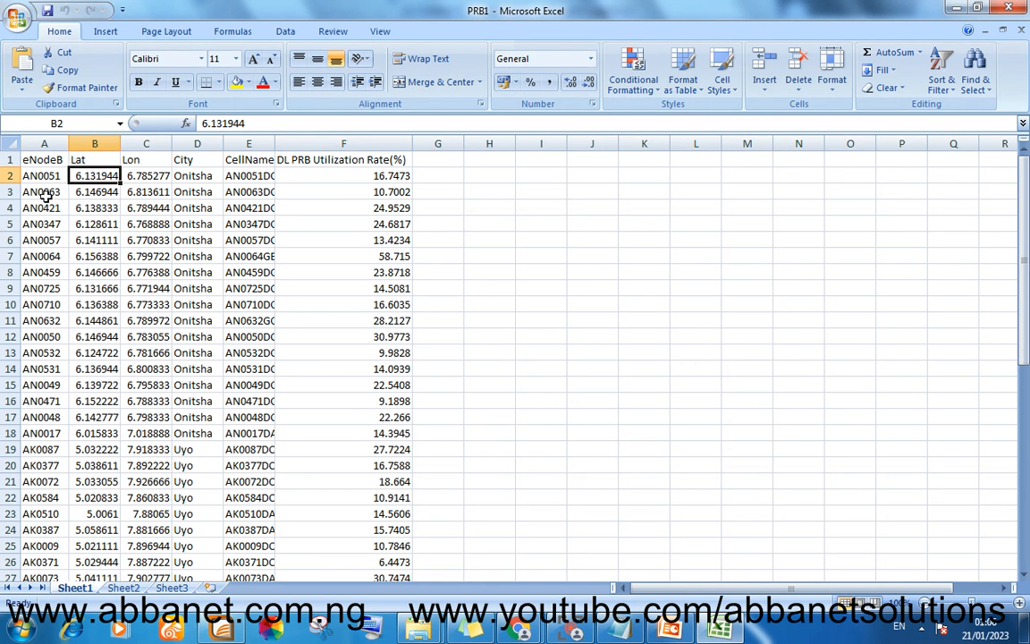
{"action": "mouse_move", "coordinate": [45, 183]}
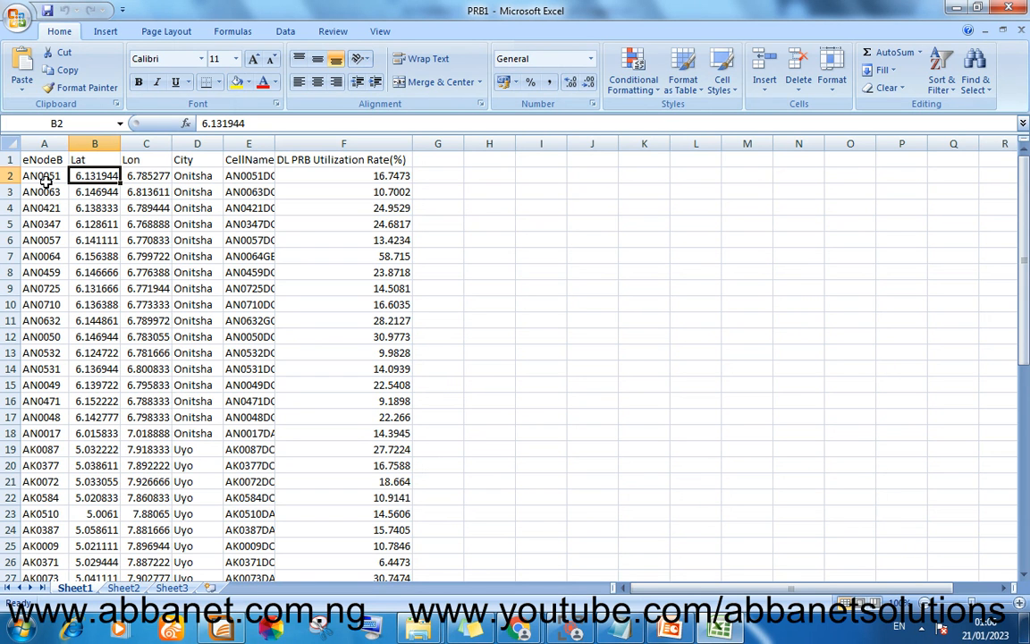
{"action": "mouse_move", "coordinate": [397, 207]}
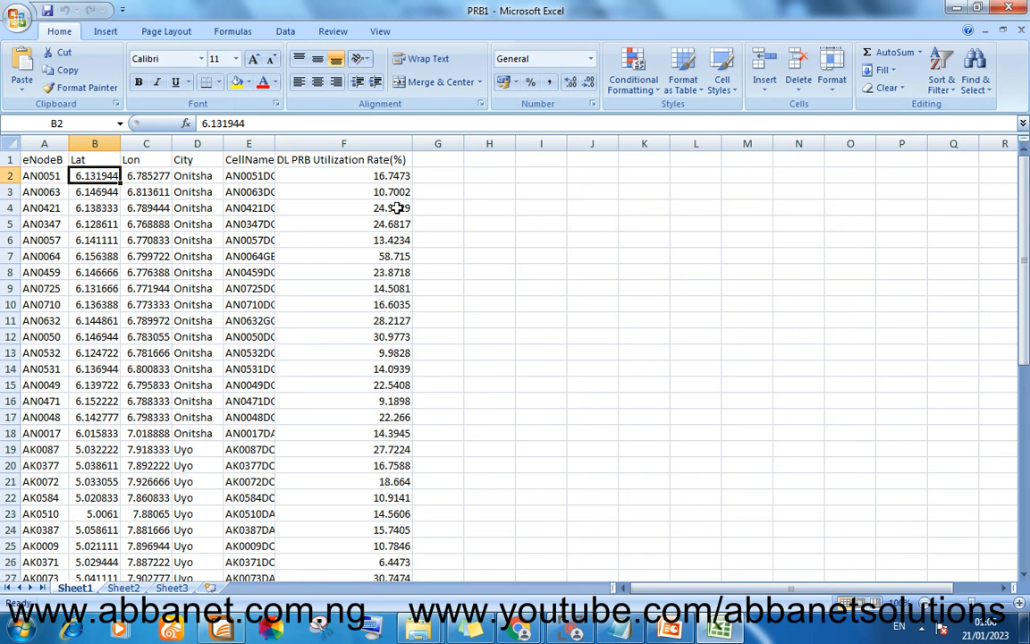
{"action": "mouse_move", "coordinate": [370, 160]}
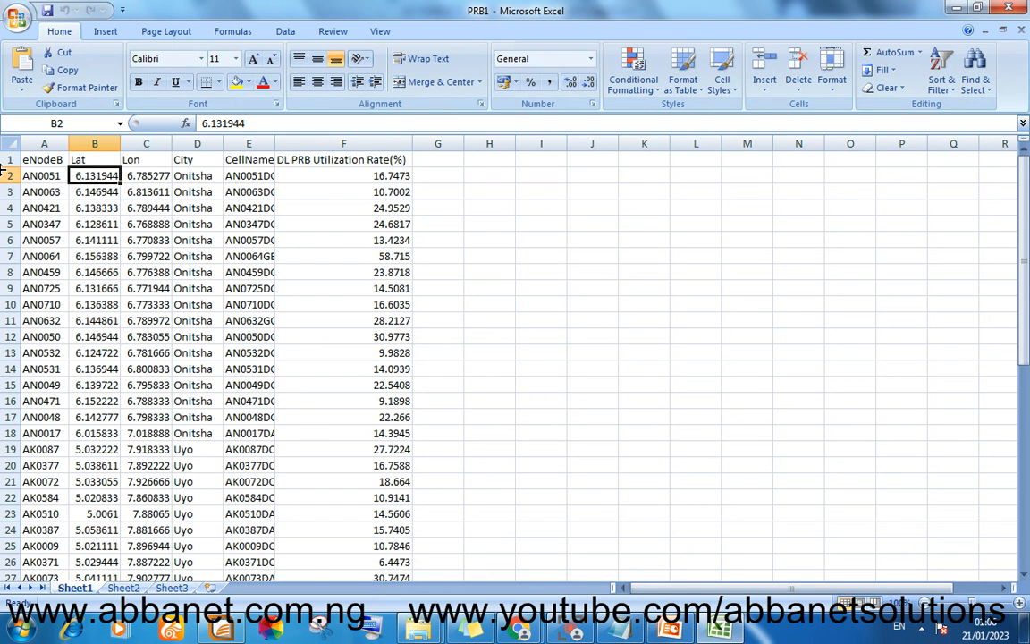
{"action": "mouse_move", "coordinate": [528, 329]}
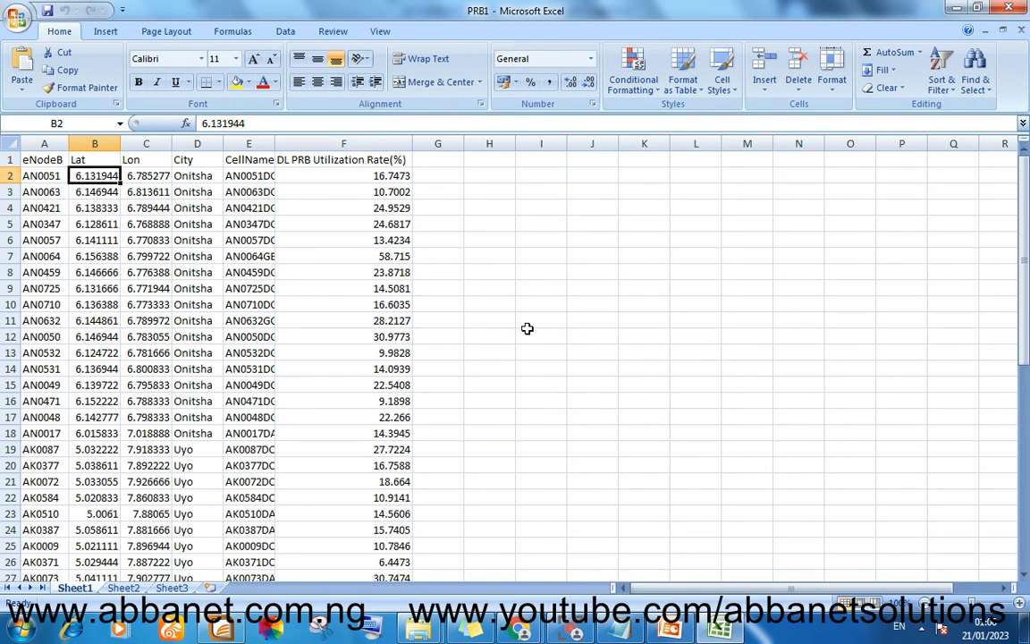
{"action": "left_click", "coordinate": [591, 271]}
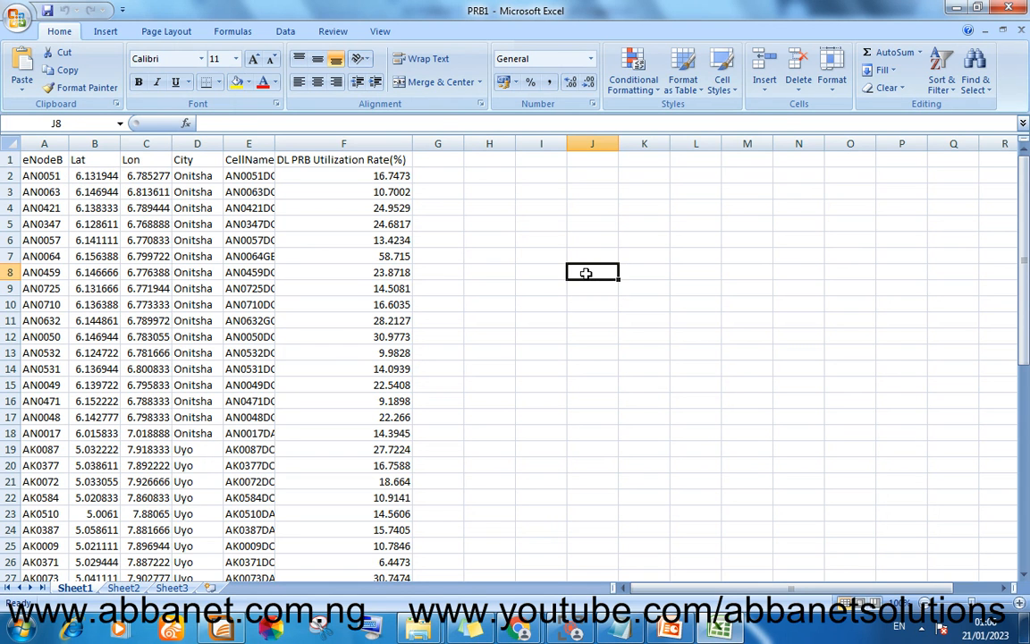
{"action": "type", "text": "Sites"}
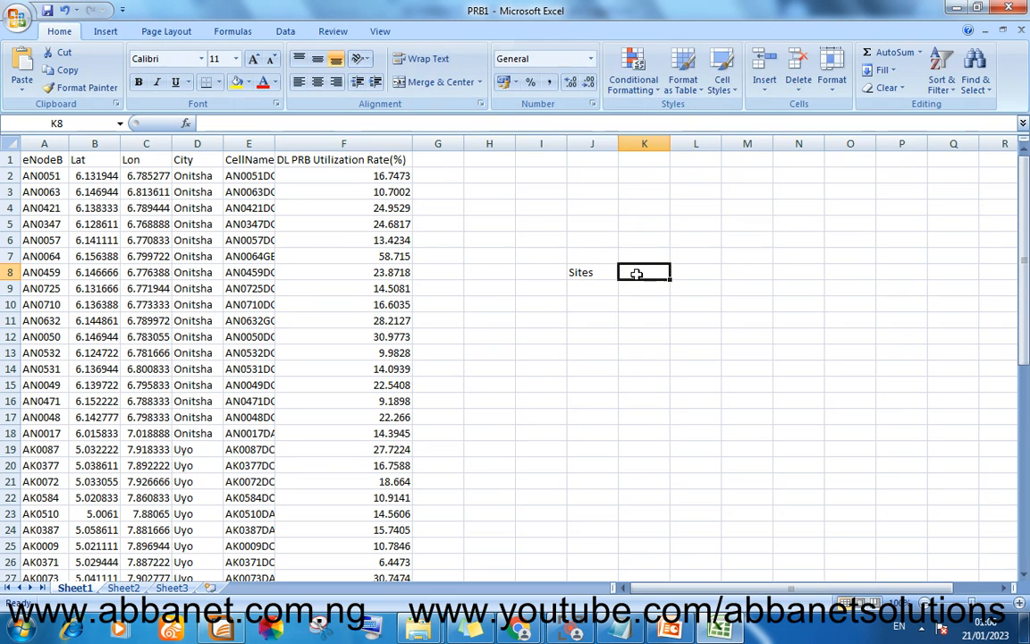
{"action": "type", "text": "0 to 10"}
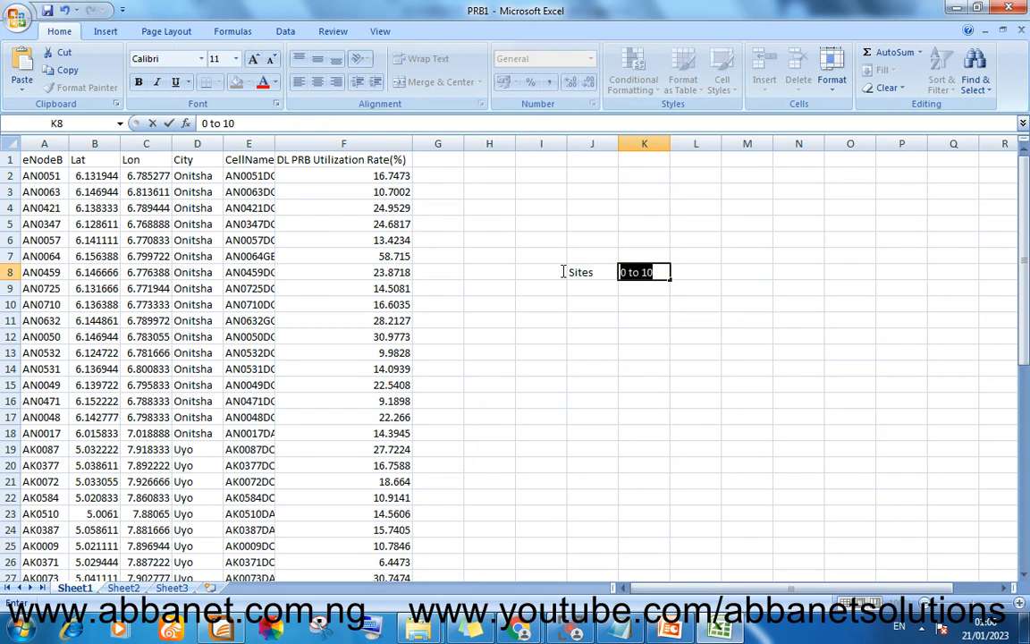
{"action": "left_click", "coordinate": [592, 272]}
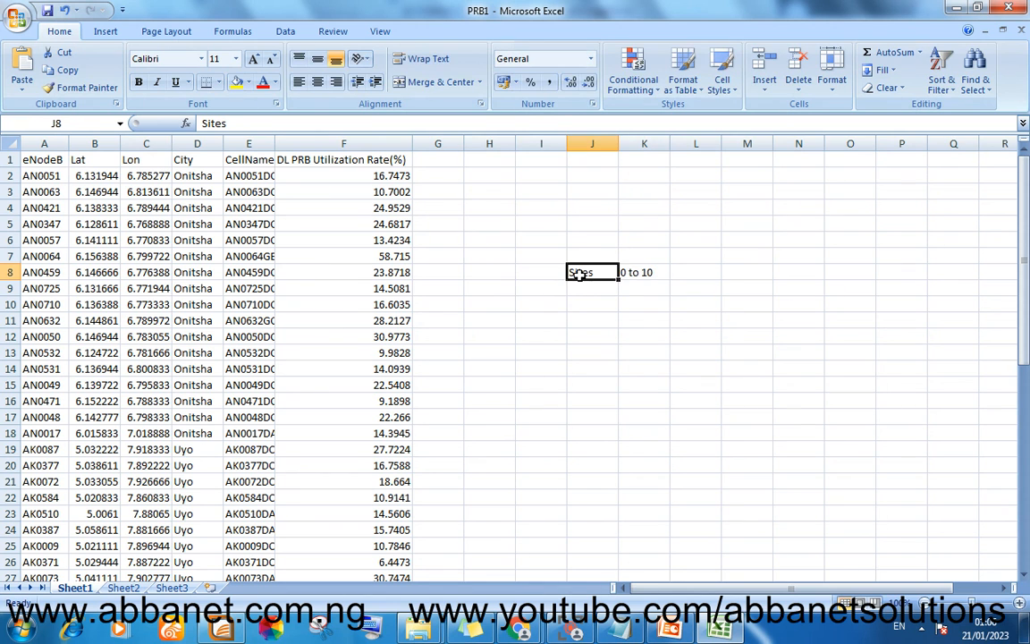
{"action": "left_click", "coordinate": [643, 272]}
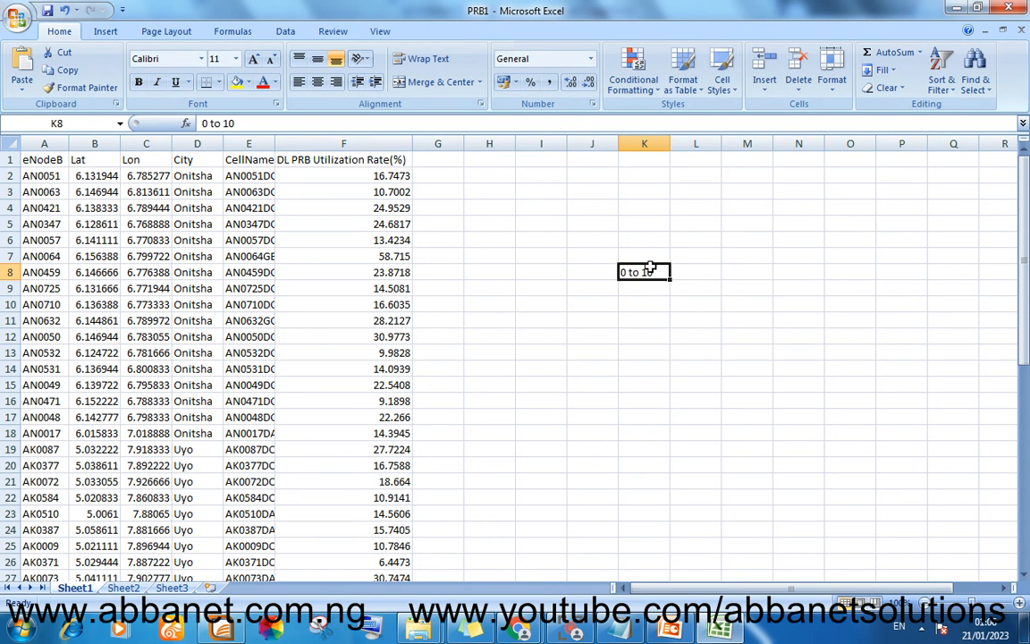
{"action": "left_click", "coordinate": [643, 320]}
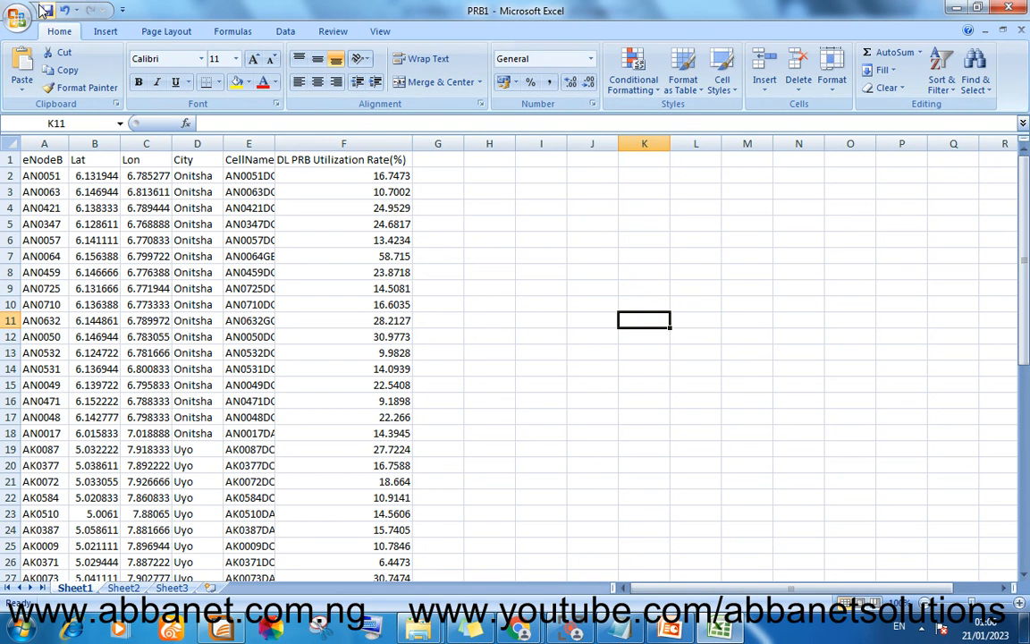
{"action": "mouse_move", "coordinate": [45, 10]}
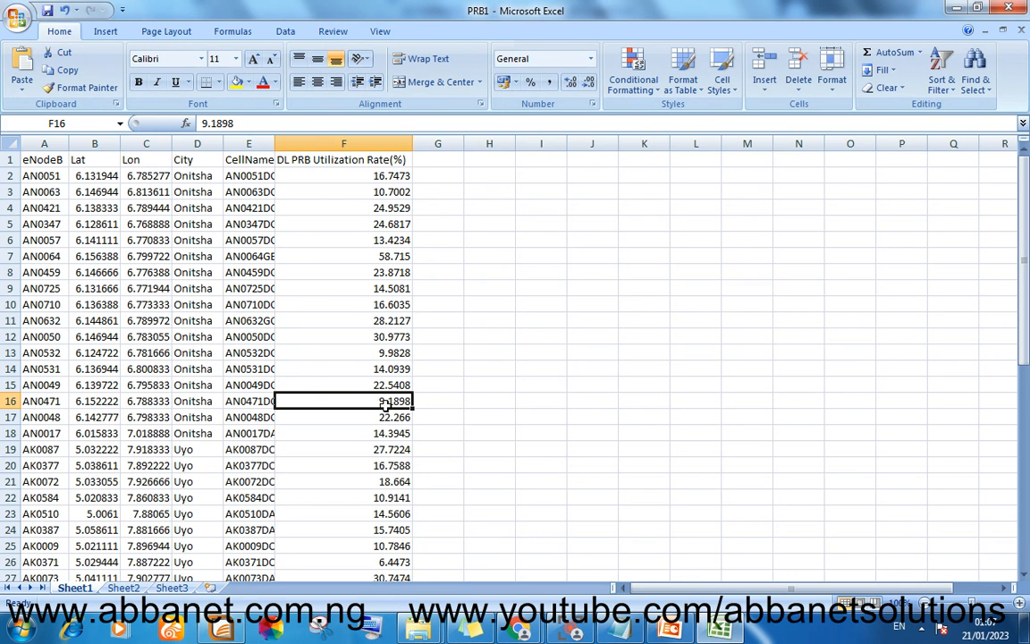
Enter 55 in cell F16 as site AN0471's DL PRB utilization rate
{"action": "type", "text": "55"}
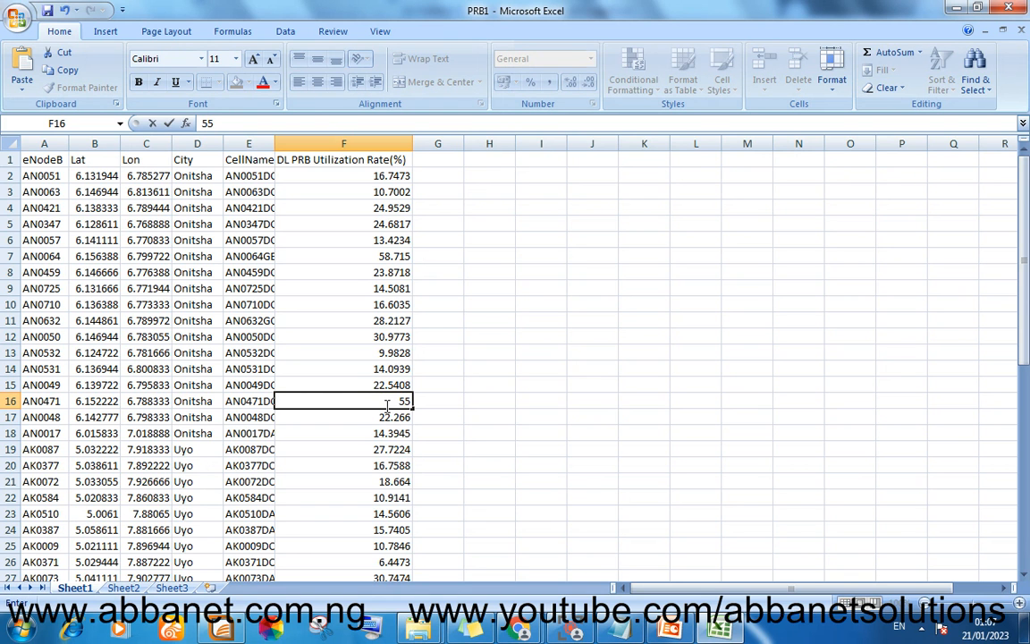
{"action": "left_click", "coordinate": [343, 449]}
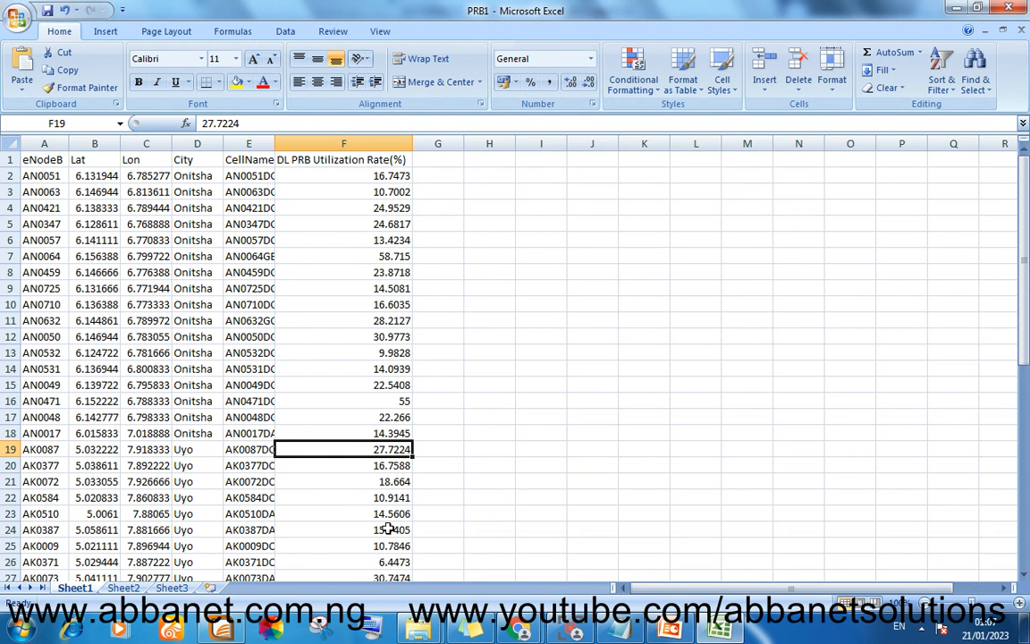
{"action": "left_click", "coordinate": [344, 529]}
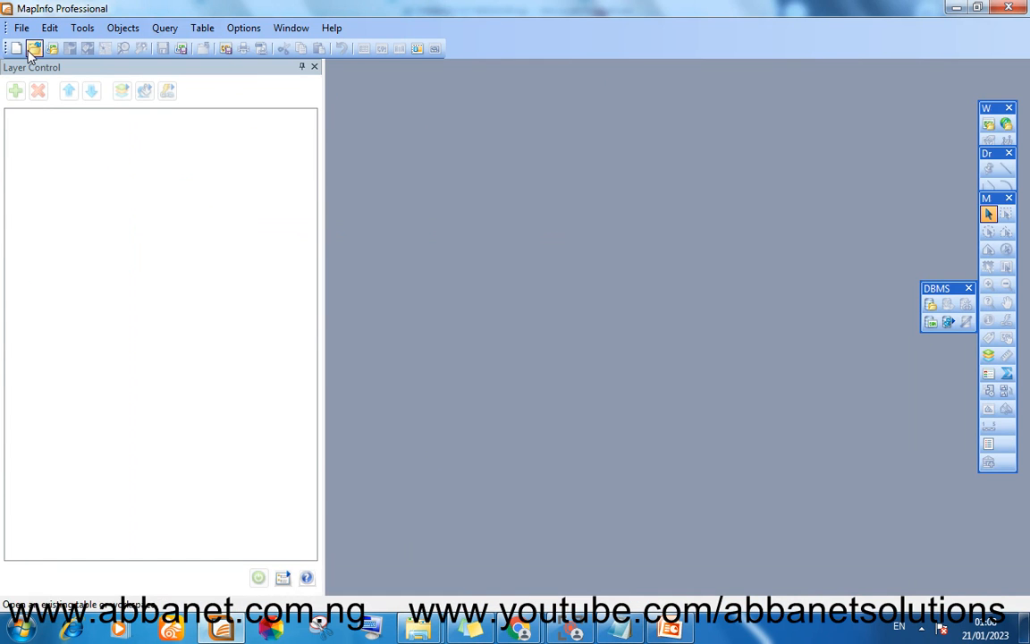
Browse the Open dialog to KPI Excels and show only Microsoft Excel files
{"action": "left_click", "coordinate": [34, 49]}
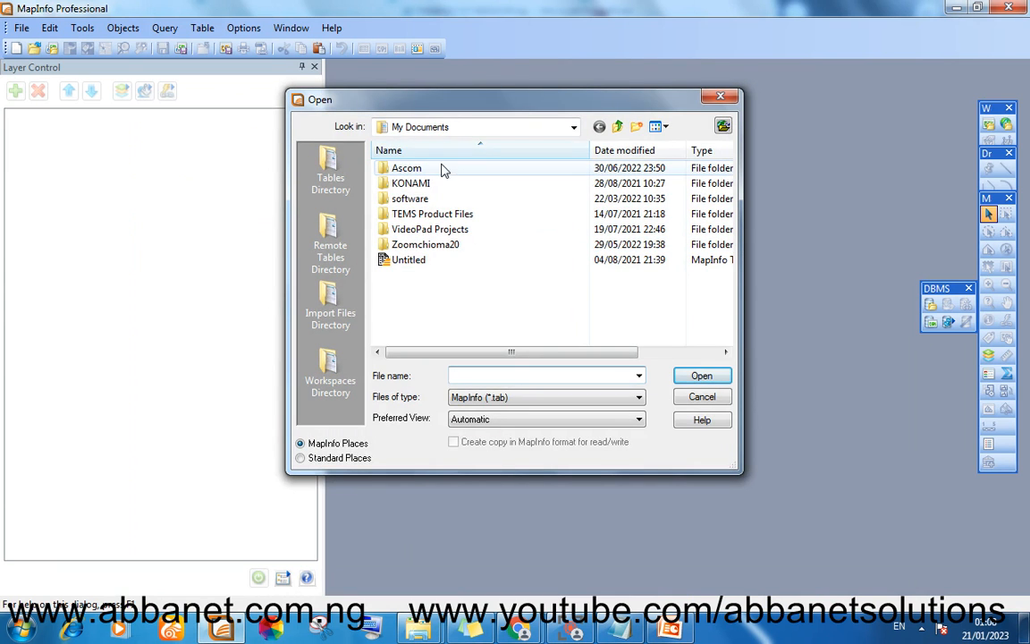
{"action": "left_click", "coordinate": [572, 126]}
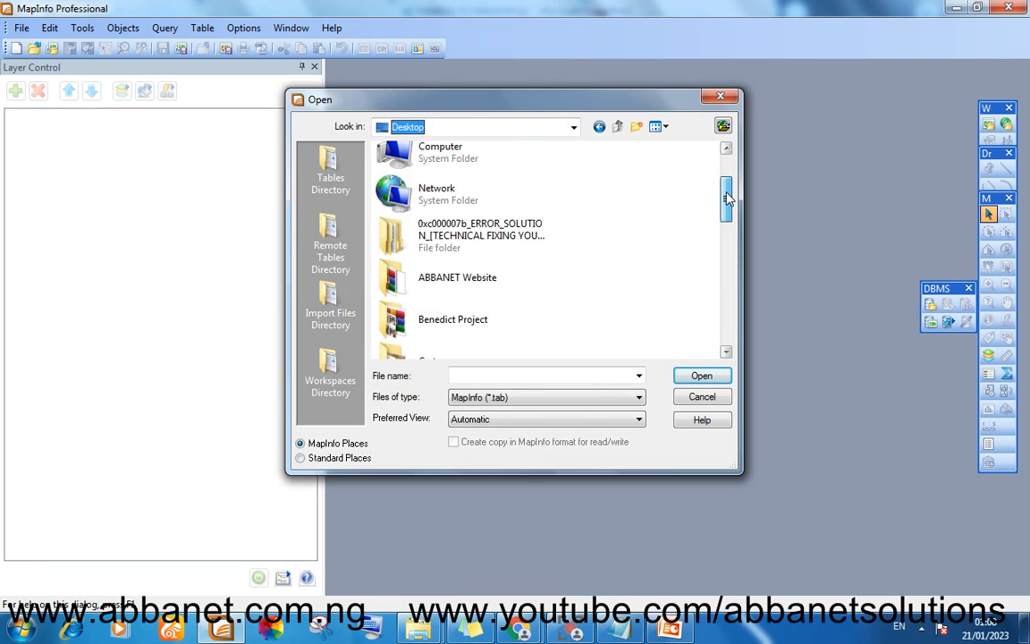
{"action": "scroll", "scroll_direction": "down", "scroll_amount": 3}
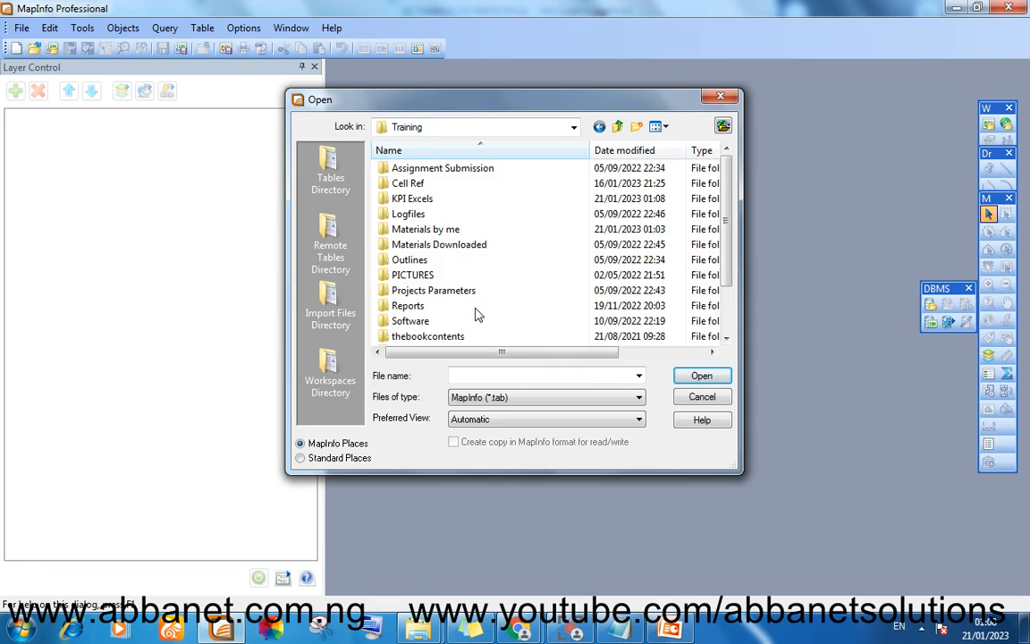
{"action": "double_click", "coordinate": [412, 197]}
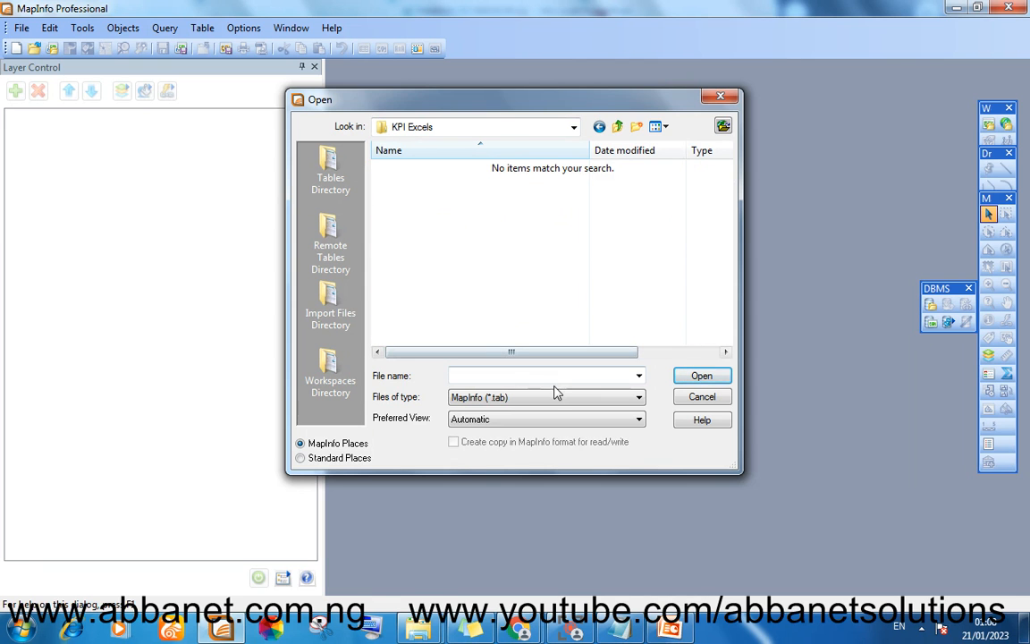
{"action": "left_click", "coordinate": [637, 396]}
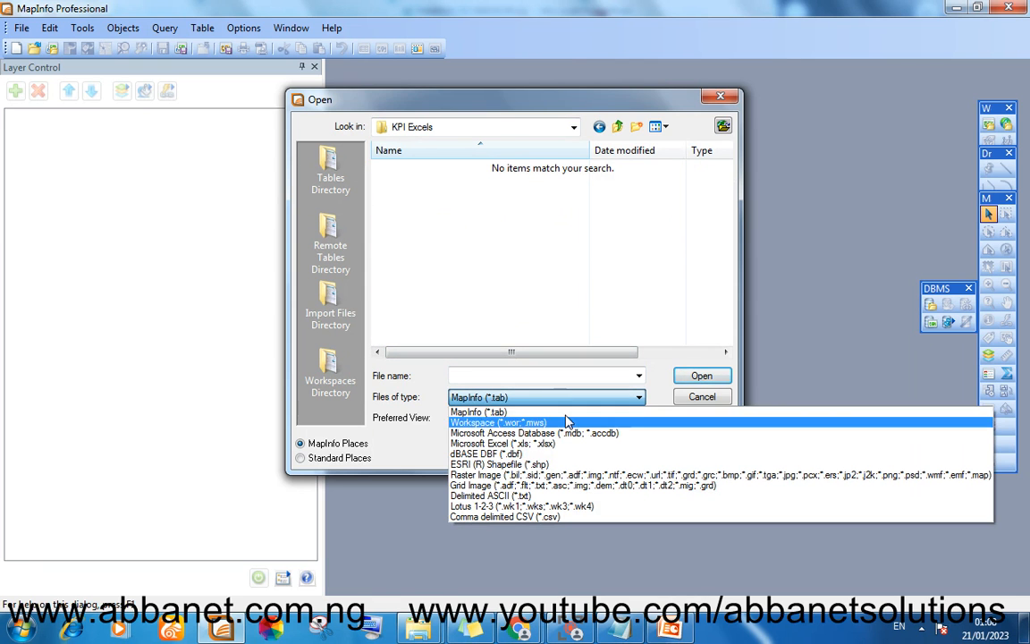
{"action": "left_click", "coordinate": [502, 443]}
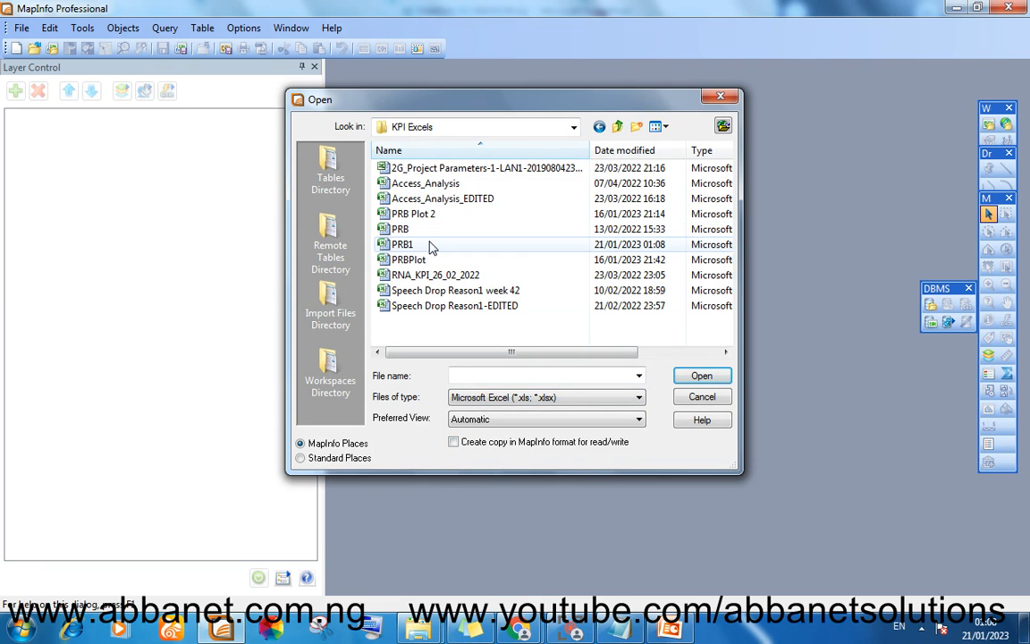
{"action": "mouse_move", "coordinate": [403, 244]}
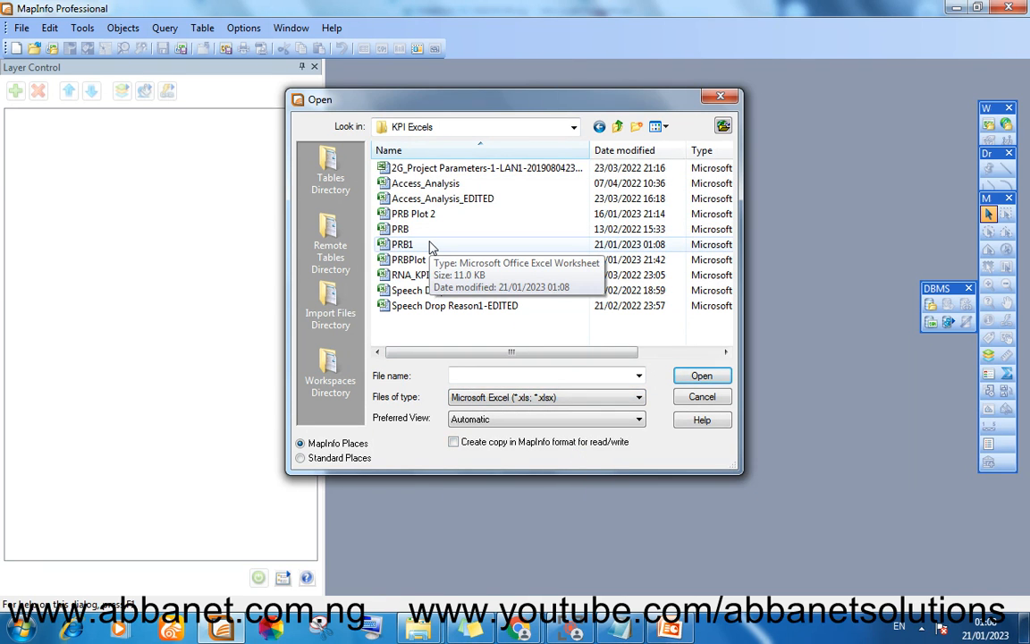
Open PRB1 using the row above for column titles and accept the field types
{"action": "double_click", "coordinate": [401, 244]}
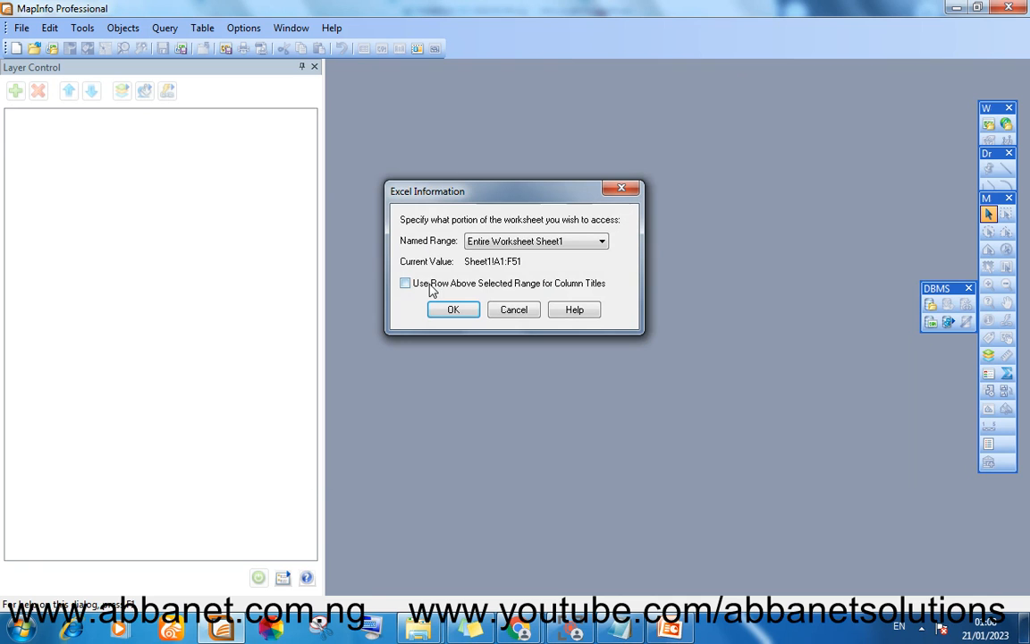
{"action": "left_click", "coordinate": [405, 282]}
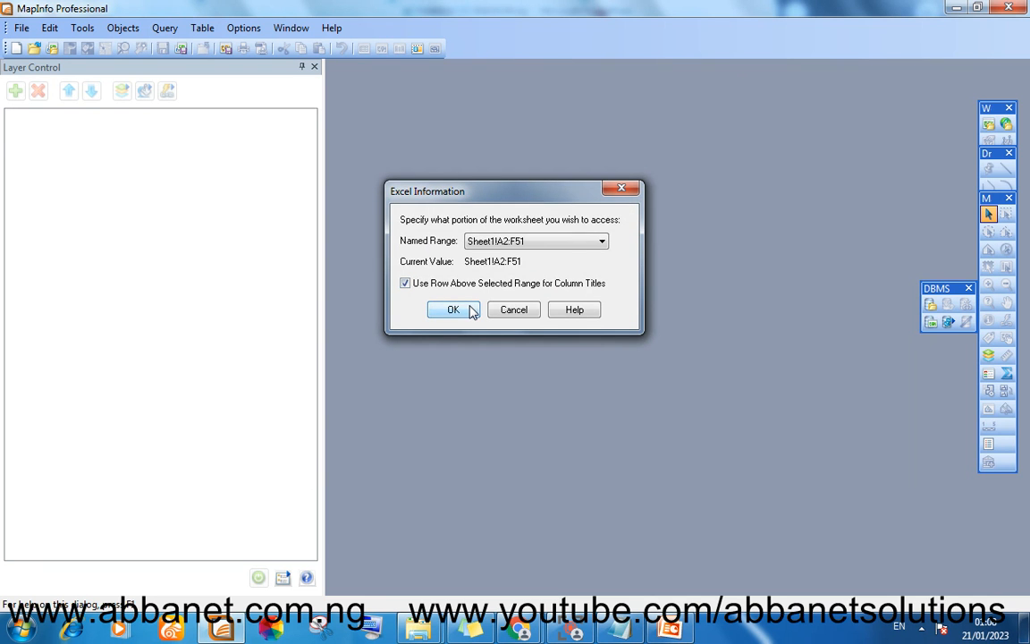
{"action": "left_click", "coordinate": [452, 310]}
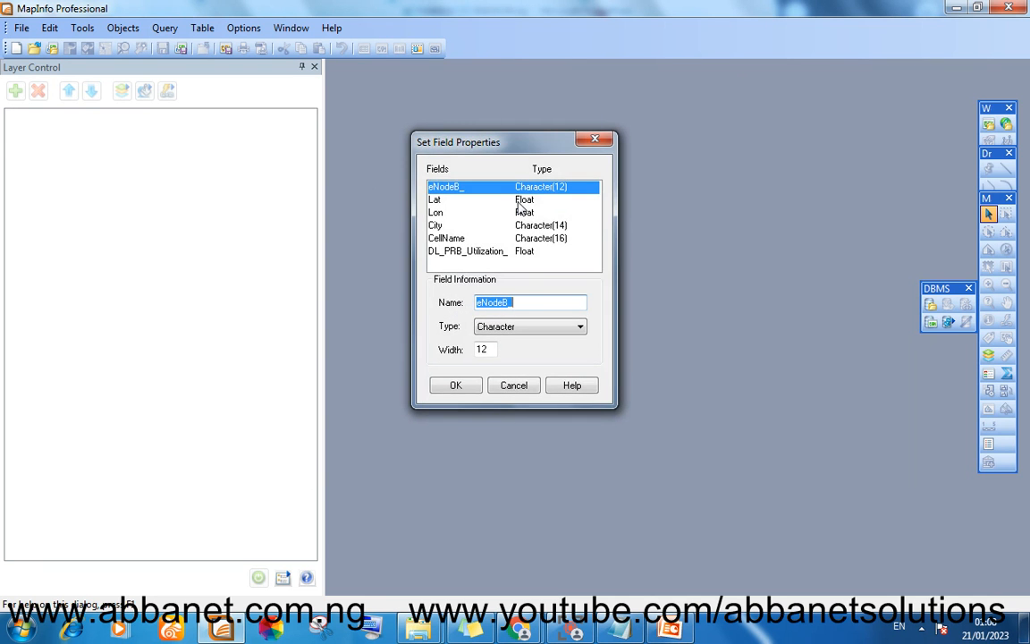
{"action": "left_click", "coordinate": [454, 385]}
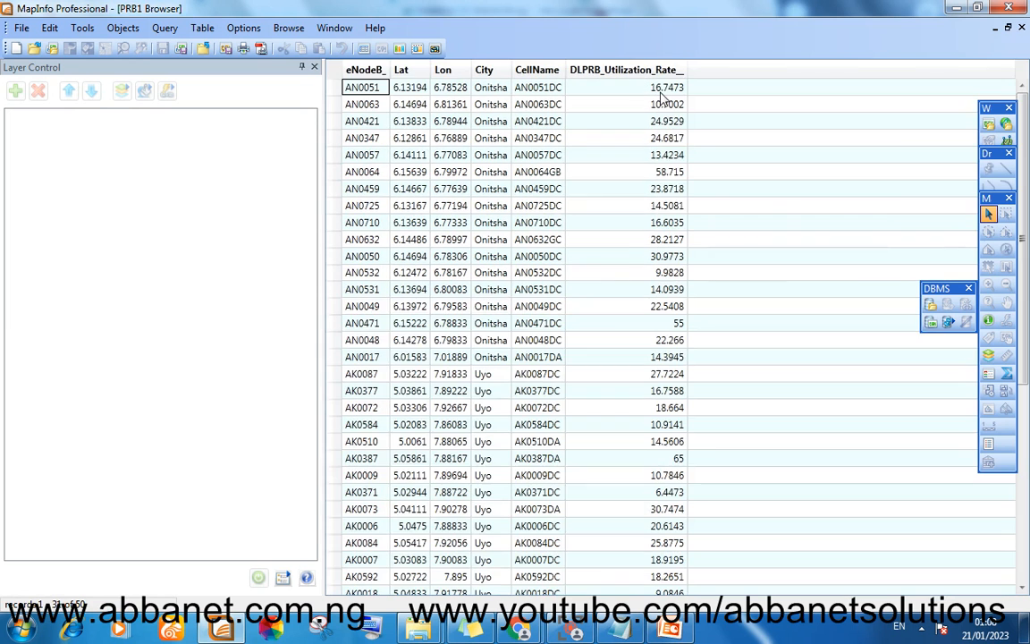
{"action": "mouse_move", "coordinate": [537, 248]}
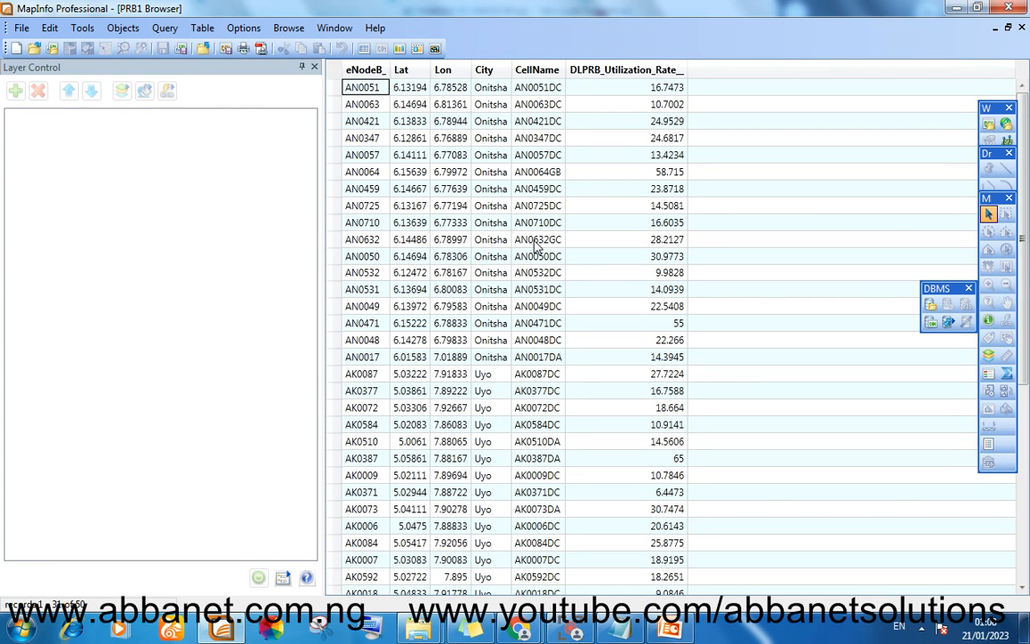
{"action": "mouse_move", "coordinate": [678, 200]}
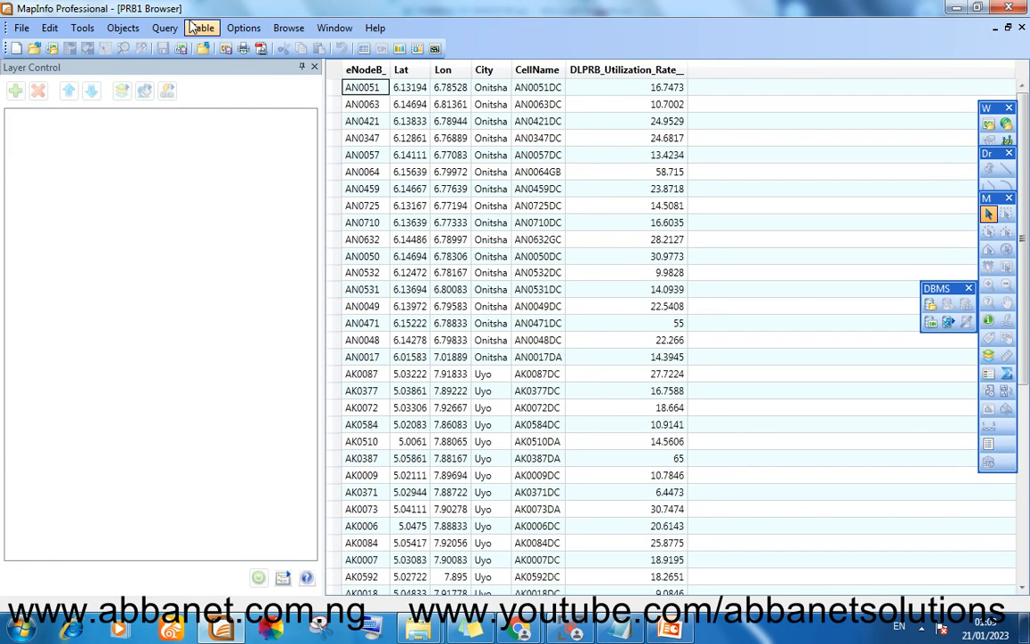
Start Table > Create Points for the PRB1 table
{"action": "left_click", "coordinate": [243, 28]}
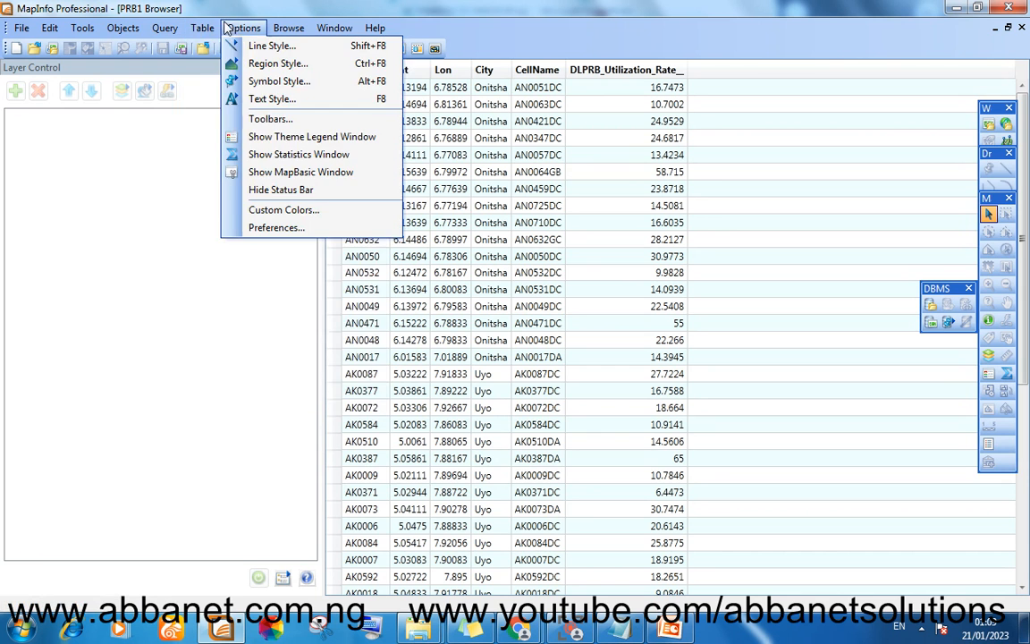
{"action": "left_click", "coordinate": [202, 28]}
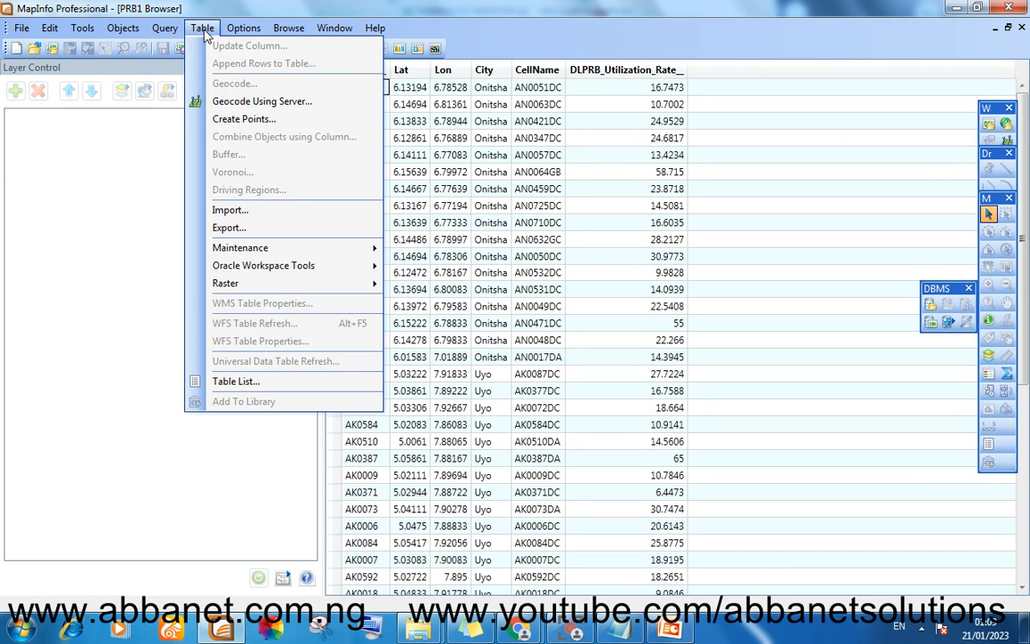
{"action": "left_click", "coordinate": [243, 118]}
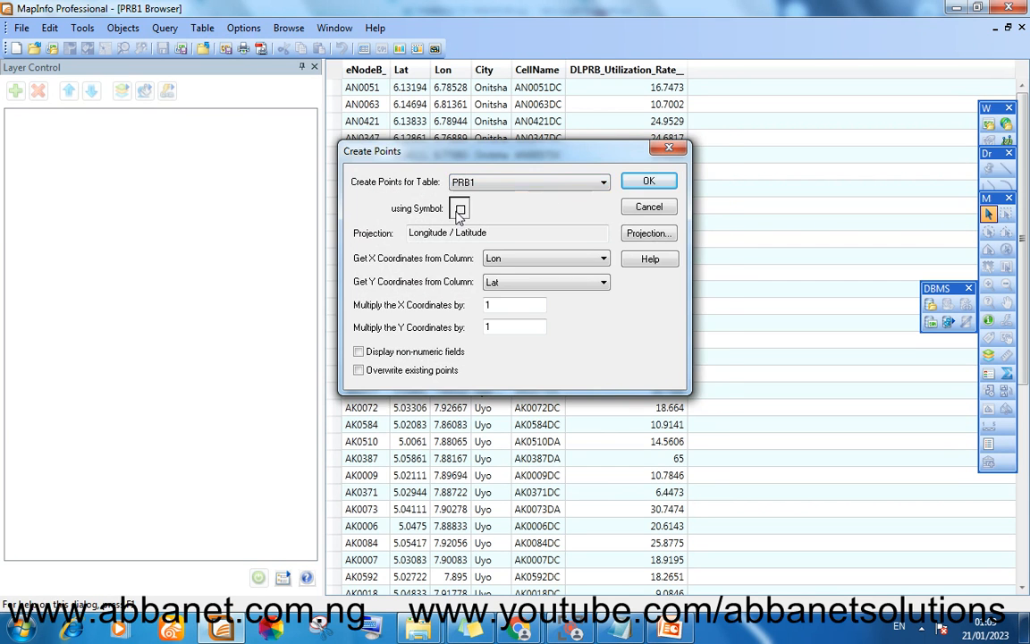
Pick a trefoil-like point symbol from the MapInfo Miscellaneous font
{"action": "left_click", "coordinate": [458, 209]}
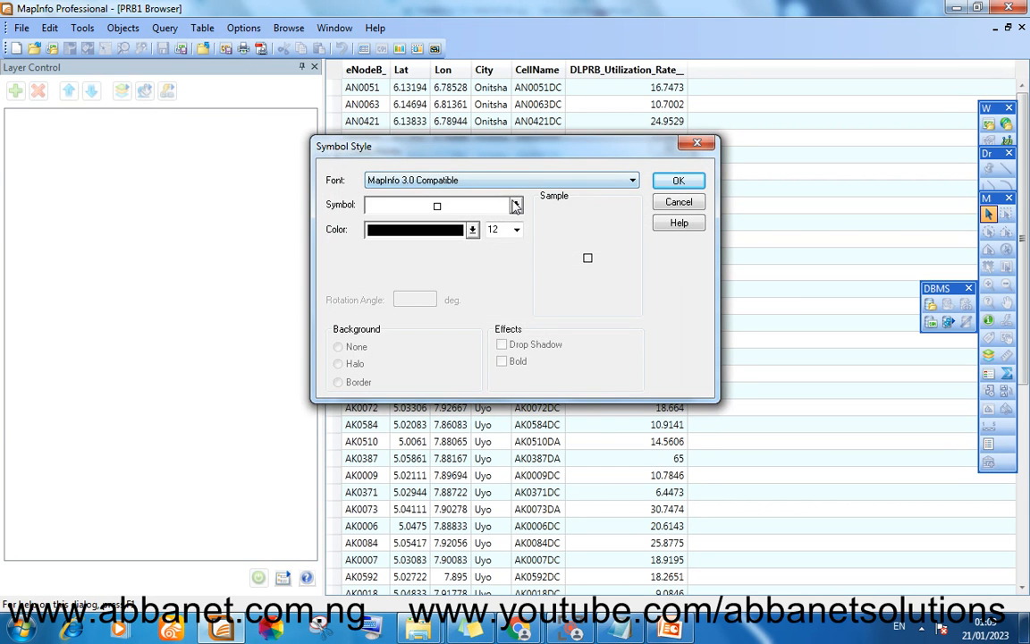
{"action": "left_click", "coordinate": [632, 179]}
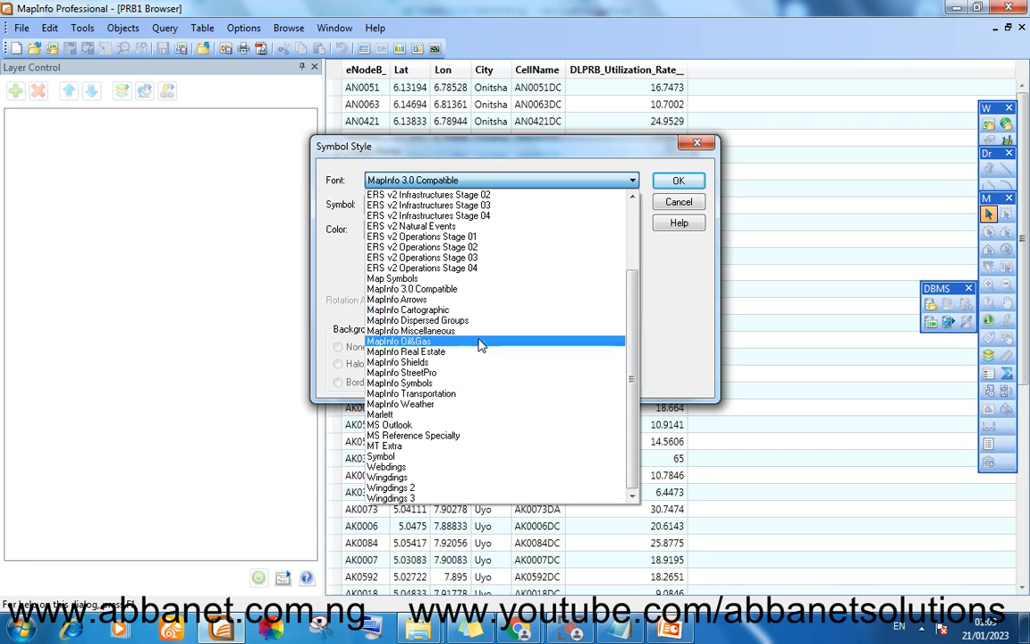
{"action": "left_click", "coordinate": [411, 329]}
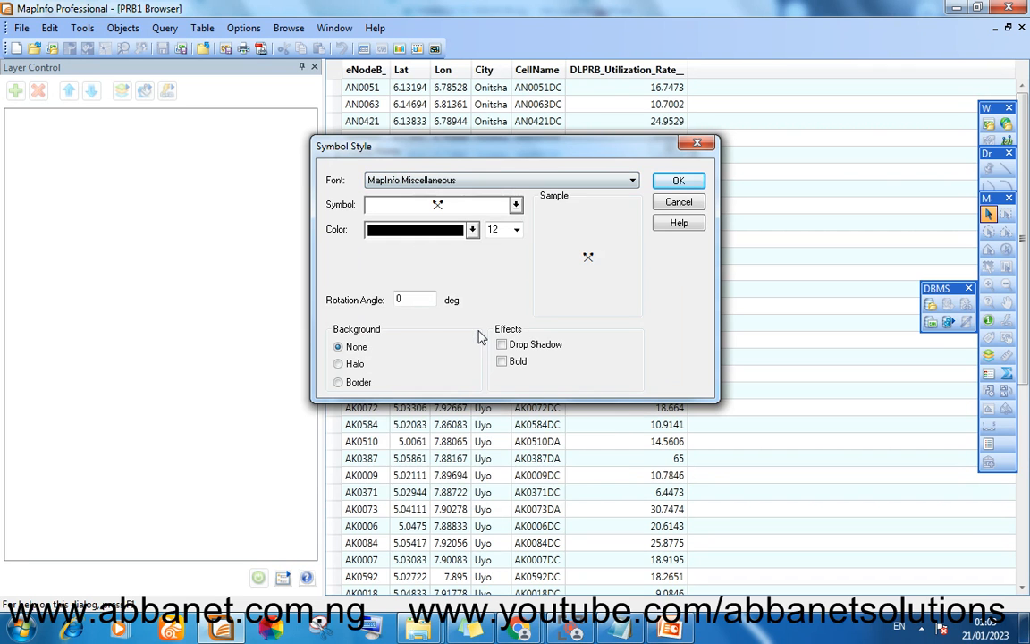
{"action": "left_click", "coordinate": [515, 204]}
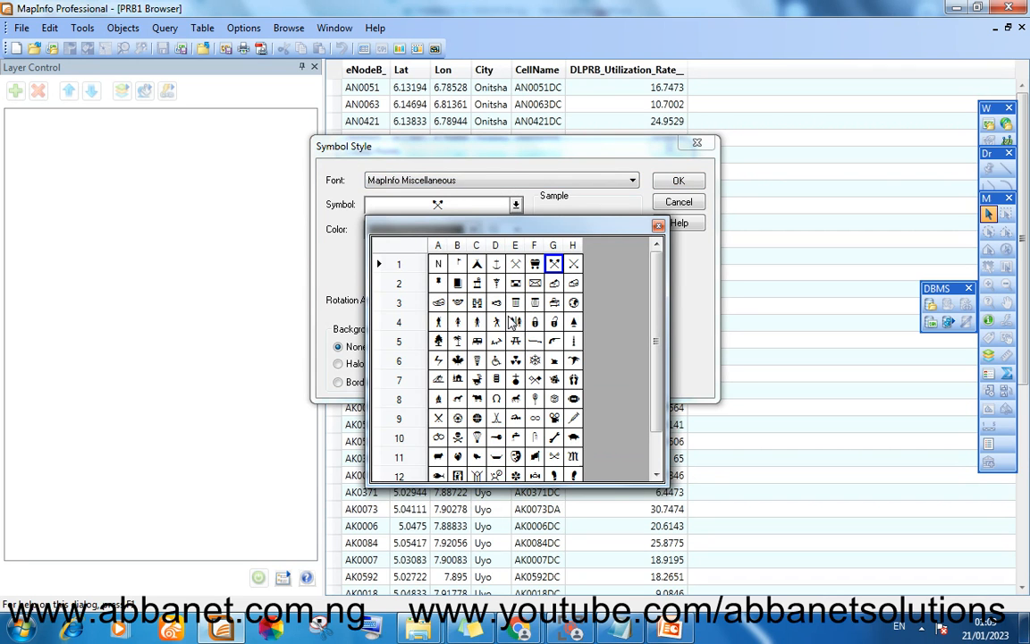
{"action": "left_click", "coordinate": [495, 360]}
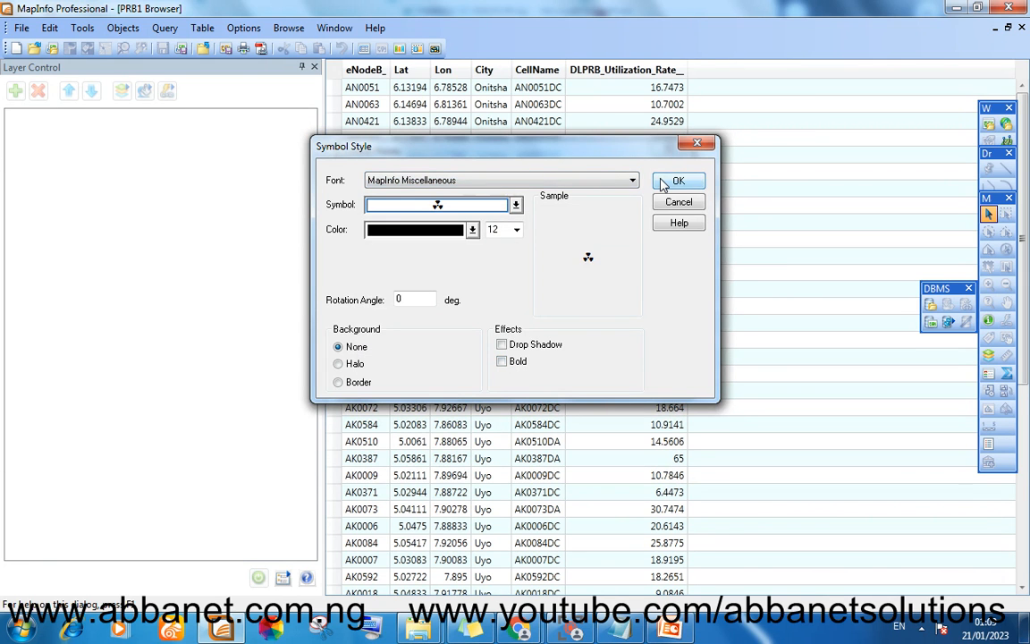
Confirm the symbol and create points from Lon/Lat in Longitude / Latitude projection
{"action": "left_click", "coordinate": [677, 181]}
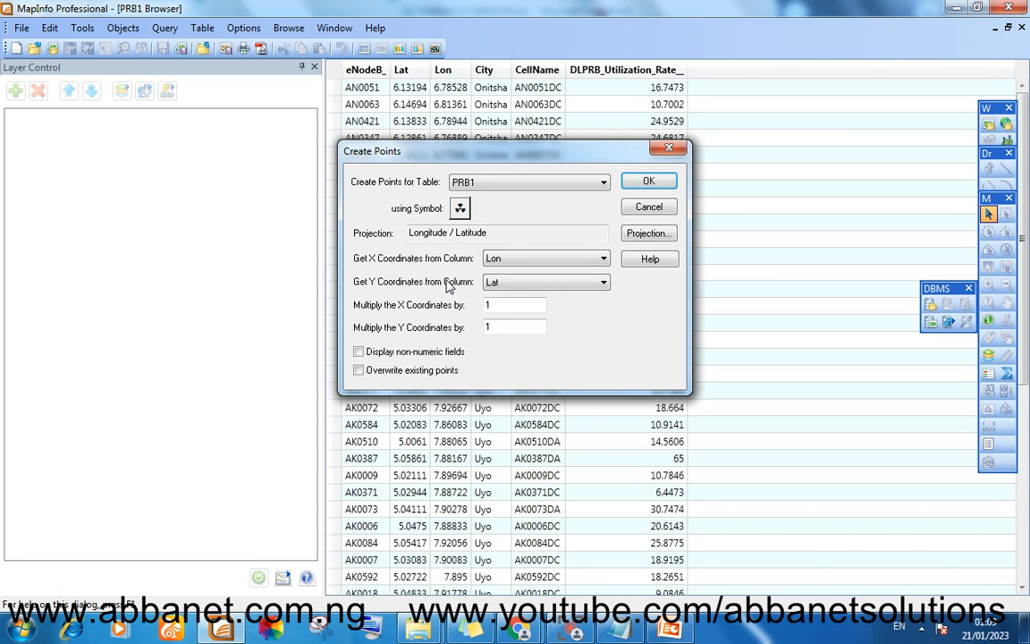
{"action": "left_click", "coordinate": [649, 232]}
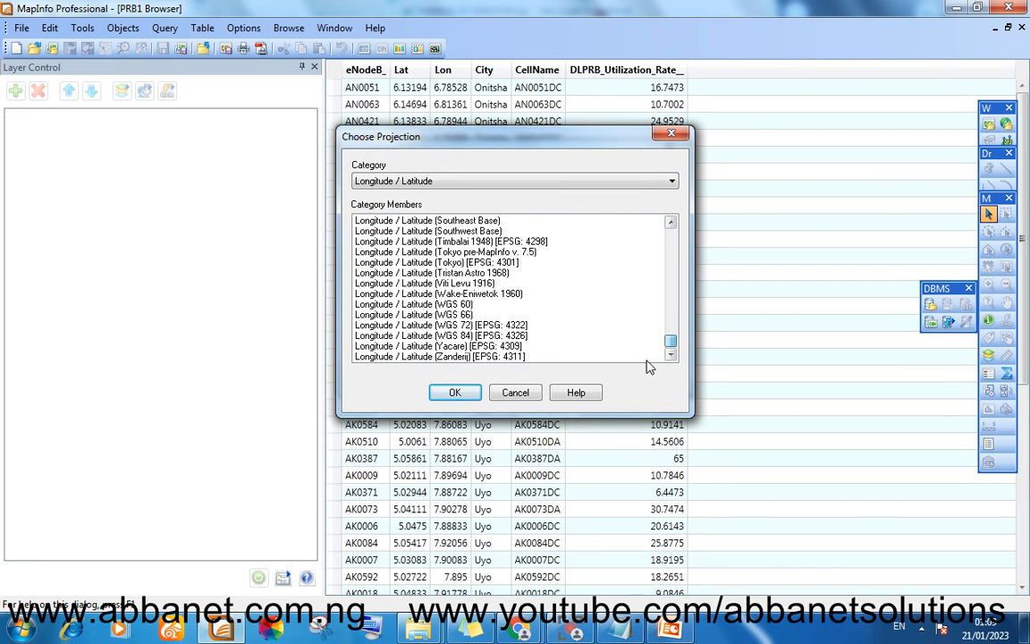
{"action": "left_click", "coordinate": [440, 335]}
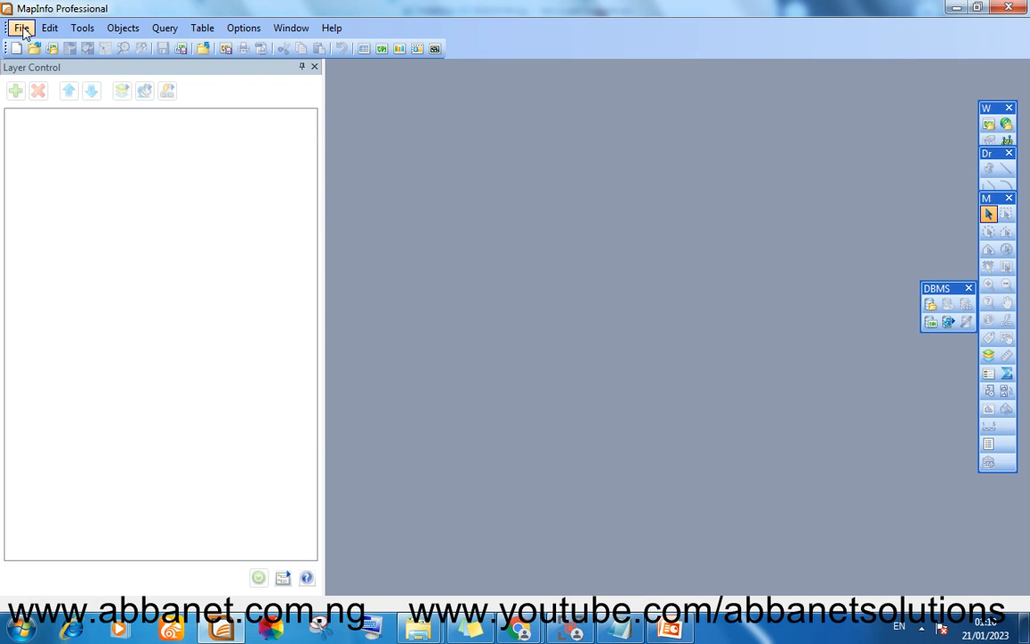
Reopen PRB1.TAB from Recent Files to map the labelled site points
{"action": "left_click", "coordinate": [21, 28]}
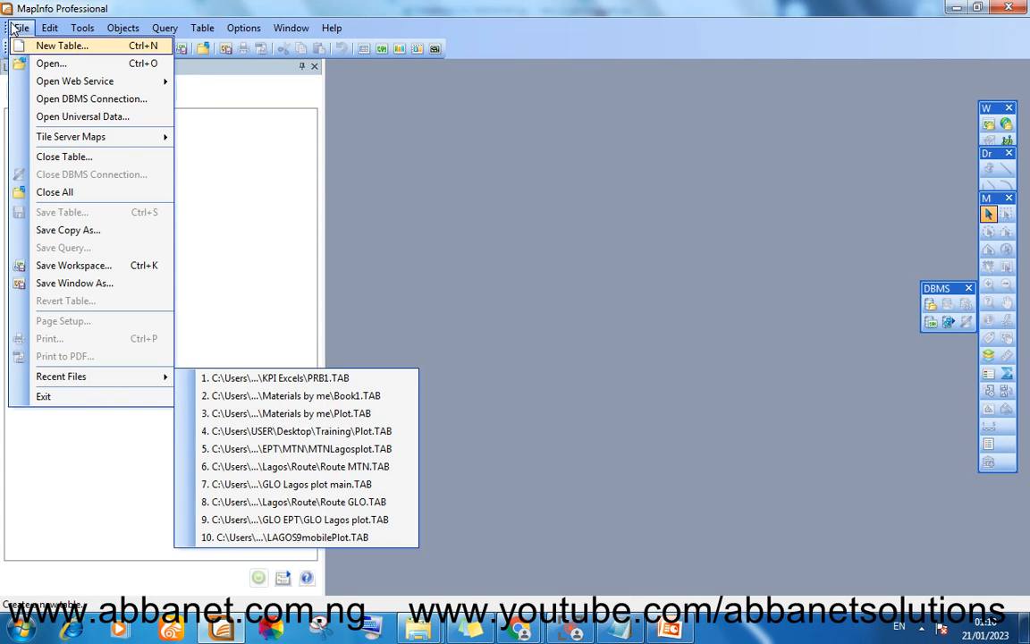
{"action": "left_click", "coordinate": [280, 377]}
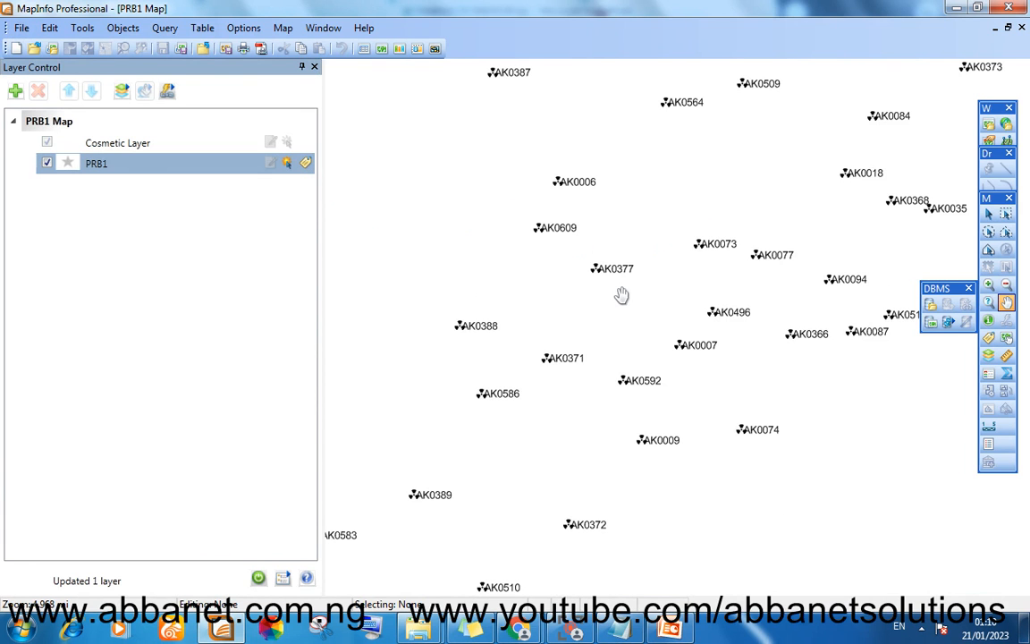
{"action": "mouse_move", "coordinate": [328, 563]}
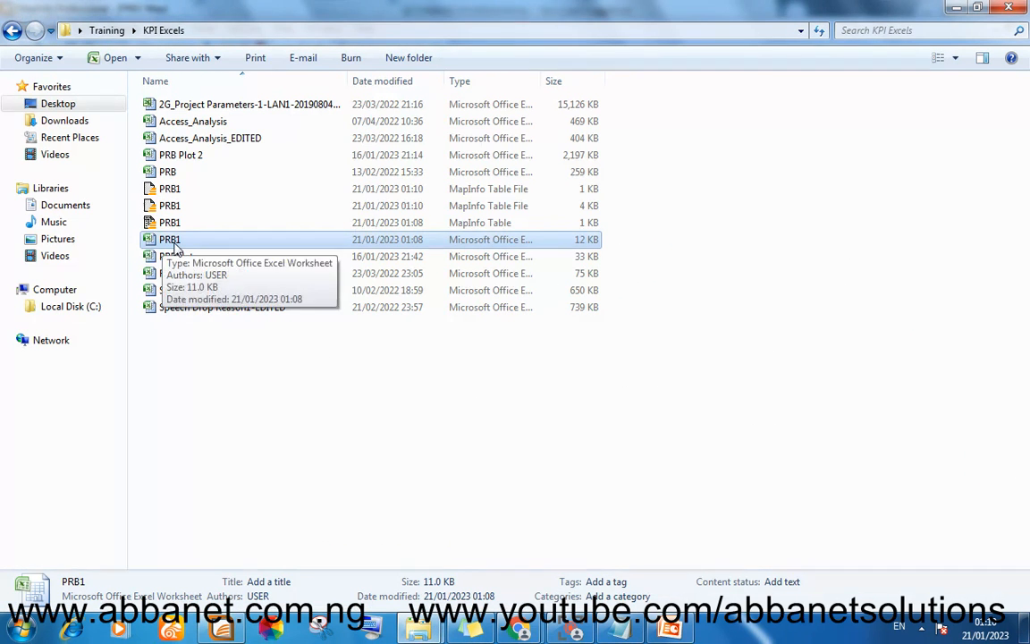
Try opening PRB1.xlsx and cancel the File in Use prompt
{"action": "double_click", "coordinate": [169, 239]}
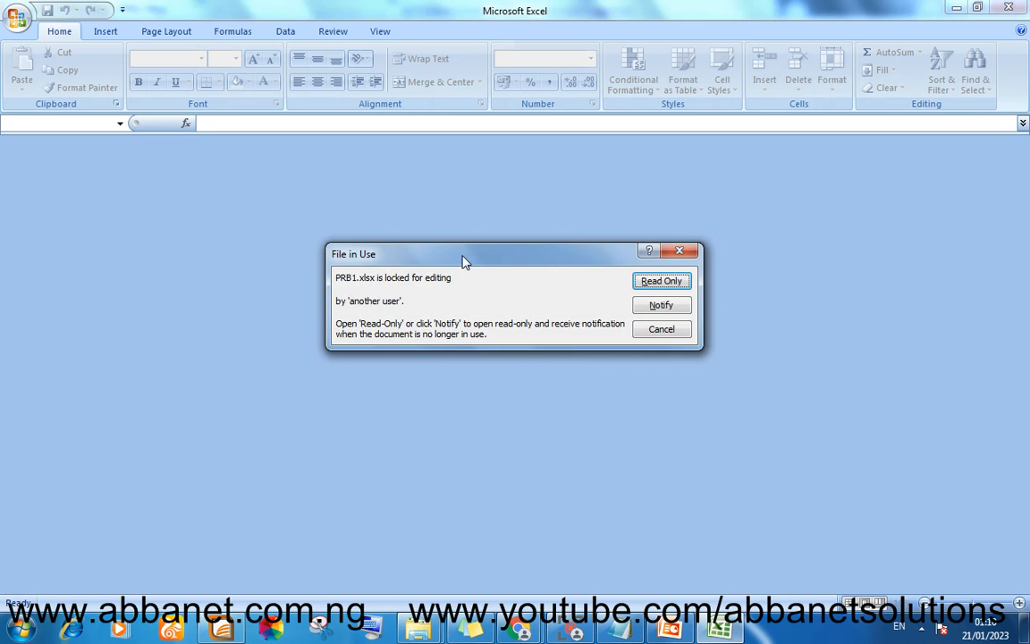
{"action": "left_click", "coordinate": [661, 280]}
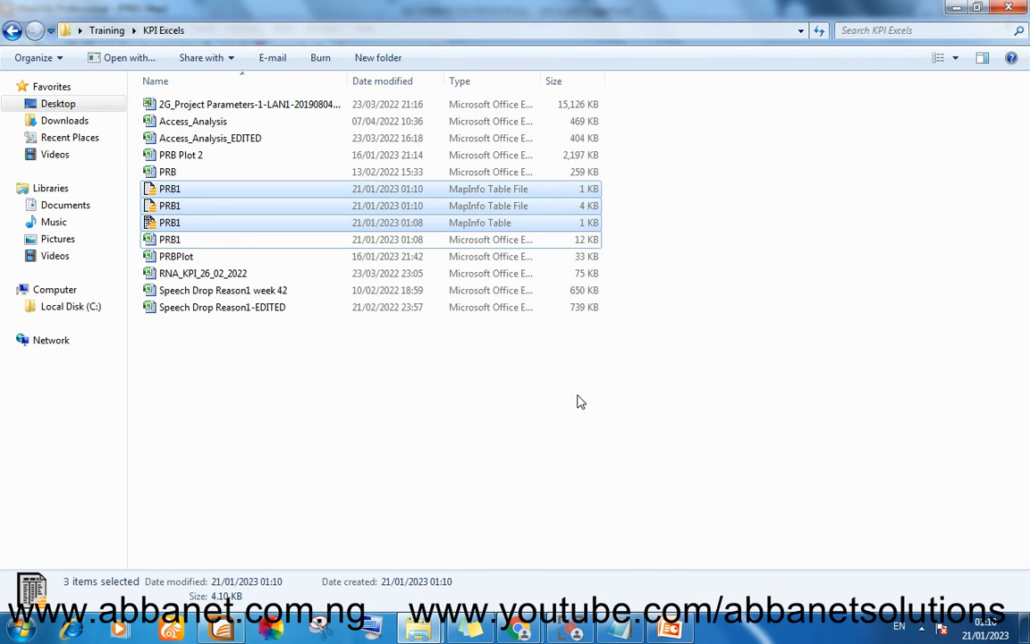
{"action": "mouse_move", "coordinate": [559, 407]}
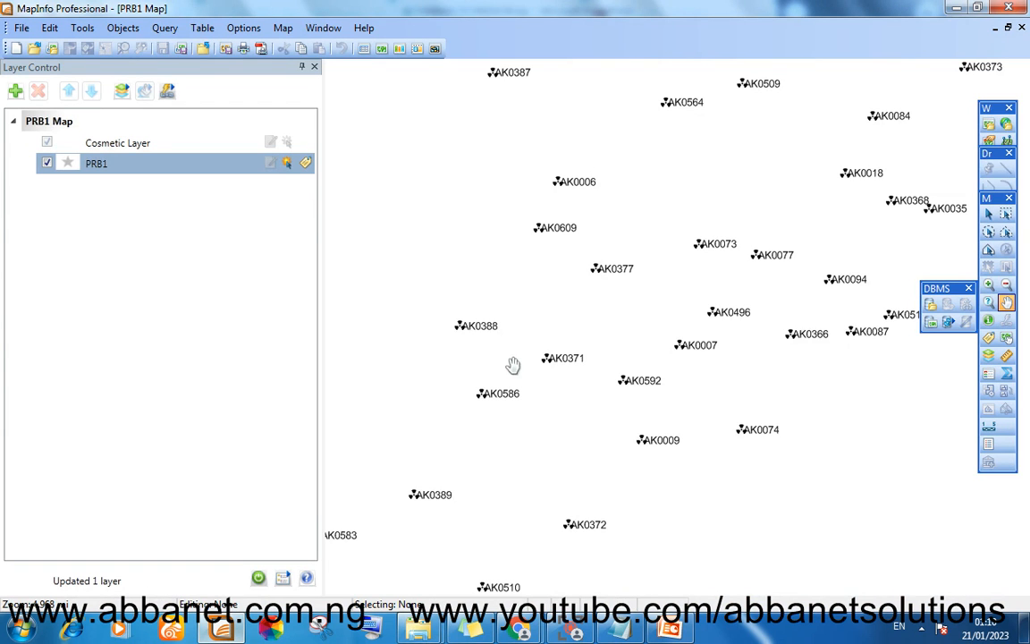
{"action": "mouse_move", "coordinate": [497, 297]}
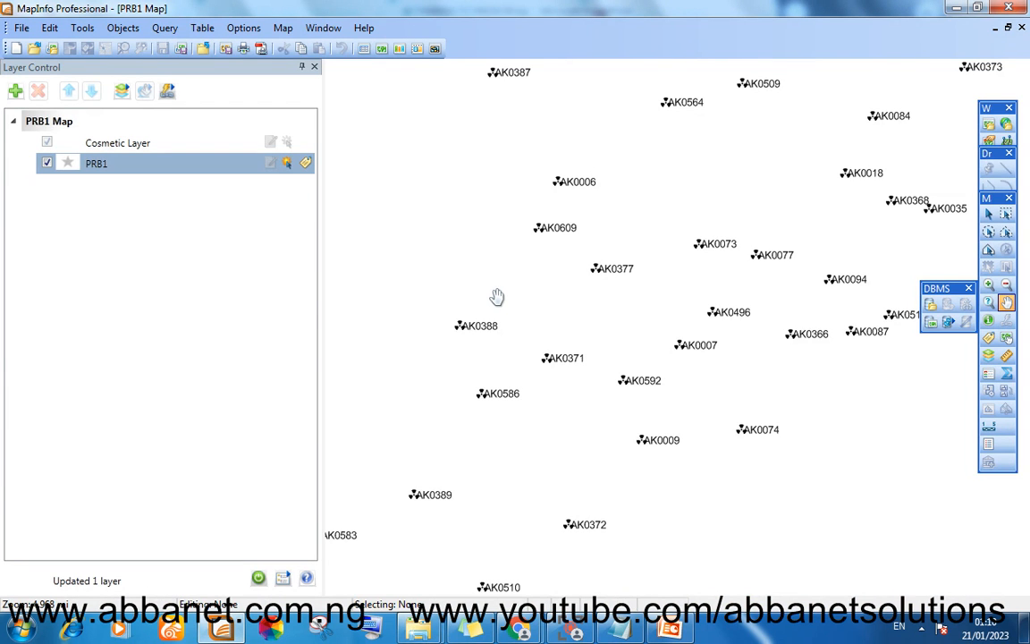
Launch Map > Create Thematic Map at Step 1 with Ranges templates
{"action": "left_click", "coordinate": [243, 27]}
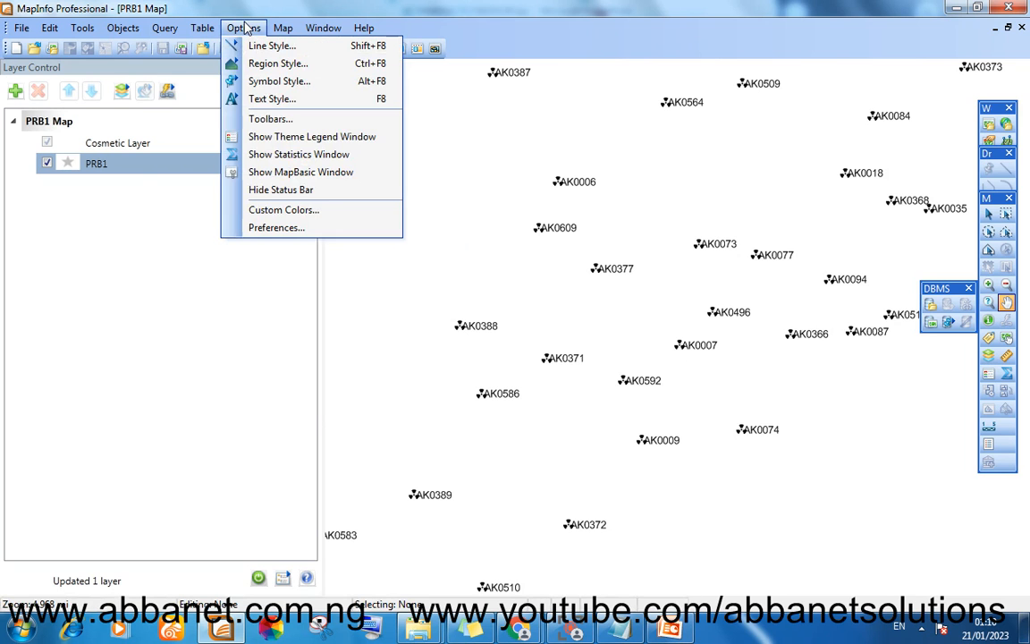
{"action": "left_click", "coordinate": [202, 28]}
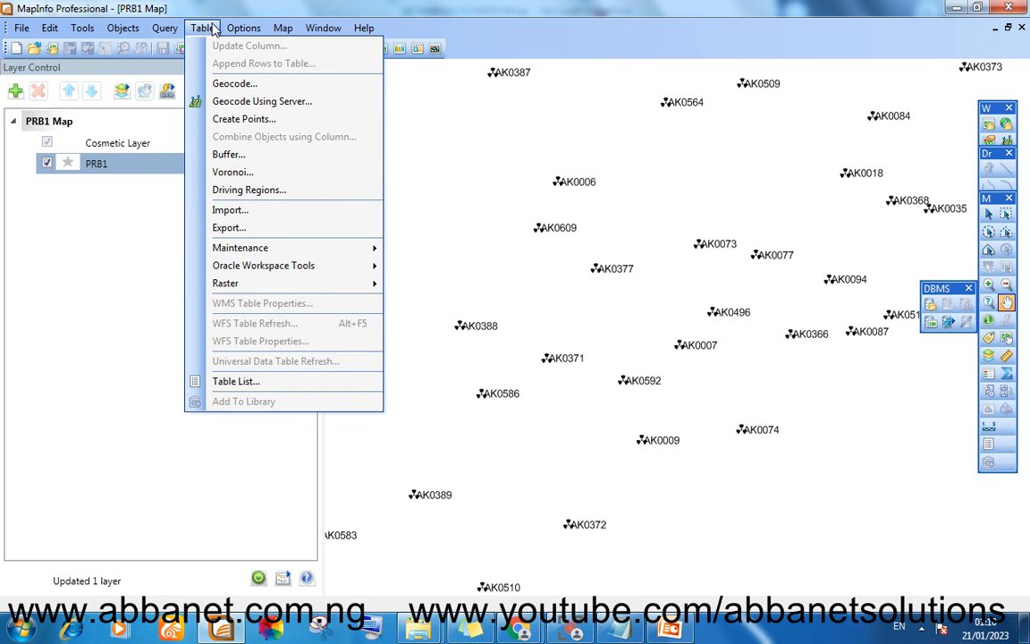
{"action": "left_click", "coordinate": [282, 28]}
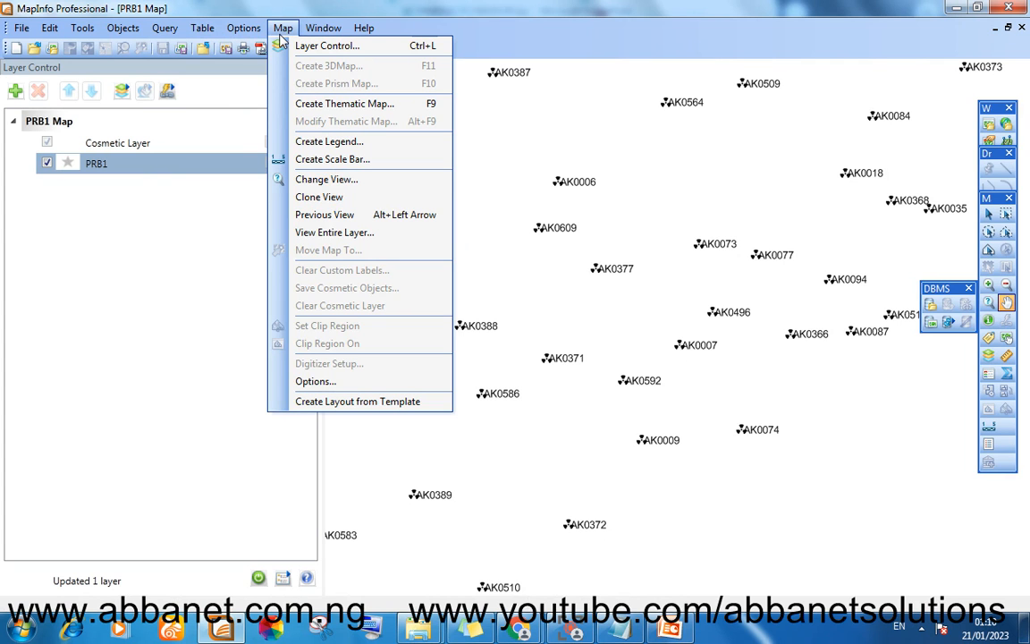
{"action": "mouse_move", "coordinate": [344, 103]}
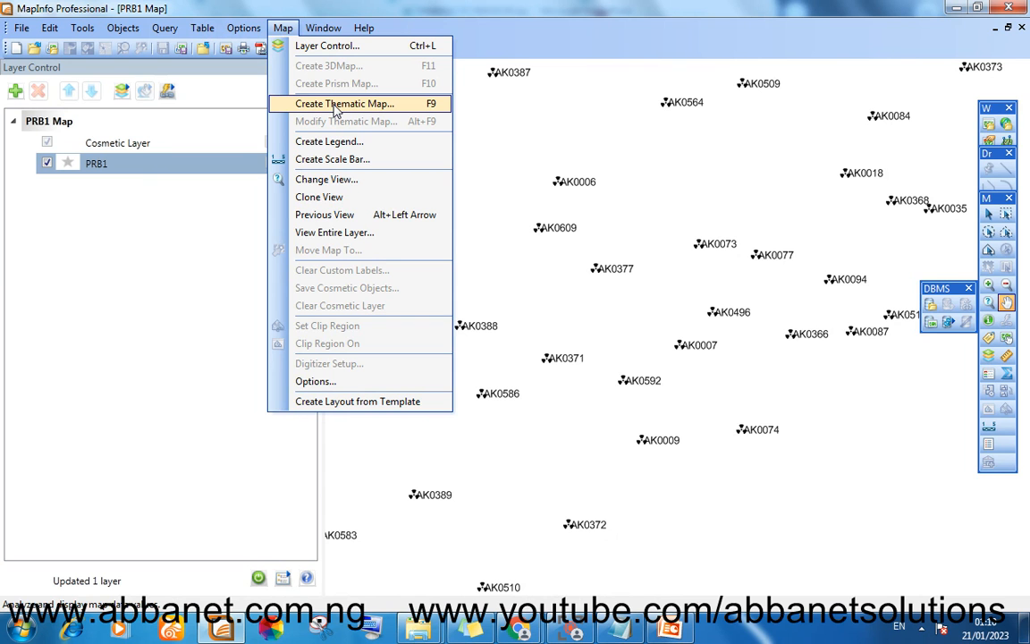
{"action": "left_click", "coordinate": [344, 103]}
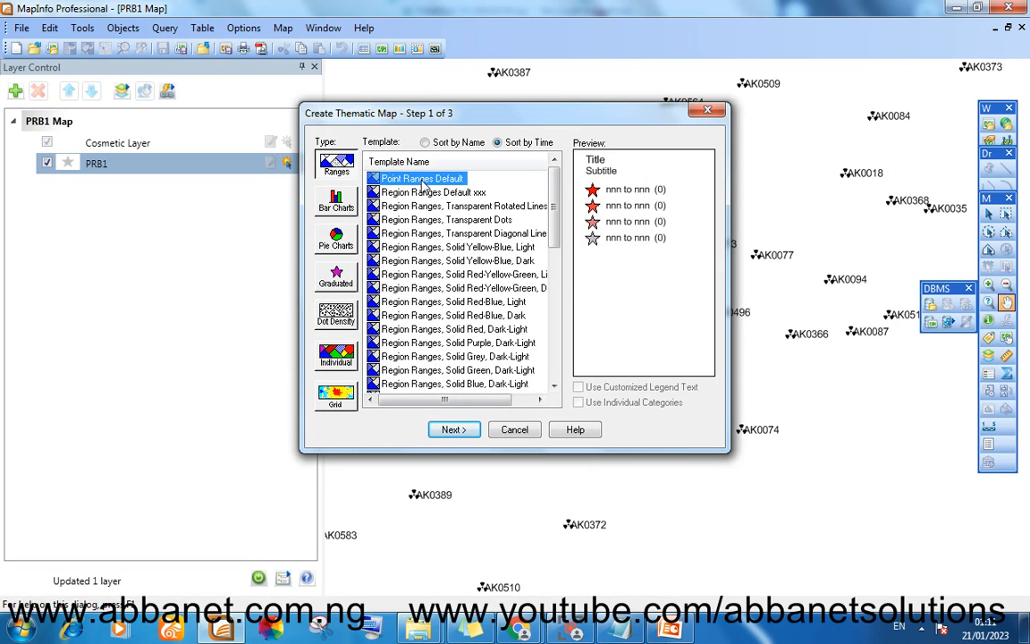
Choose the 'Point Ranges Default' template and advance to Step 2
{"action": "left_click", "coordinate": [453, 428]}
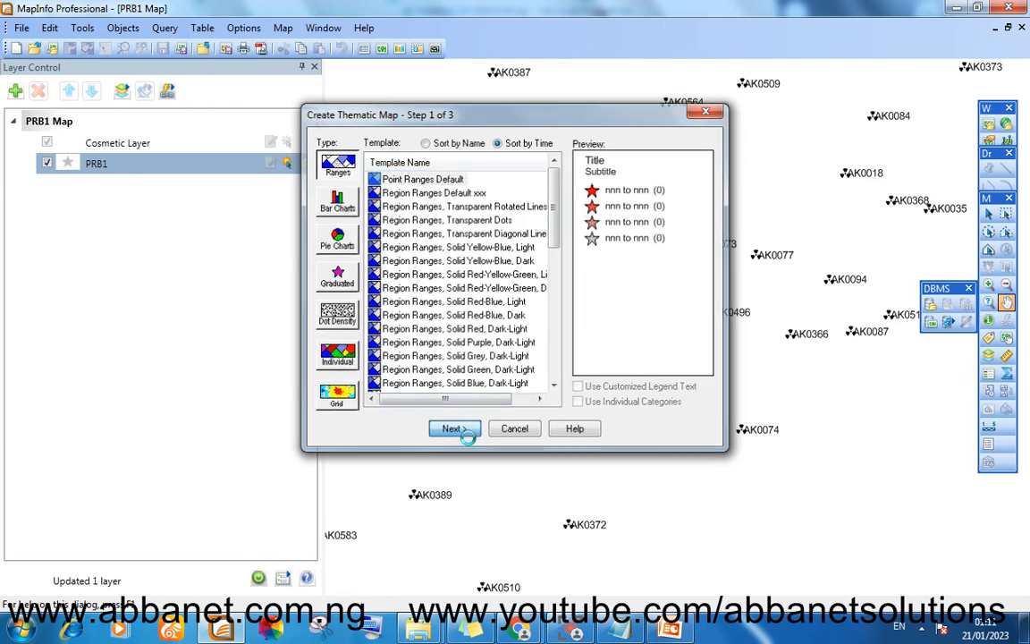
{"action": "left_click", "coordinate": [453, 428]}
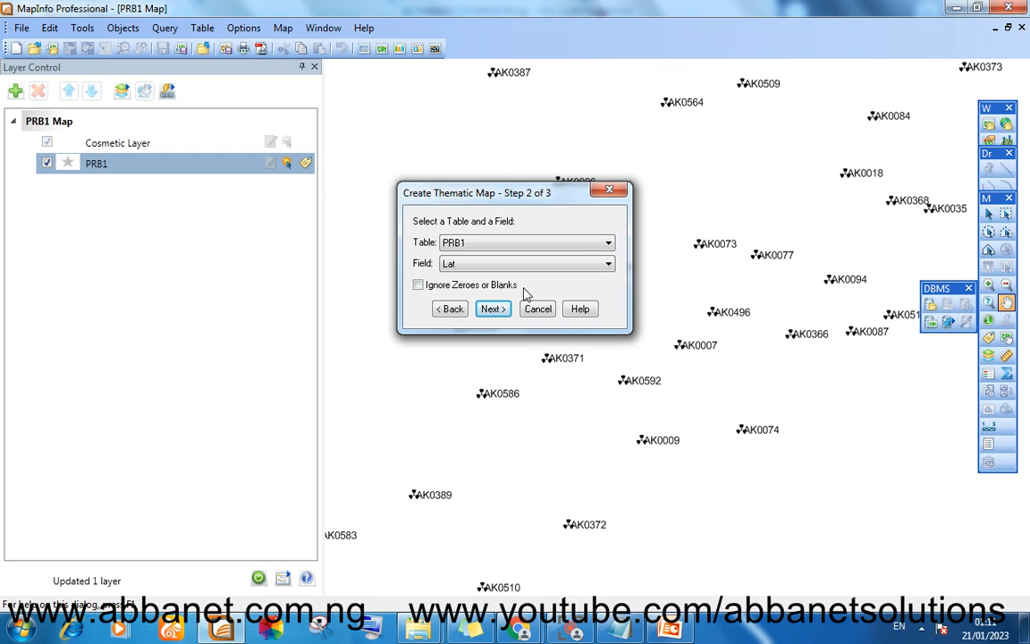
Review the PRB1 fields in the Field dropdown, then open PRB1.xlsx from the taskbar
{"action": "left_click", "coordinate": [607, 263]}
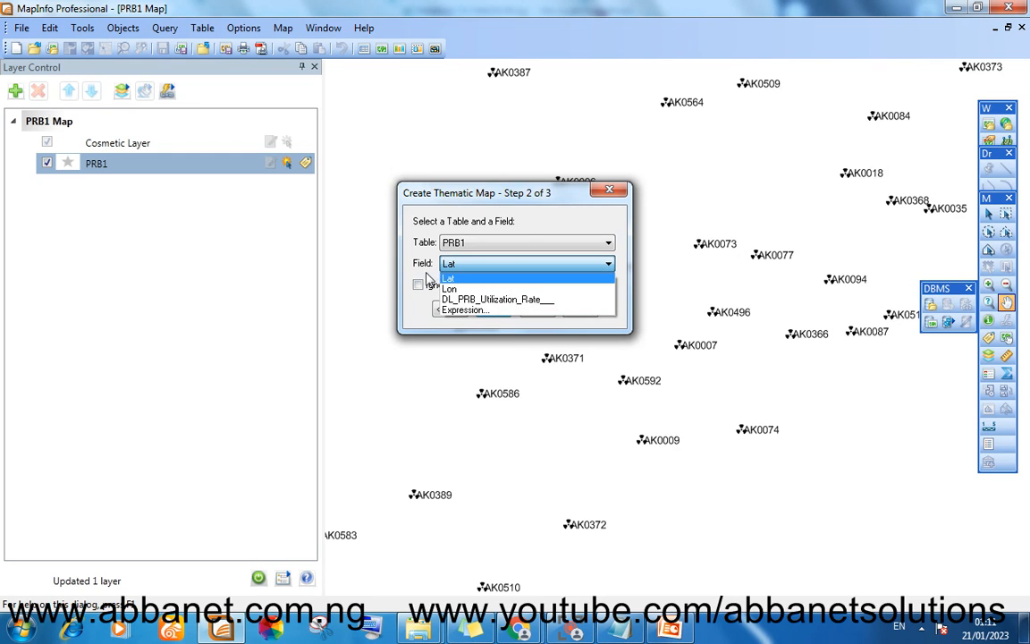
{"action": "left_click", "coordinate": [447, 277]}
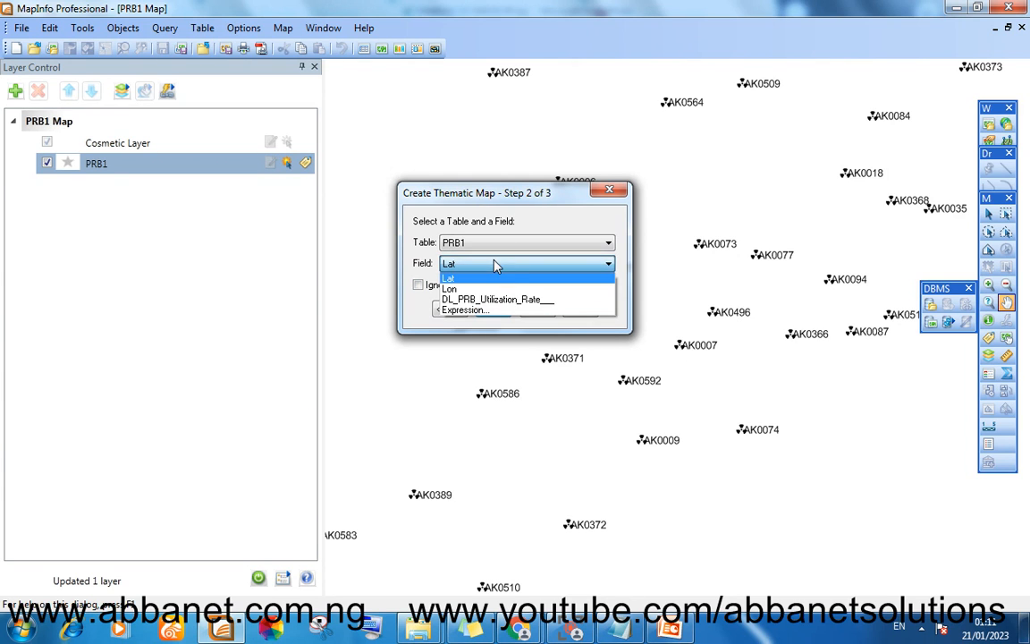
{"action": "left_click", "coordinate": [447, 276]}
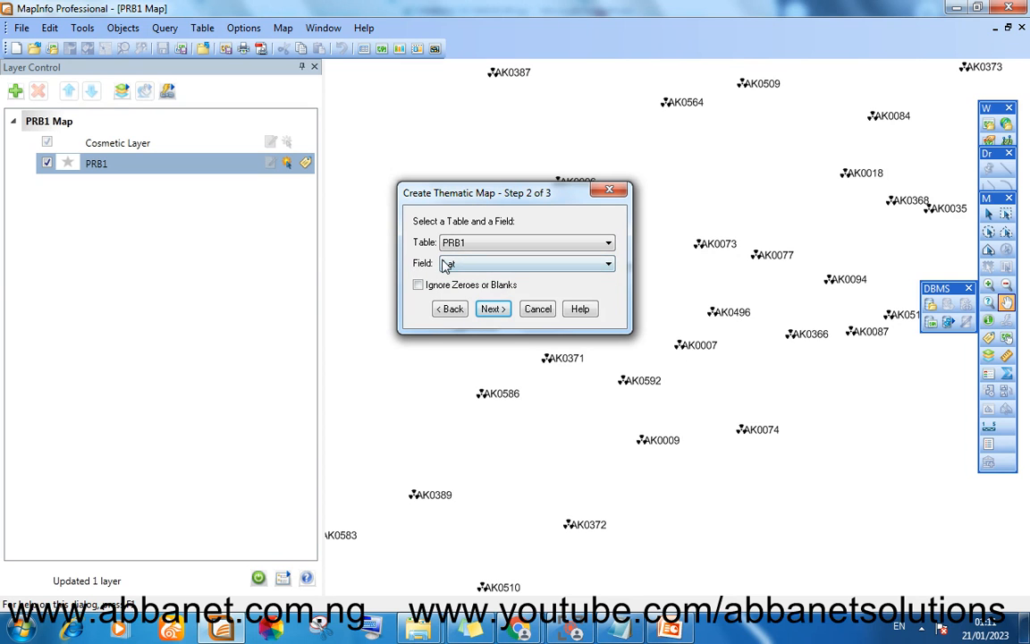
{"action": "left_click", "coordinate": [607, 263]}
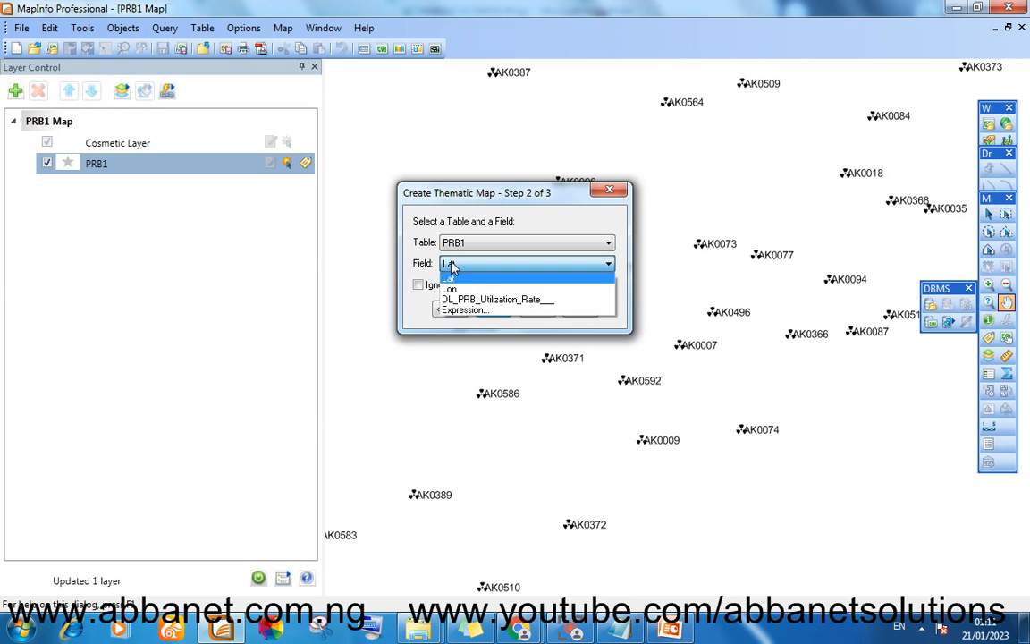
{"action": "left_click", "coordinate": [497, 299]}
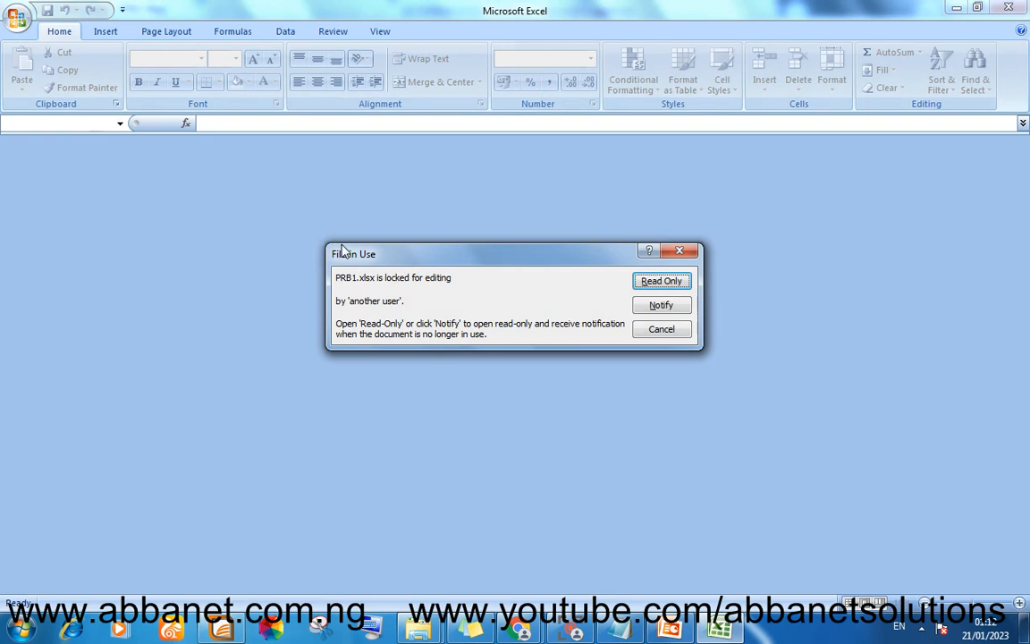
Open PRB1.xlsx read-only and inspect the DL PRB Utilization Rate column F
{"action": "left_click", "coordinate": [661, 280]}
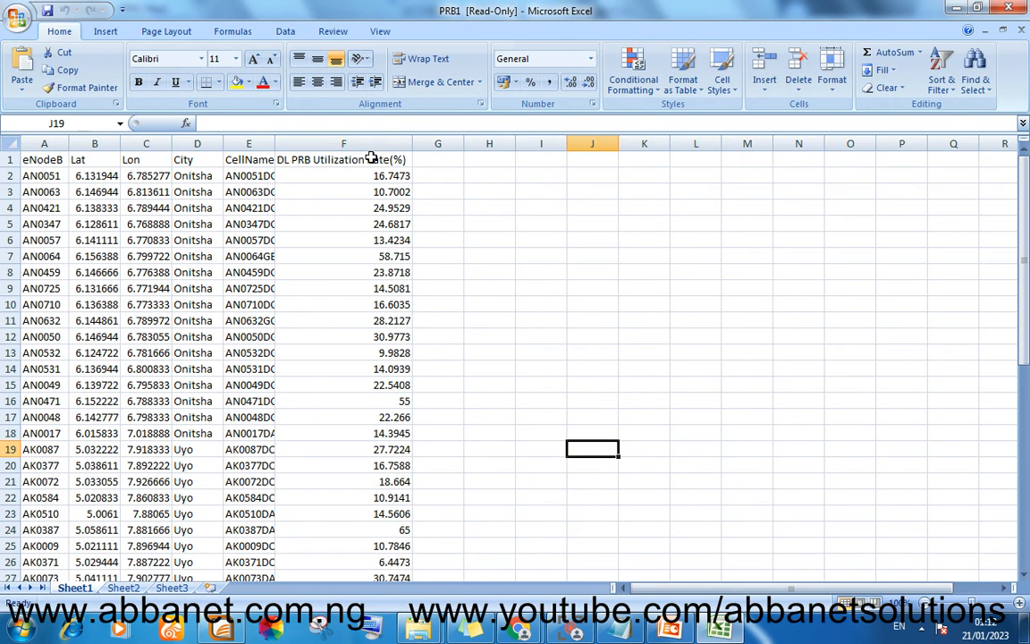
{"action": "left_click", "coordinate": [343, 143]}
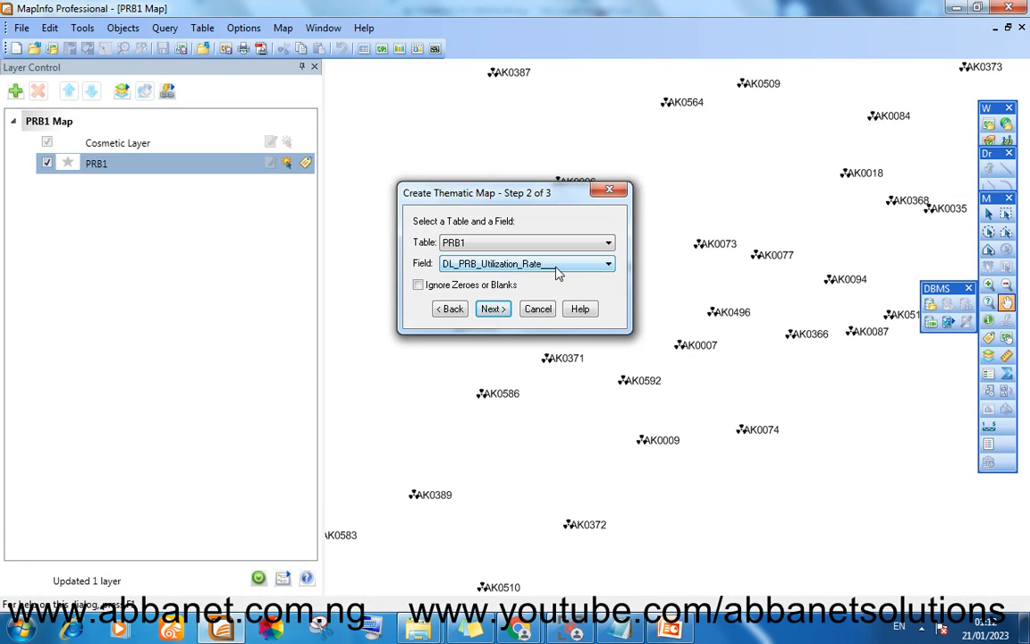
Advance to thematic map Step 3 and open the Ranges customisation
{"action": "left_click", "coordinate": [492, 309]}
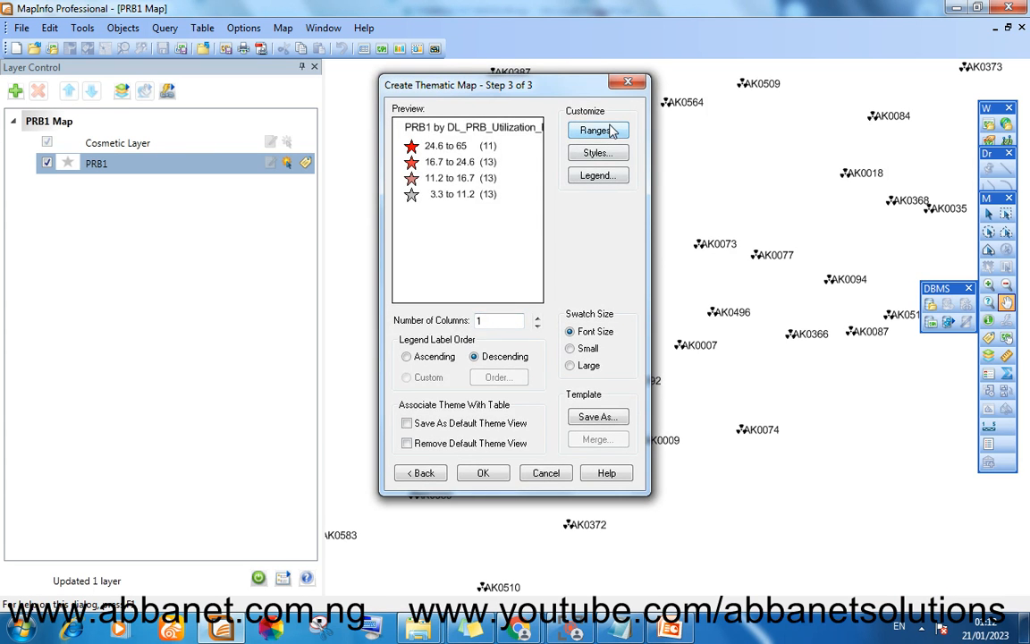
{"action": "left_click", "coordinate": [596, 130]}
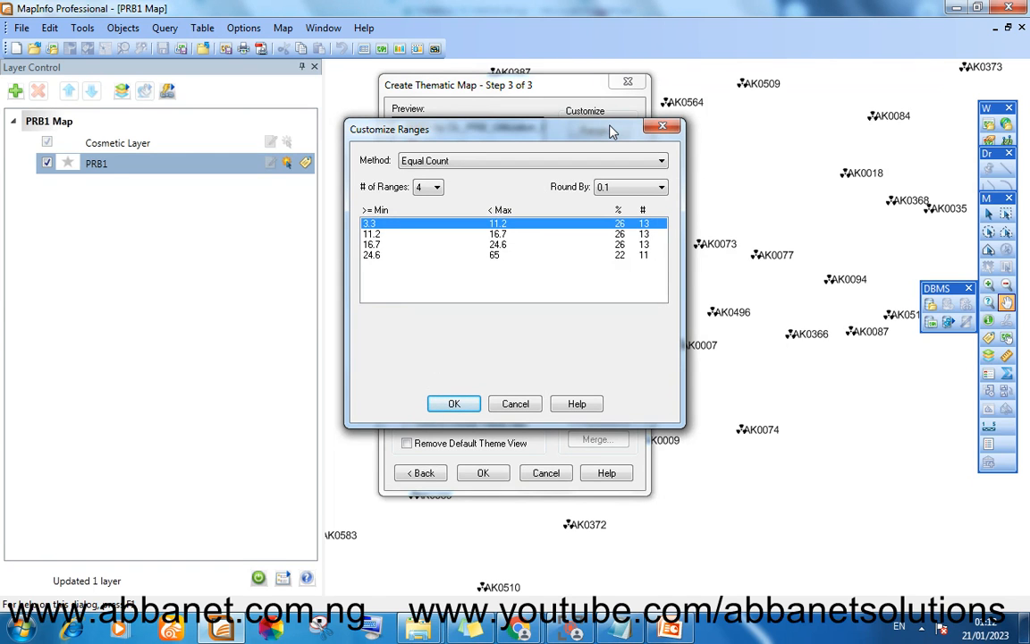
{"action": "mouse_move", "coordinate": [357, 263]}
{"action": "type", "text": "0"}
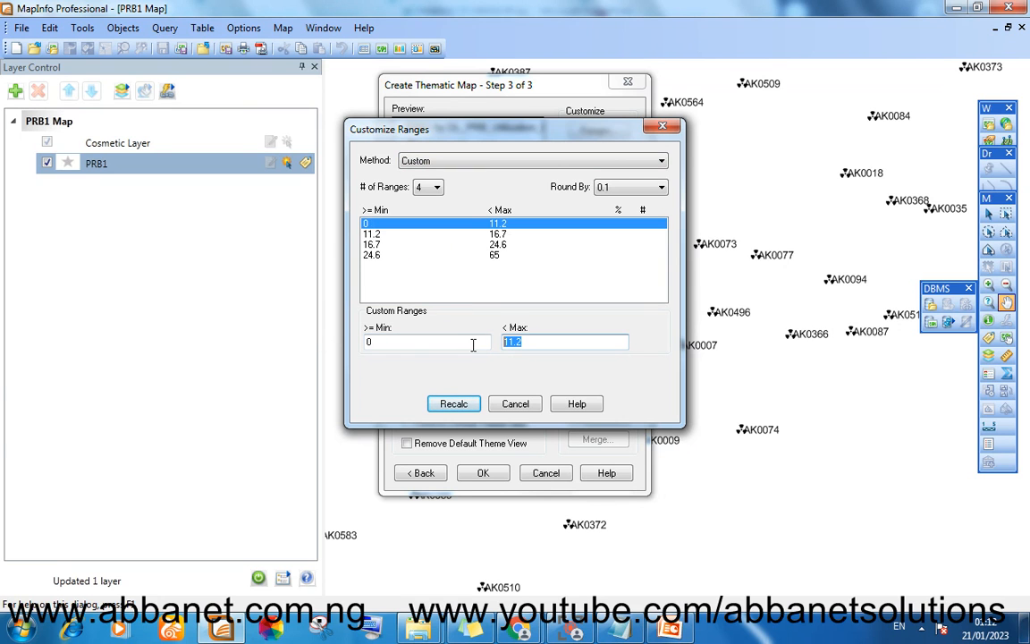
Enter custom ranges 0–10, 10–30, 30–50 and 50–100, then recalculate site counts
{"action": "type", "text": "10"}
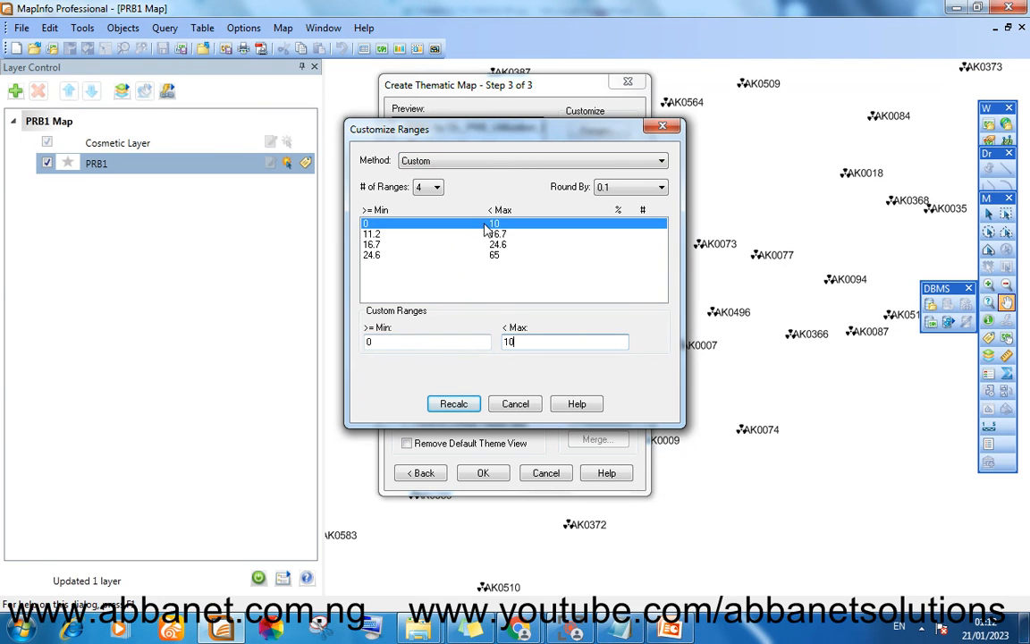
{"action": "left_click", "coordinate": [402, 233]}
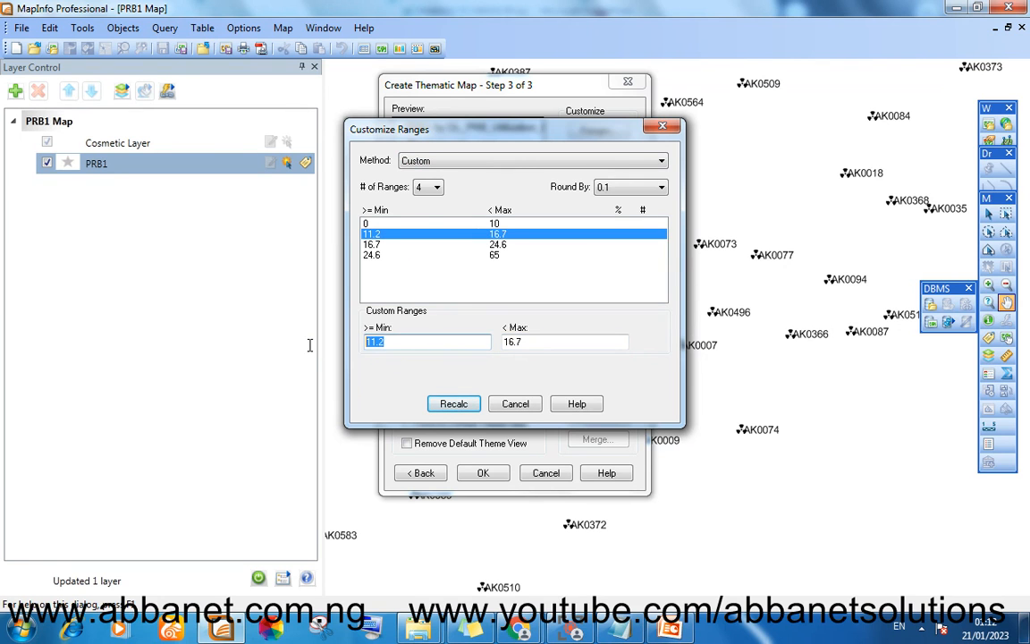
{"action": "type", "text": "10"}
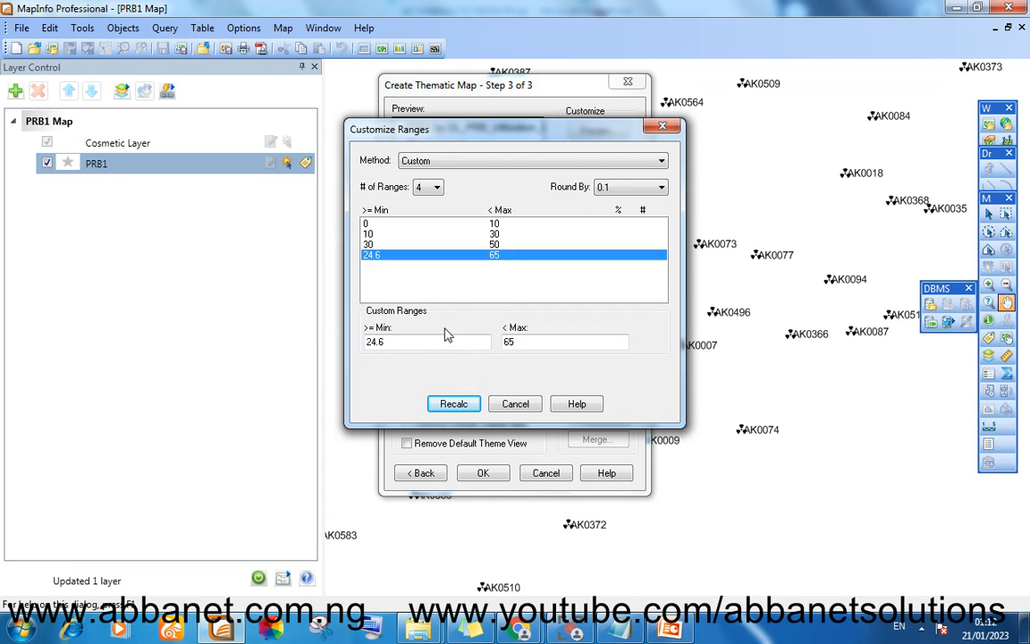
{"action": "type", "text": "5"}
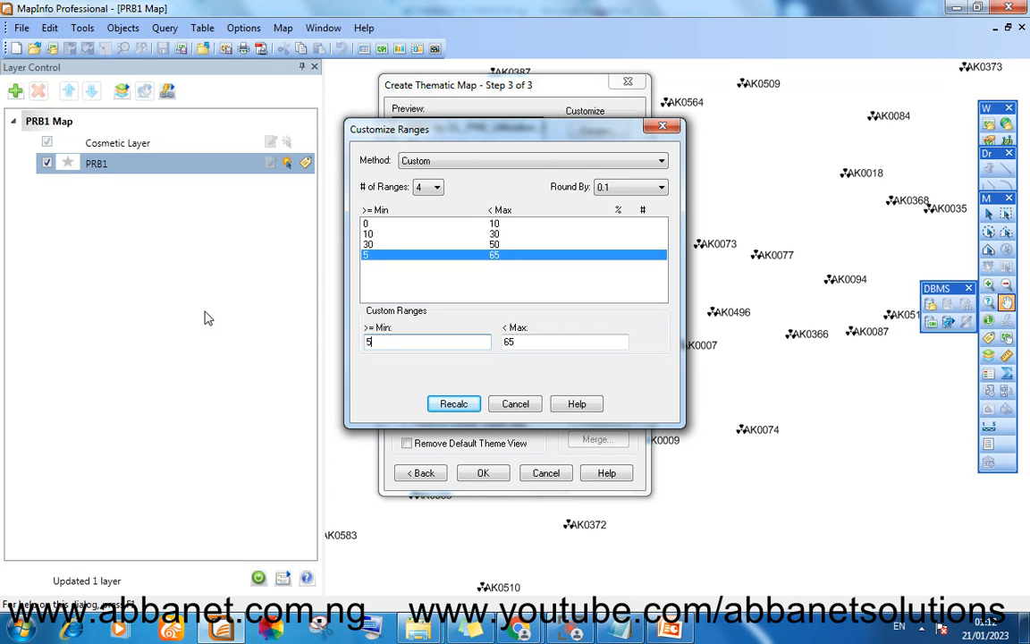
{"action": "type", "text": "0"}
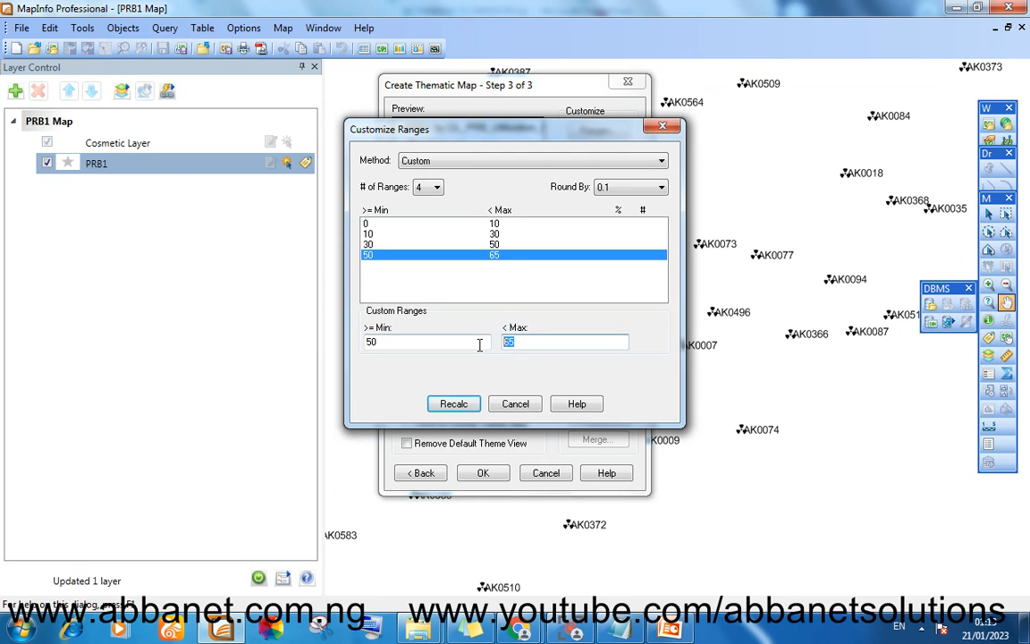
{"action": "type", "text": "80"}
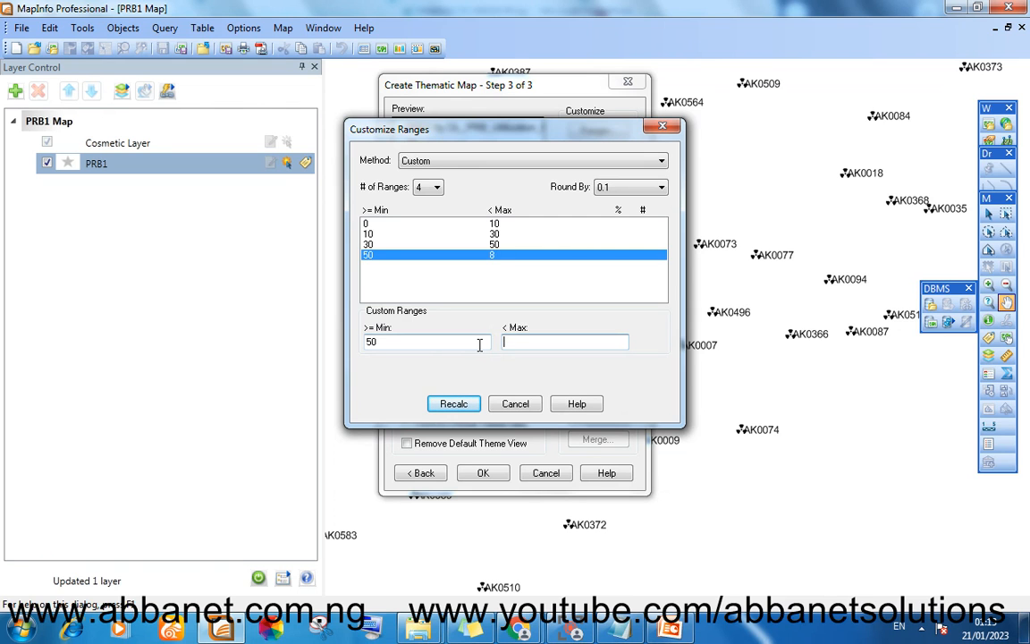
{"action": "type", "text": "100"}
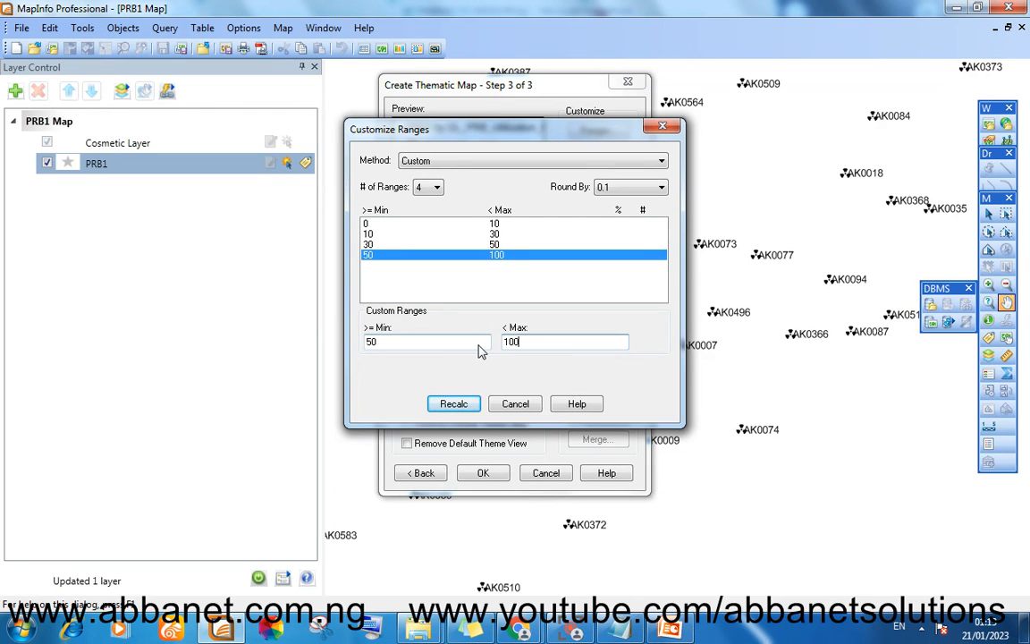
{"action": "left_click", "coordinate": [453, 403]}
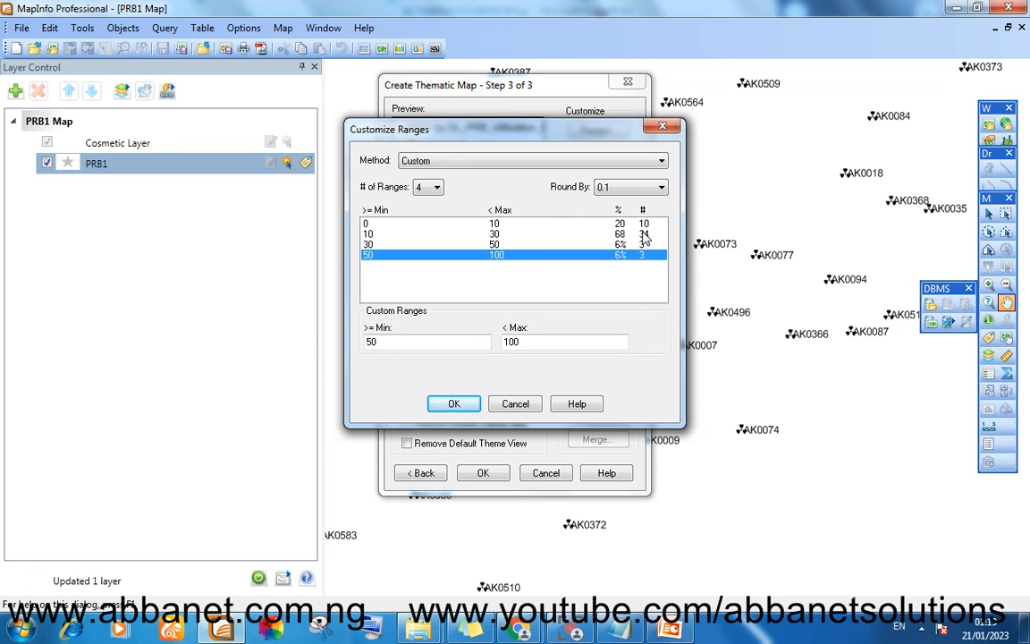
{"action": "mouse_move", "coordinate": [632, 230]}
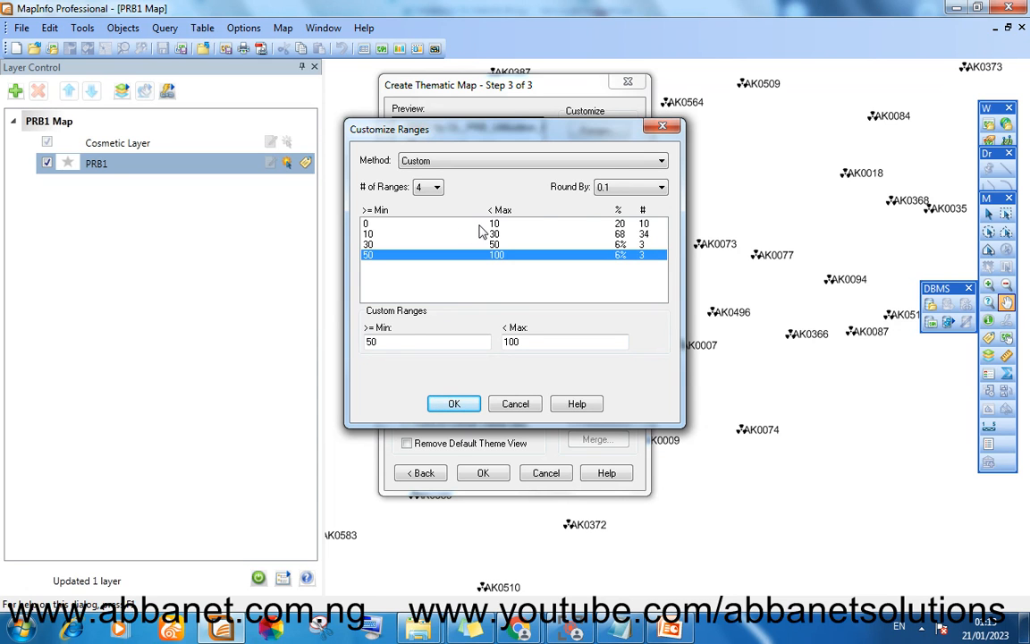
{"action": "mouse_move", "coordinate": [514, 231]}
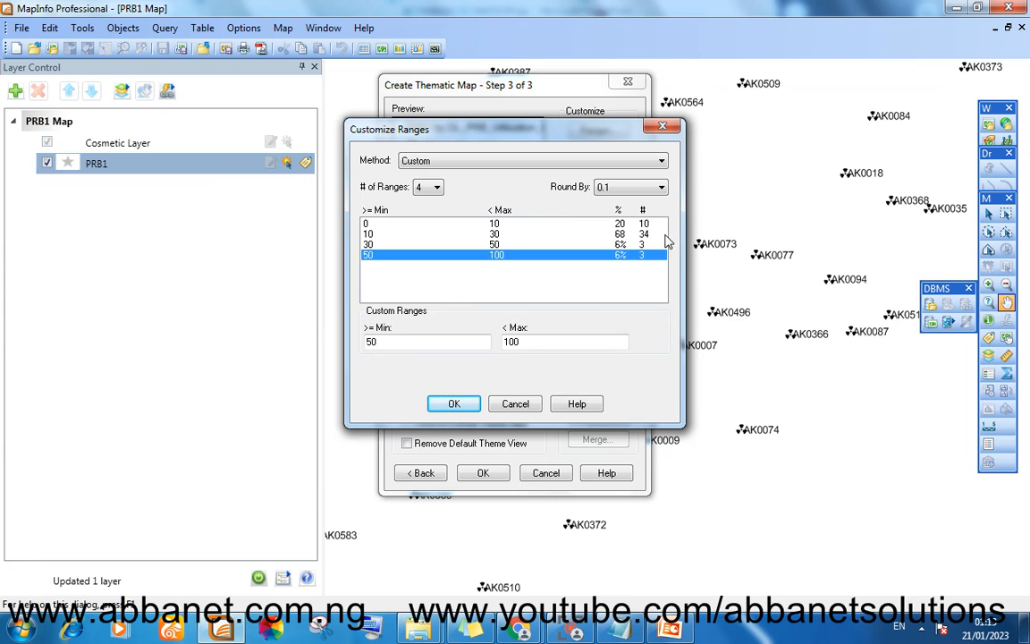
{"action": "mouse_move", "coordinate": [651, 242]}
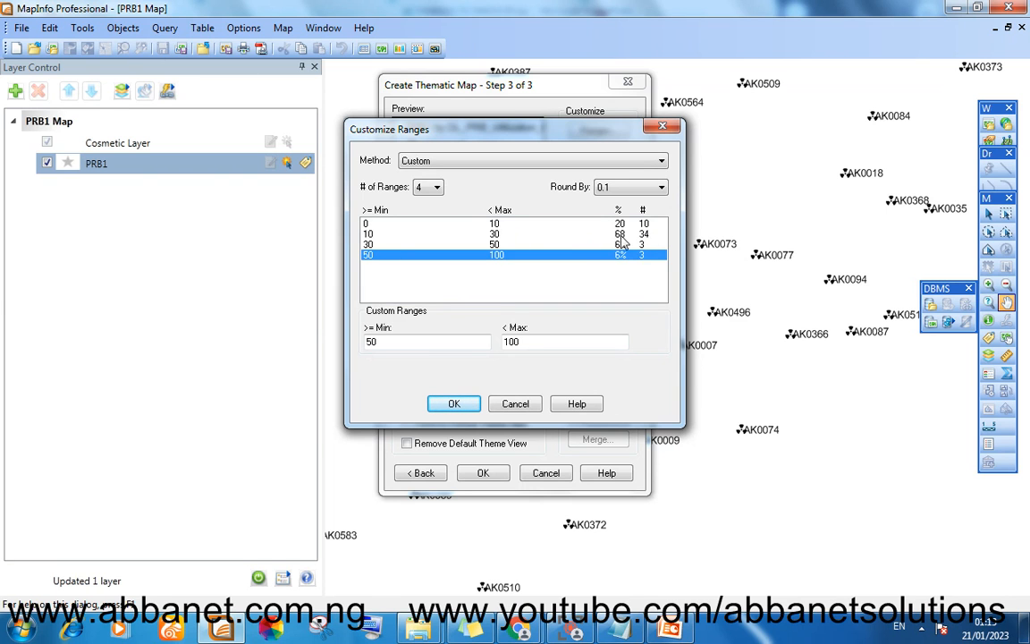
{"action": "mouse_move", "coordinate": [622, 244]}
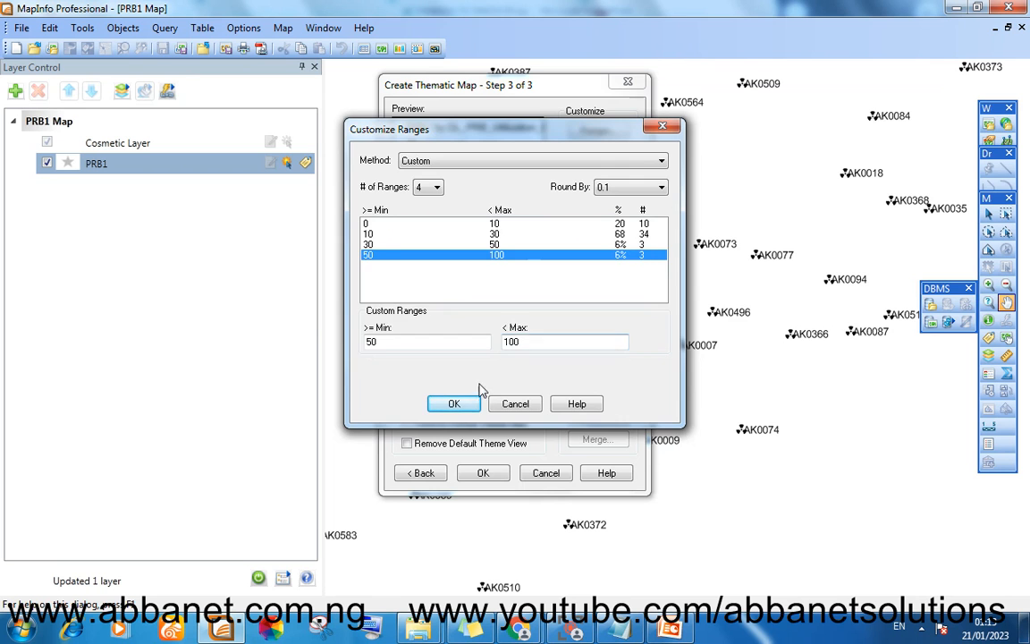
Apply the custom ranges and give the 50–100 range a red three-dot symbol
{"action": "left_click", "coordinate": [454, 403]}
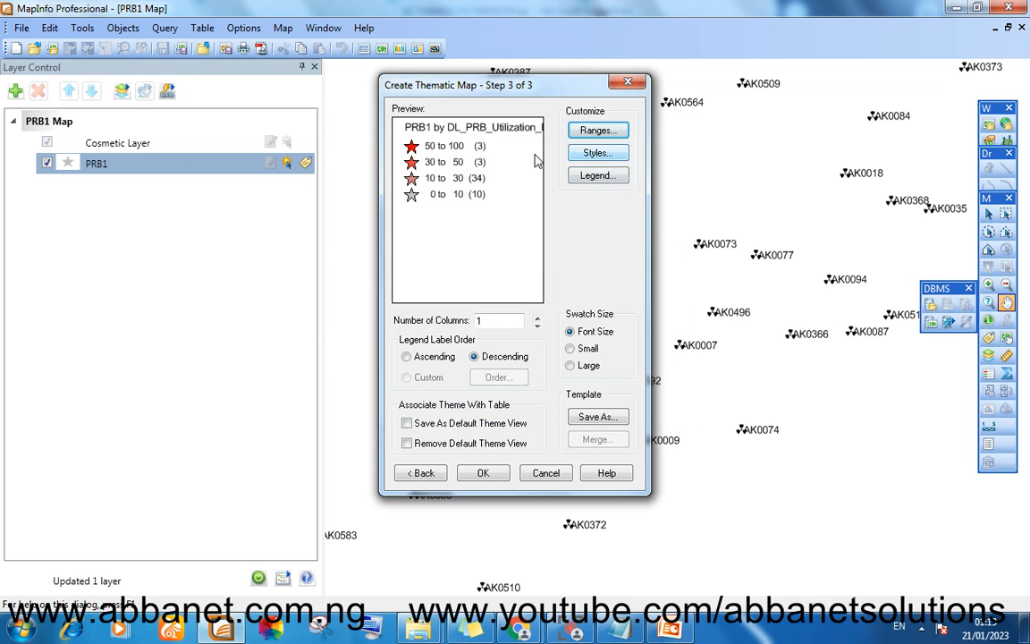
{"action": "left_click", "coordinate": [597, 153]}
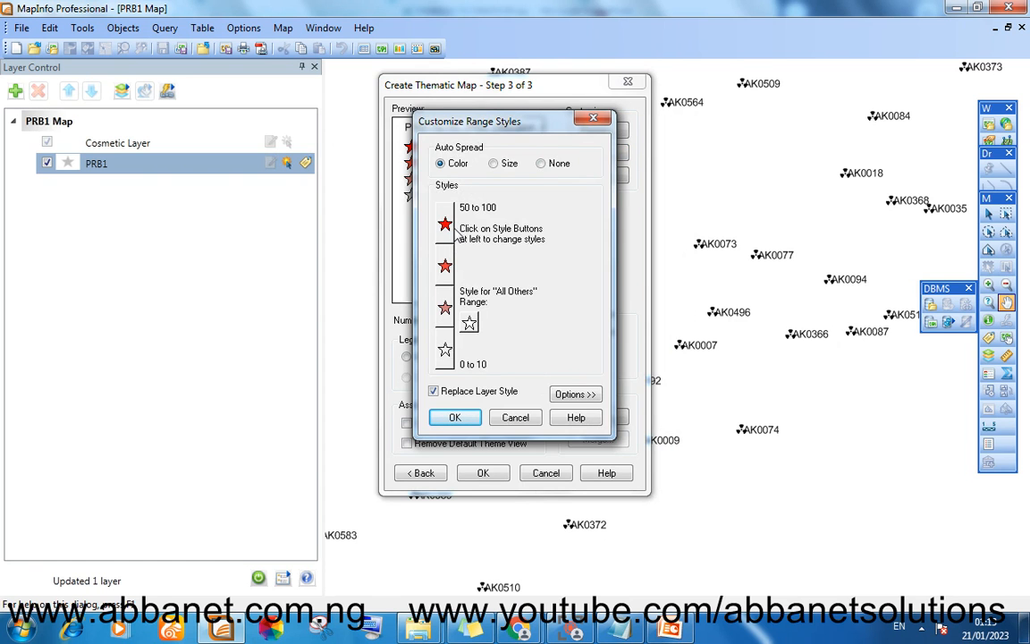
{"action": "left_click", "coordinate": [445, 225]}
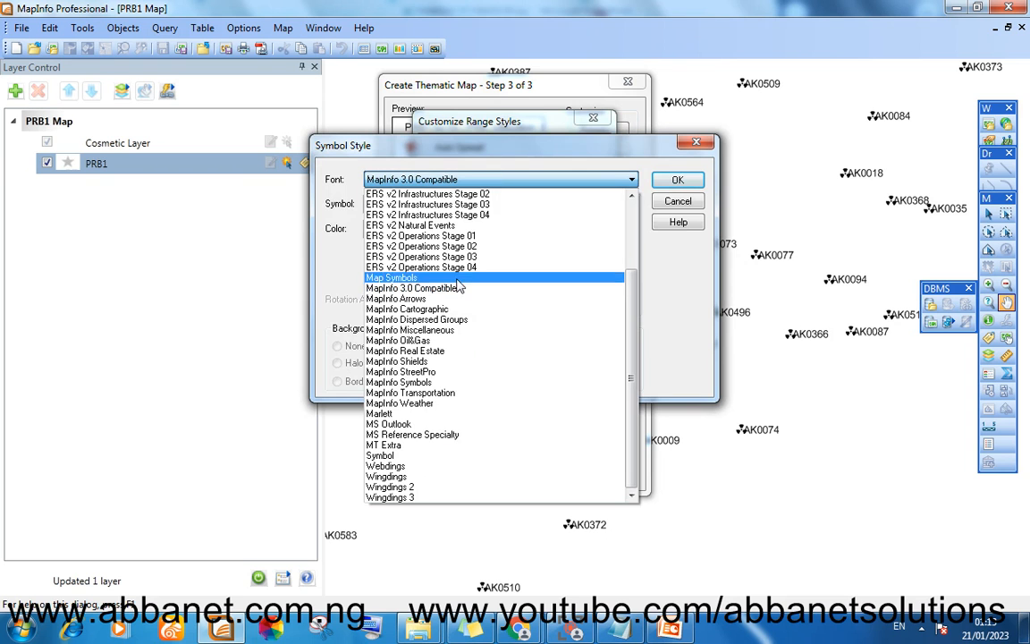
{"action": "left_click", "coordinate": [409, 329]}
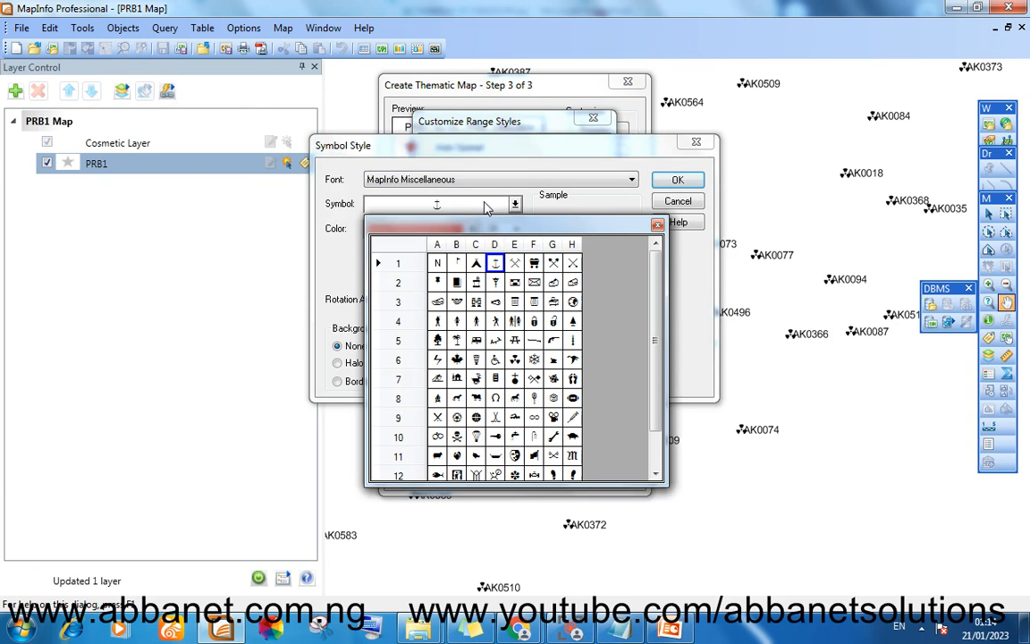
{"action": "left_click", "coordinate": [494, 262]}
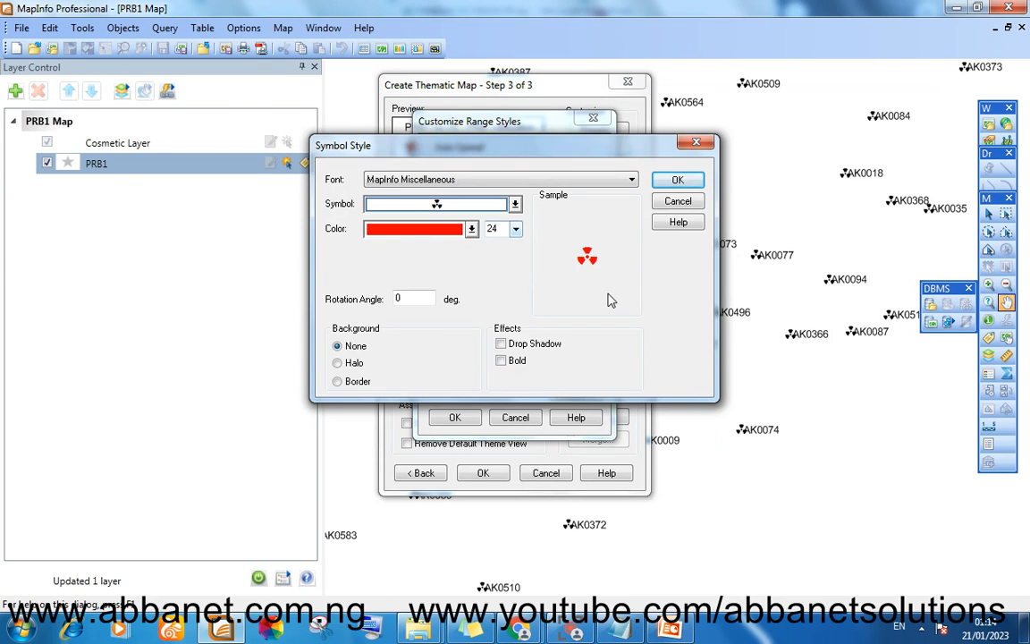
{"action": "left_click", "coordinate": [678, 180]}
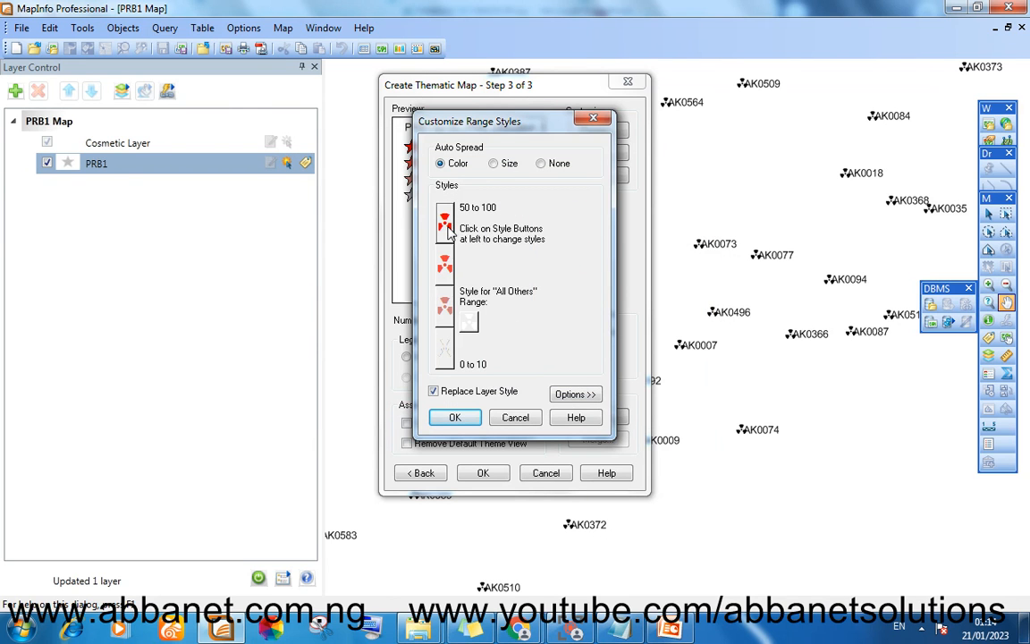
{"action": "mouse_move", "coordinate": [499, 221]}
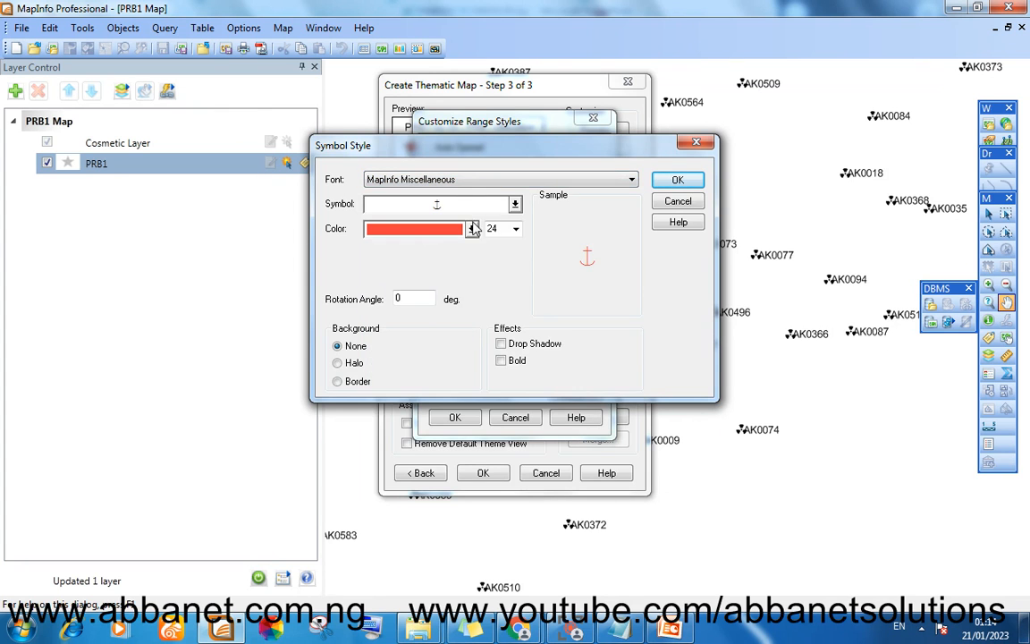
Give a range a dark green symbol from the MapInfo Miscellaneous set
{"action": "left_click", "coordinate": [514, 204]}
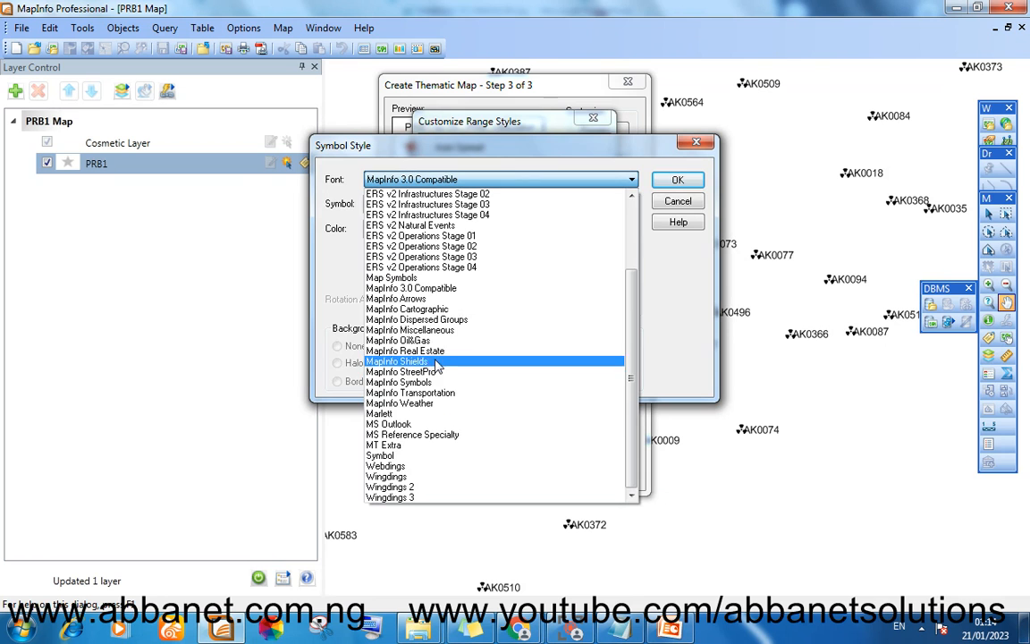
{"action": "left_click", "coordinate": [408, 329]}
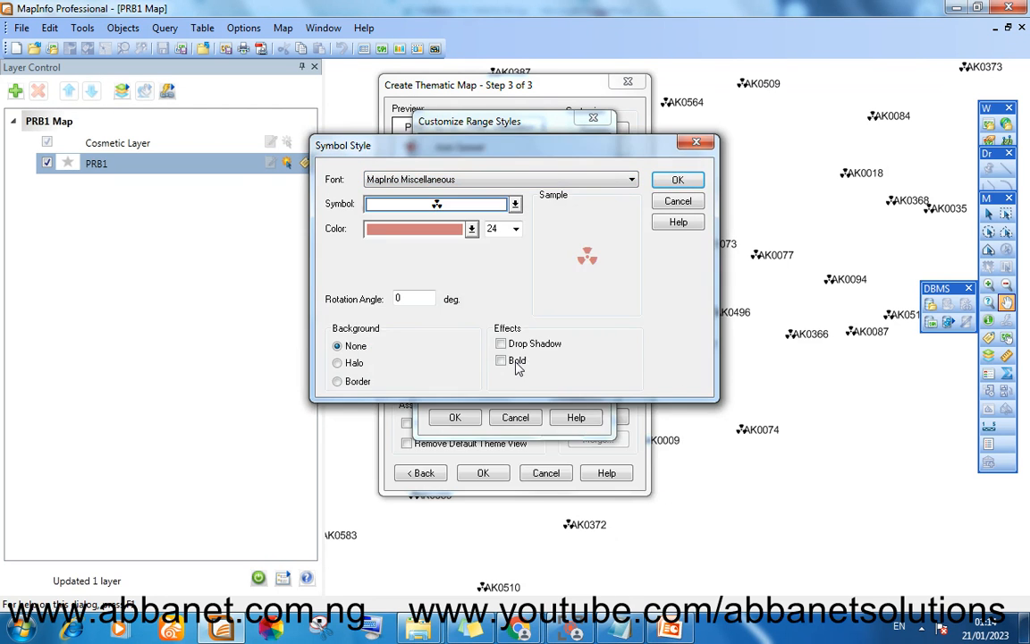
{"action": "left_click", "coordinate": [471, 228]}
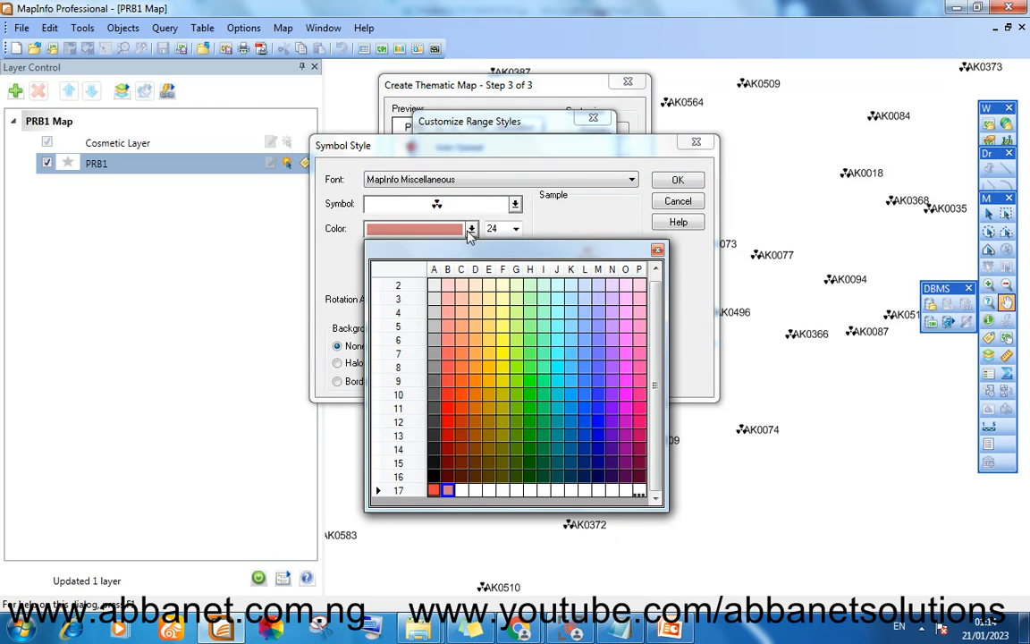
{"action": "mouse_move", "coordinate": [471, 258]}
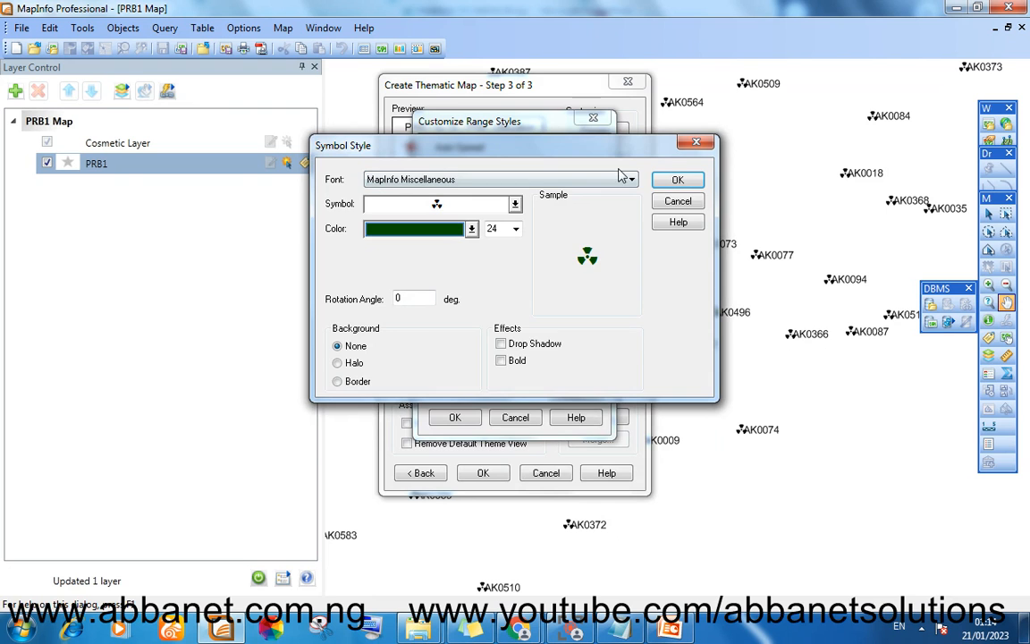
{"action": "left_click", "coordinate": [676, 179]}
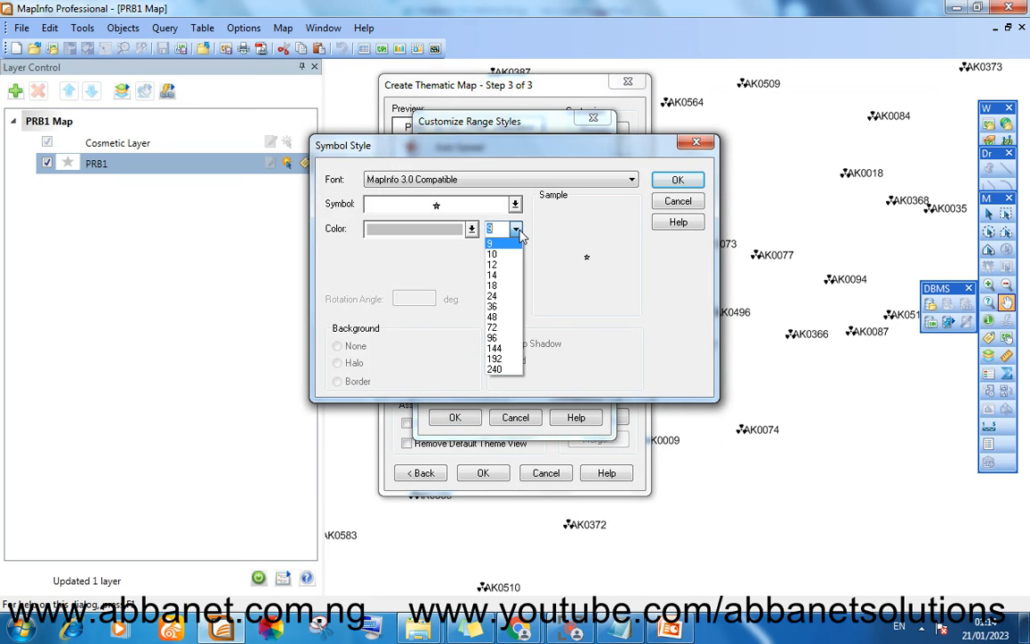
Give the 0–10 range a cyan Miscellaneous symbol and apply all four styles
{"action": "left_click", "coordinate": [514, 203]}
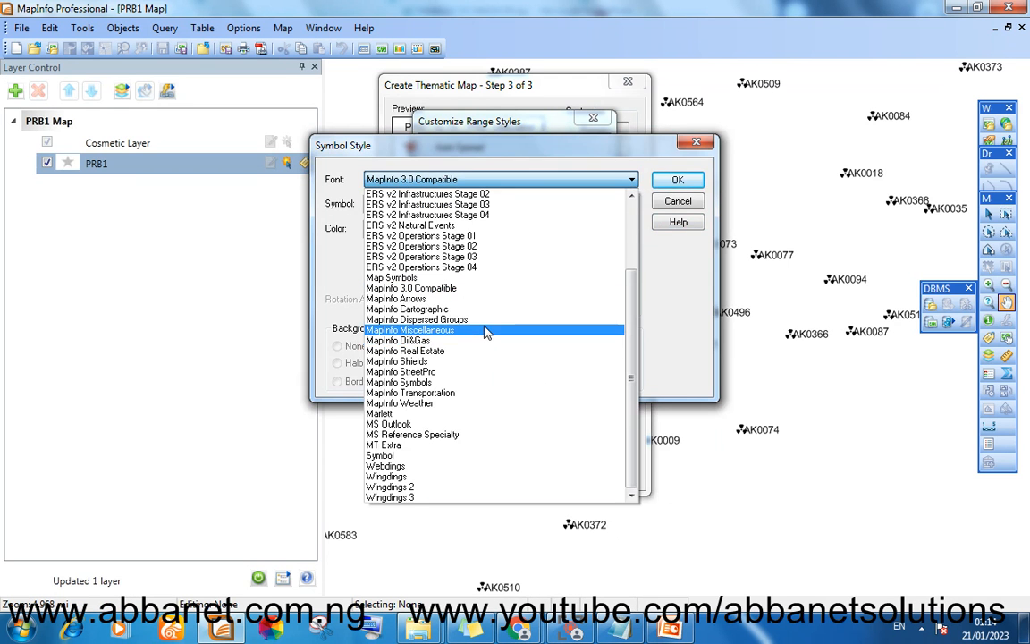
{"action": "left_click", "coordinate": [410, 330]}
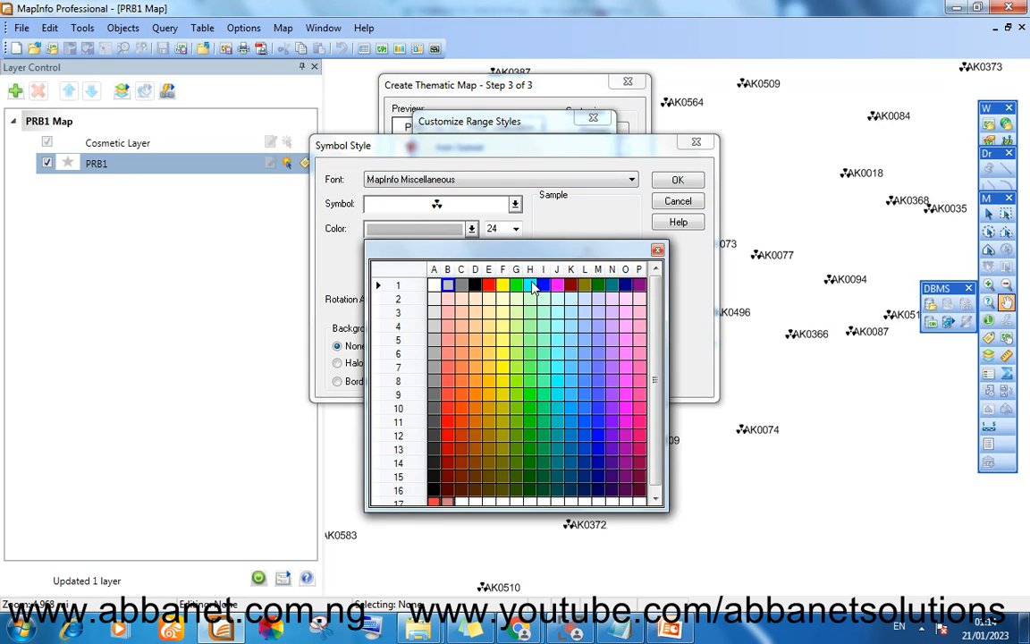
{"action": "left_click", "coordinate": [529, 285]}
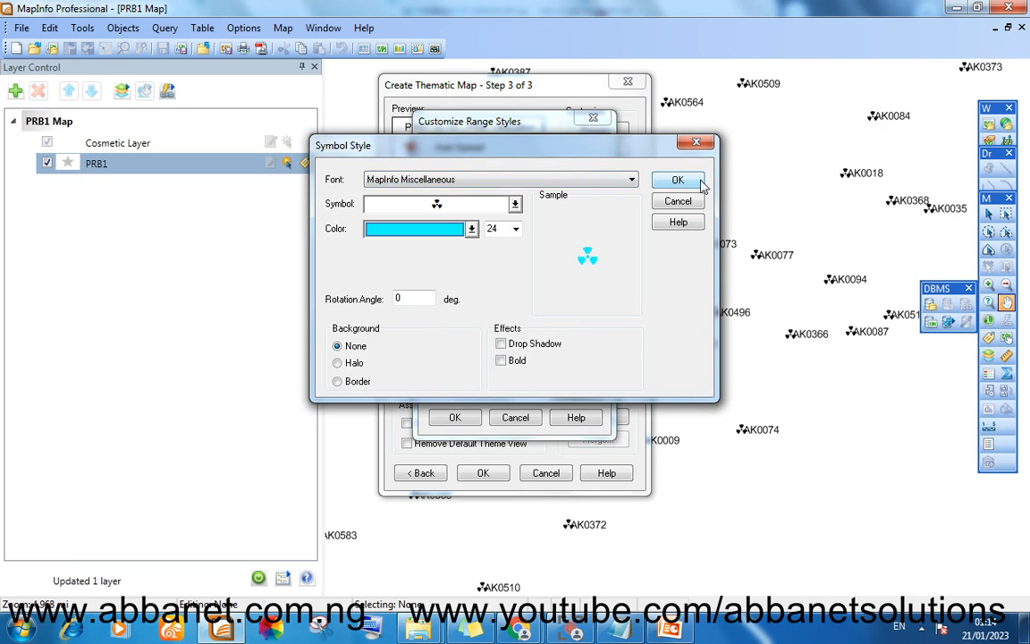
{"action": "left_click", "coordinate": [676, 179]}
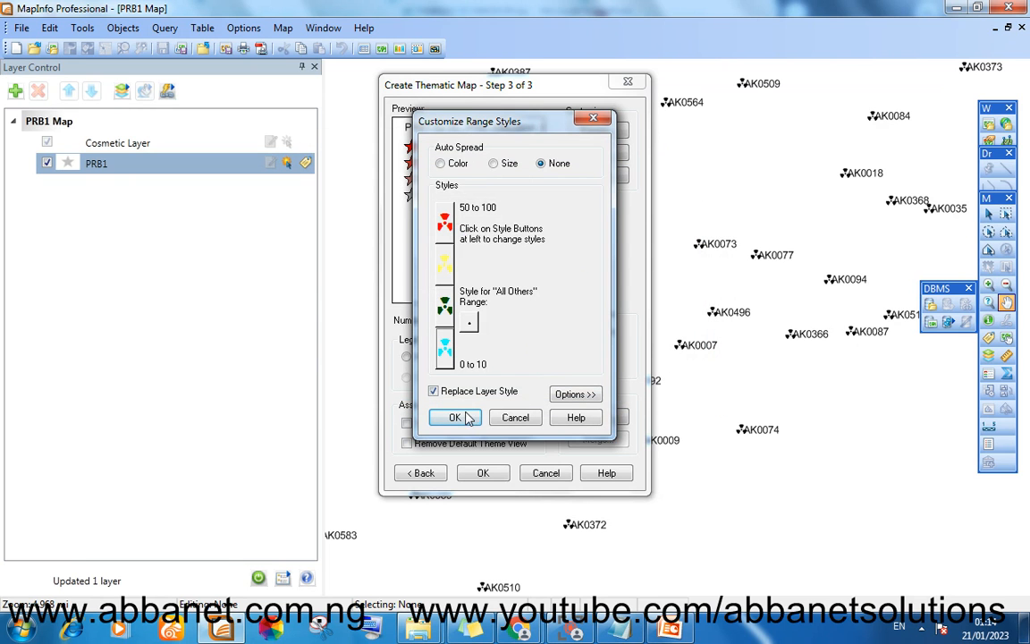
{"action": "left_click", "coordinate": [454, 418]}
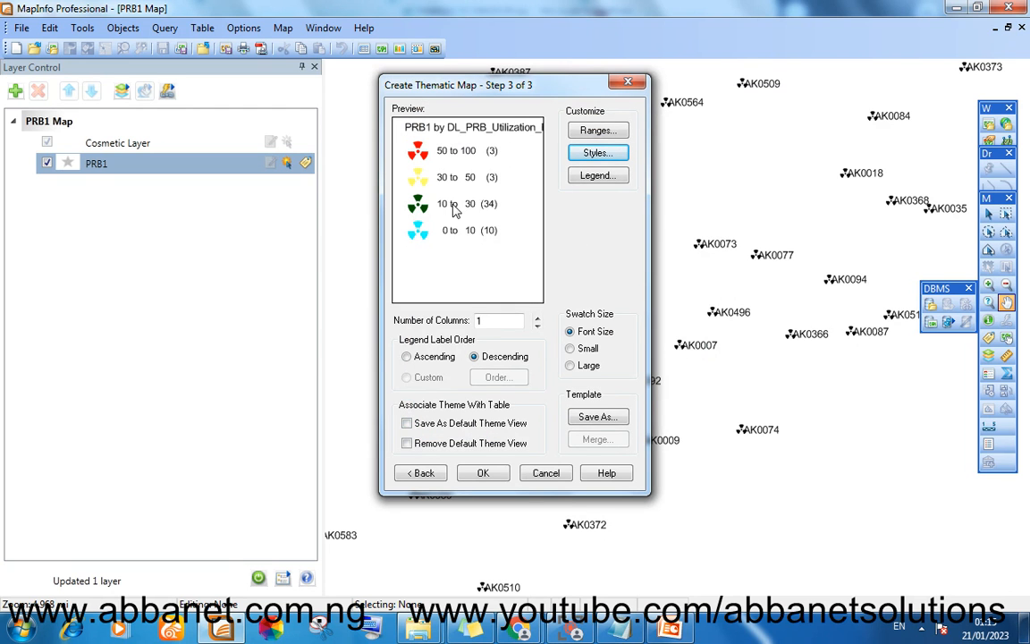
{"action": "mouse_move", "coordinate": [840, 232]}
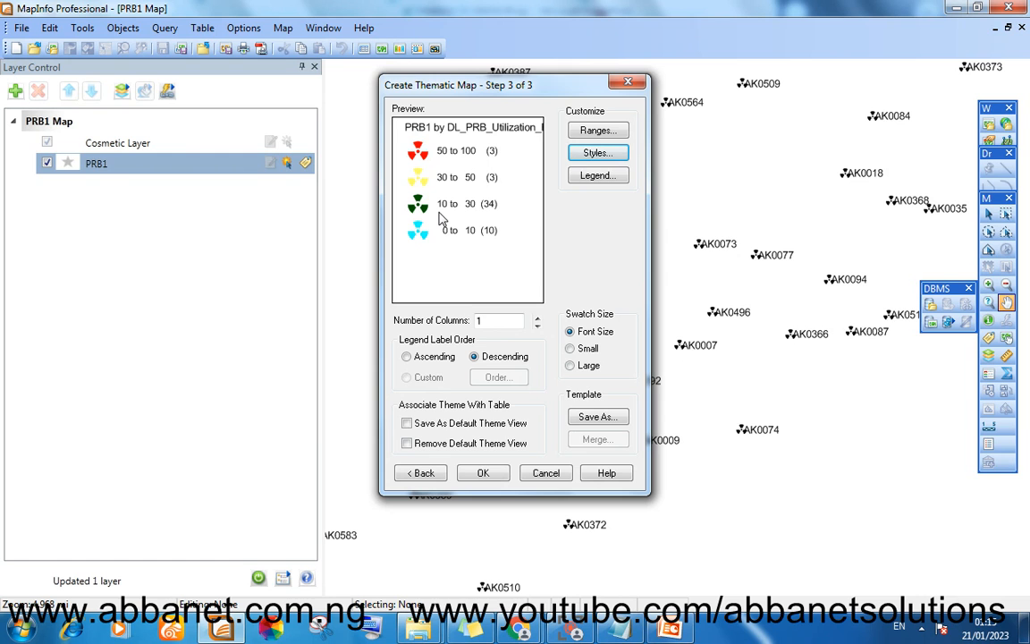
Apply the thematic map to PRB1 sites and enlarge the legend to show all ranges
{"action": "left_click", "coordinate": [483, 472]}
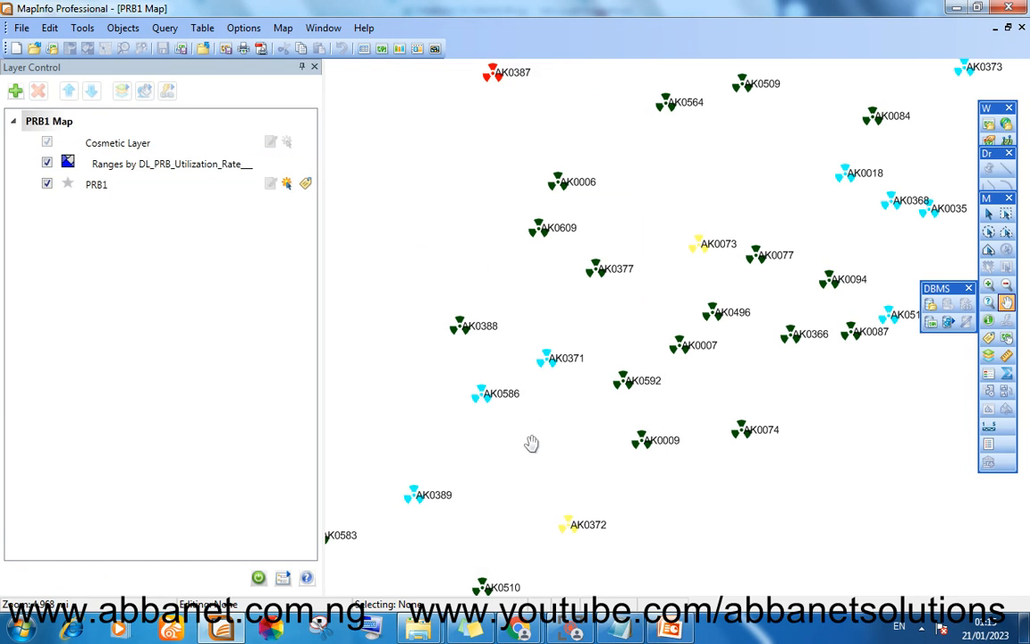
{"action": "mouse_move", "coordinate": [613, 335]}
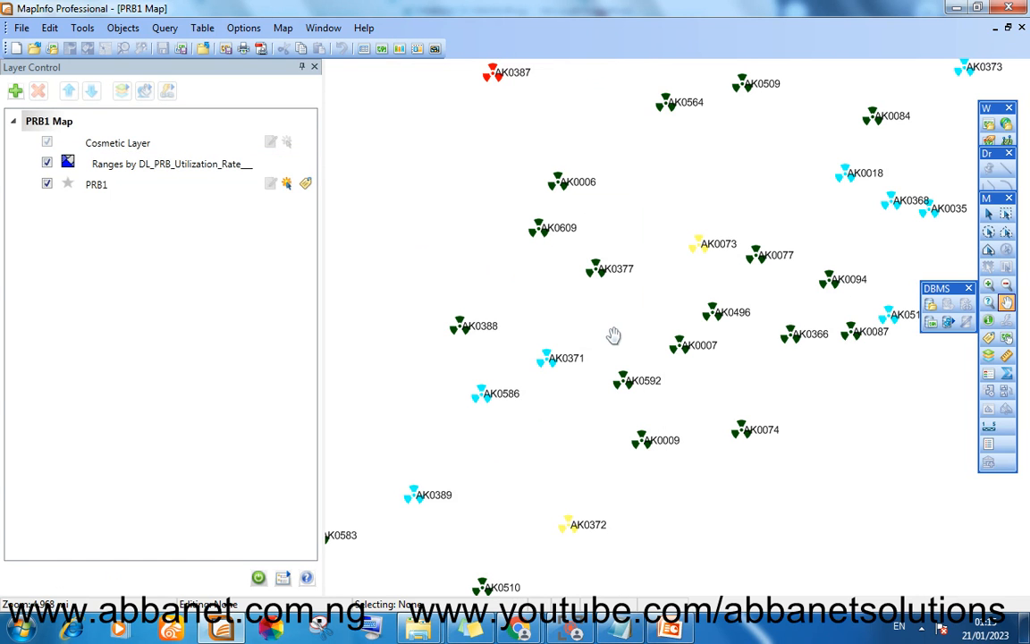
{"action": "mouse_move", "coordinate": [587, 259]}
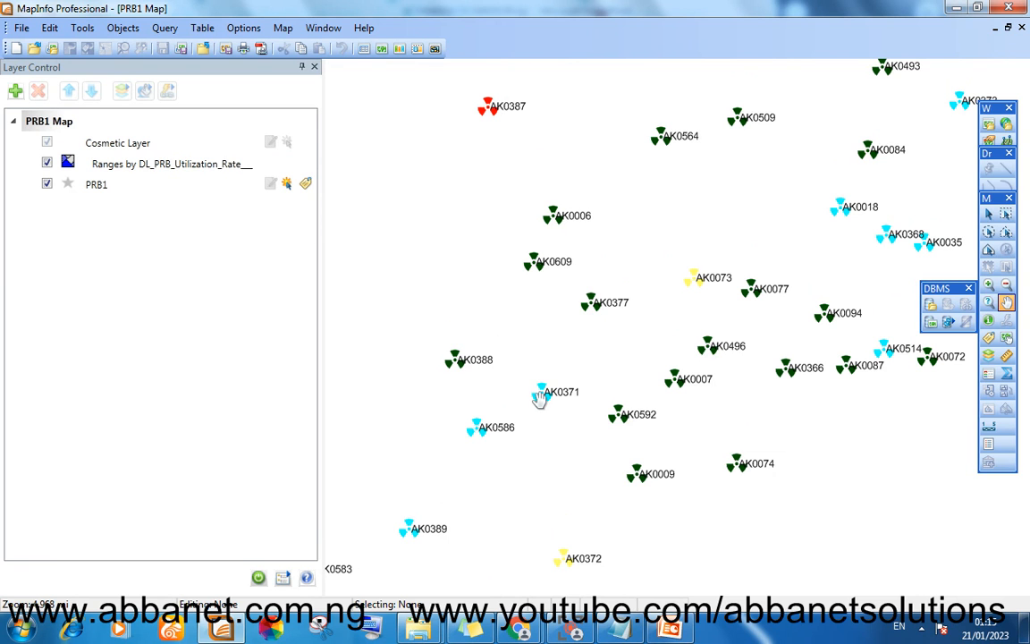
{"action": "mouse_move", "coordinate": [954, 362]}
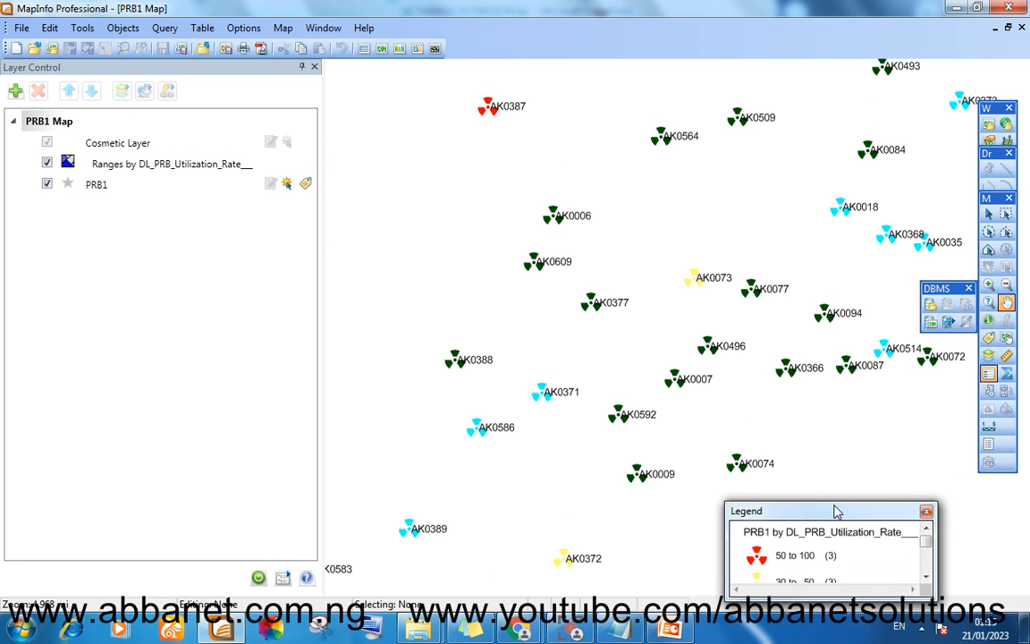
{"action": "mouse_move", "coordinate": [835, 503]}
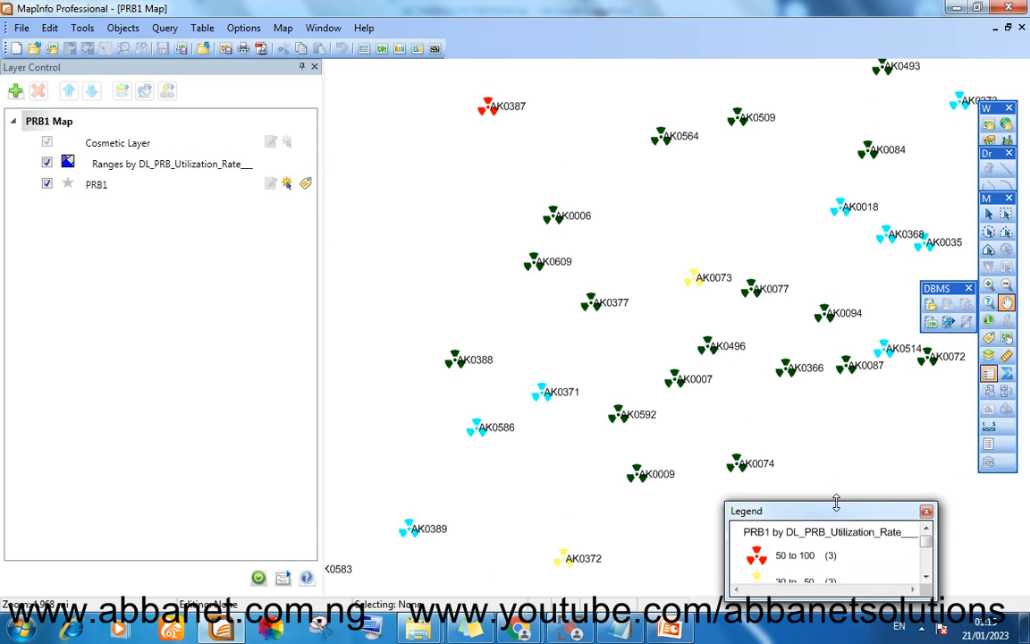
{"action": "left_click_drag", "start_coordinate": [832, 511], "coordinate": [880, 442]}
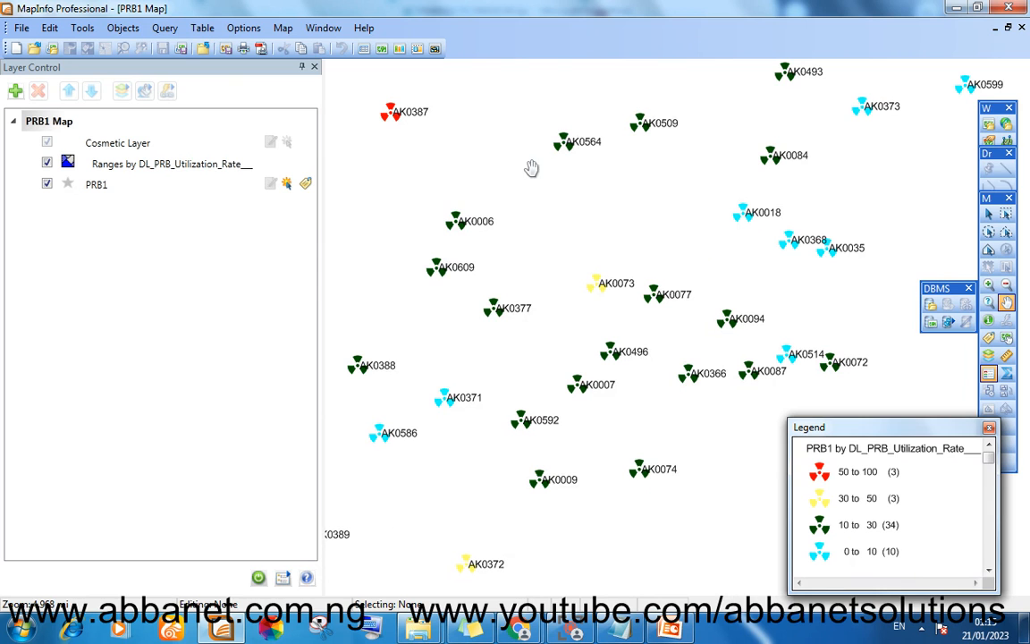
{"action": "mouse_move", "coordinate": [539, 171]}
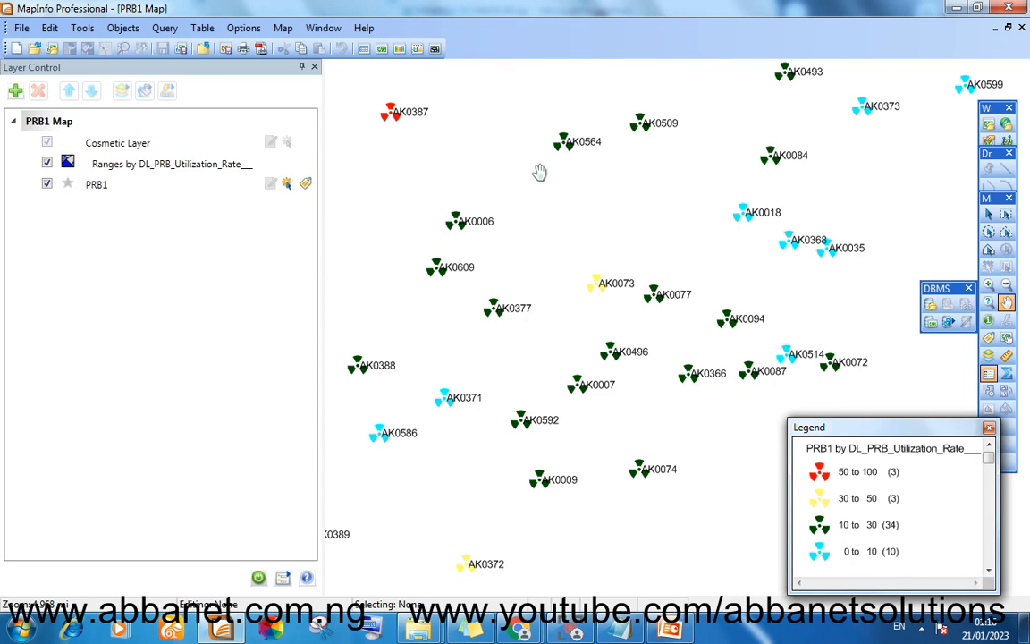
{"action": "mouse_move", "coordinate": [558, 168]}
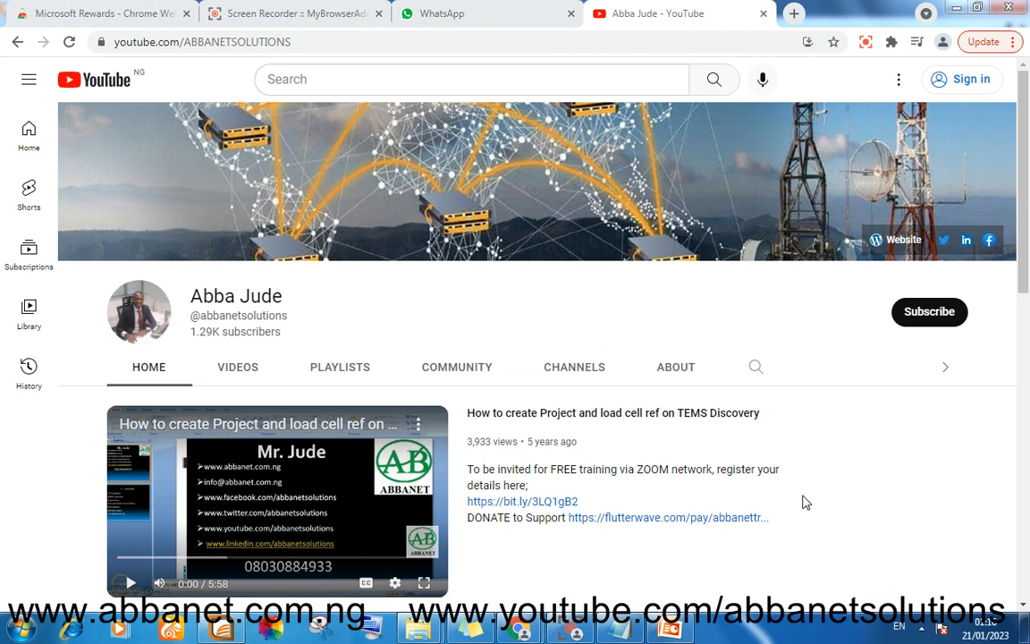
{"action": "mouse_move", "coordinate": [543, 505]}
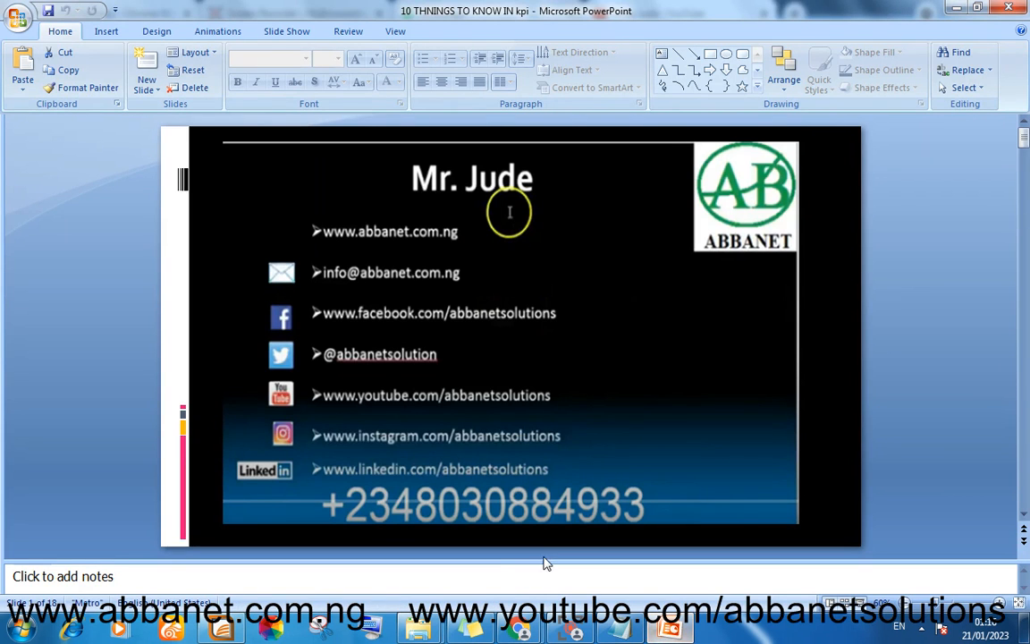
{"action": "mouse_move", "coordinate": [598, 517]}
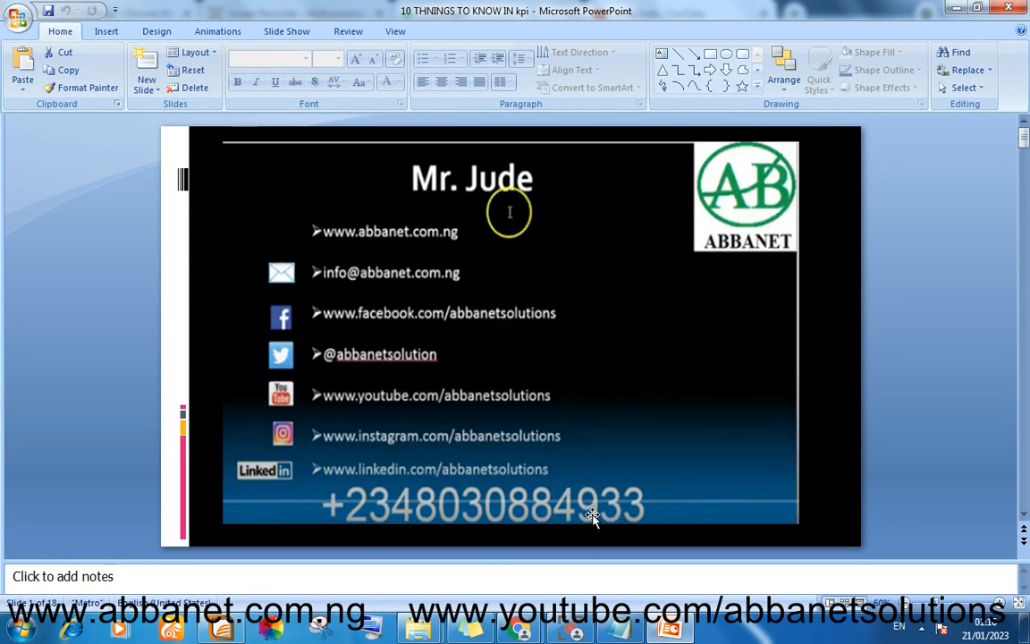
{"action": "mouse_move", "coordinate": [799, 313]}
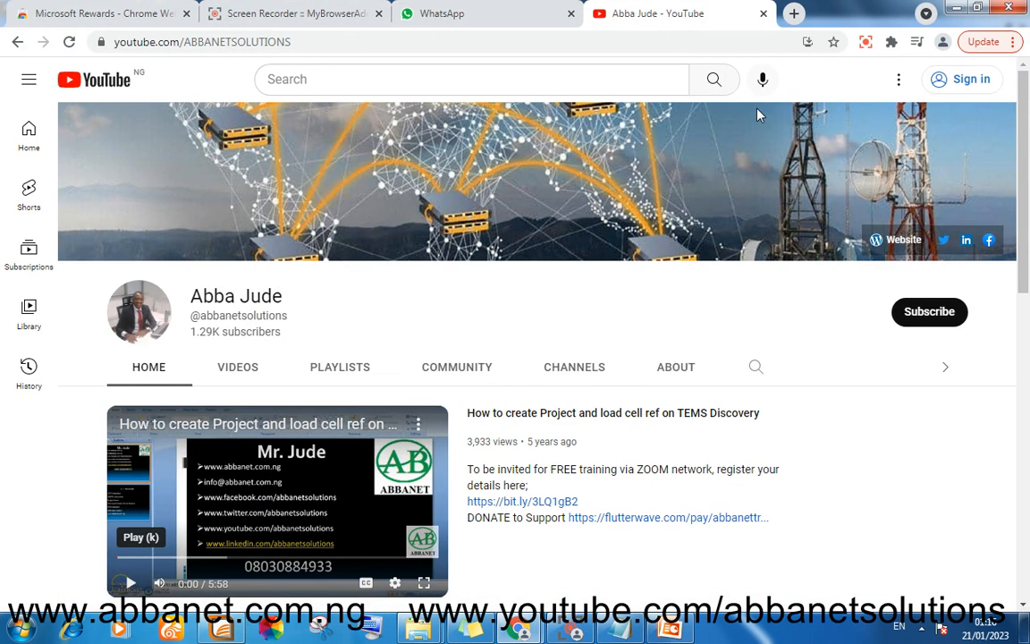
{"action": "mouse_move", "coordinate": [258, 604]}
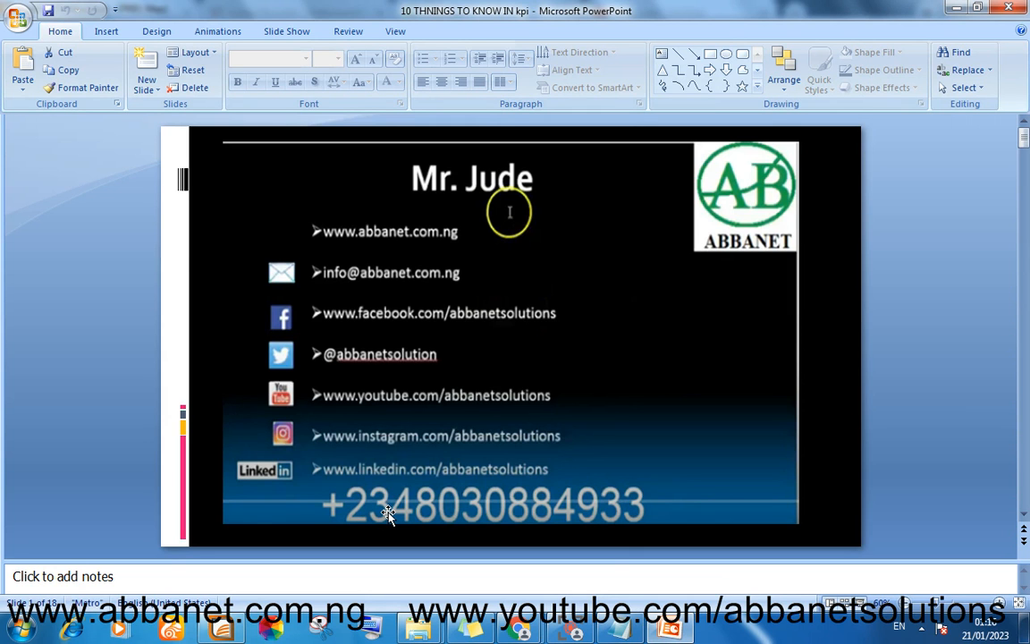
{"action": "mouse_move", "coordinate": [608, 518]}
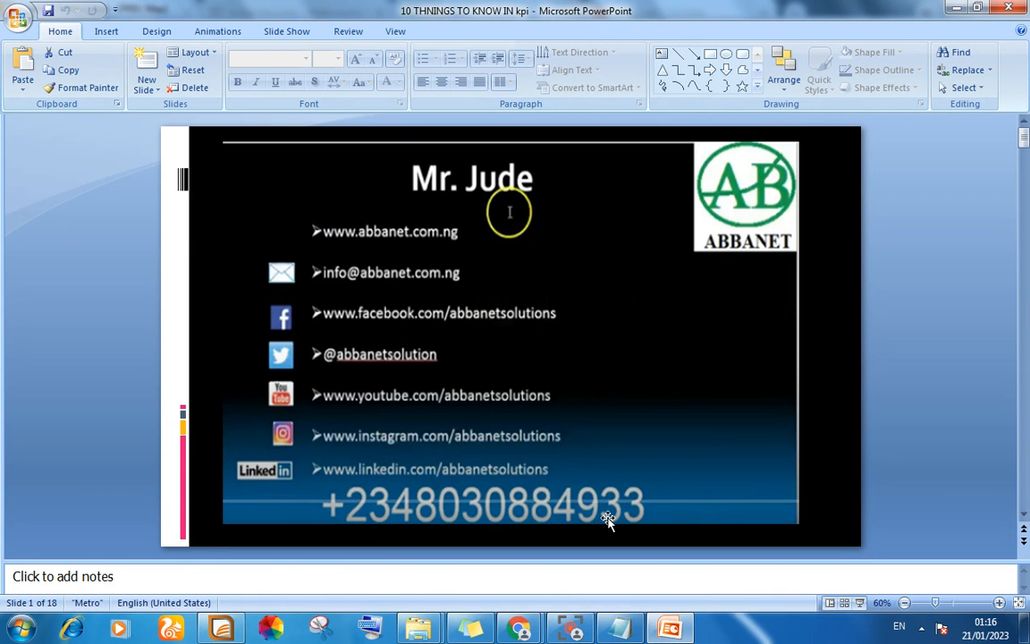
{"action": "mouse_move", "coordinate": [597, 519]}
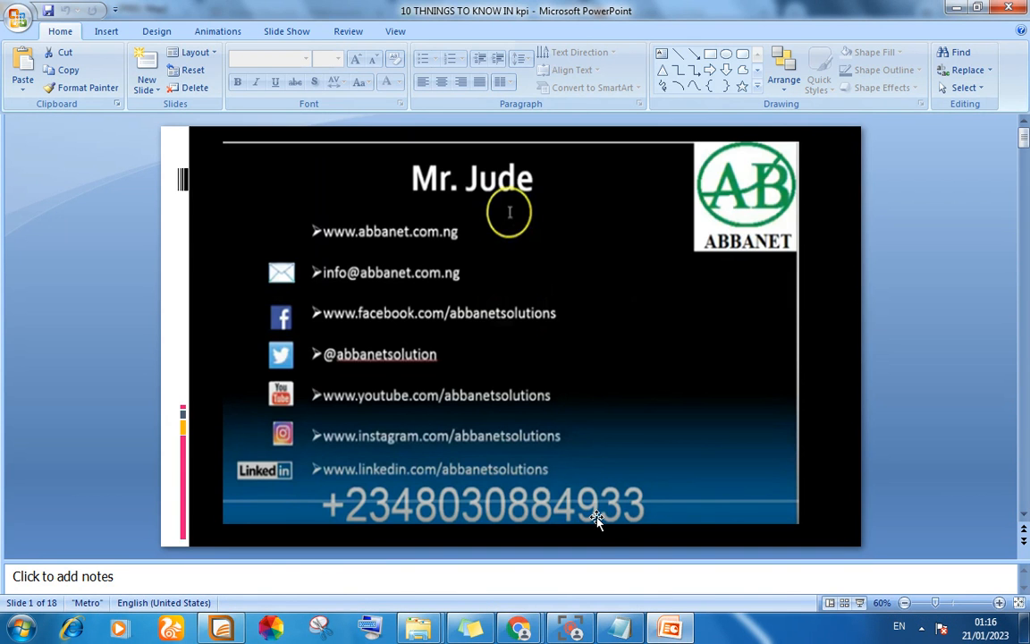